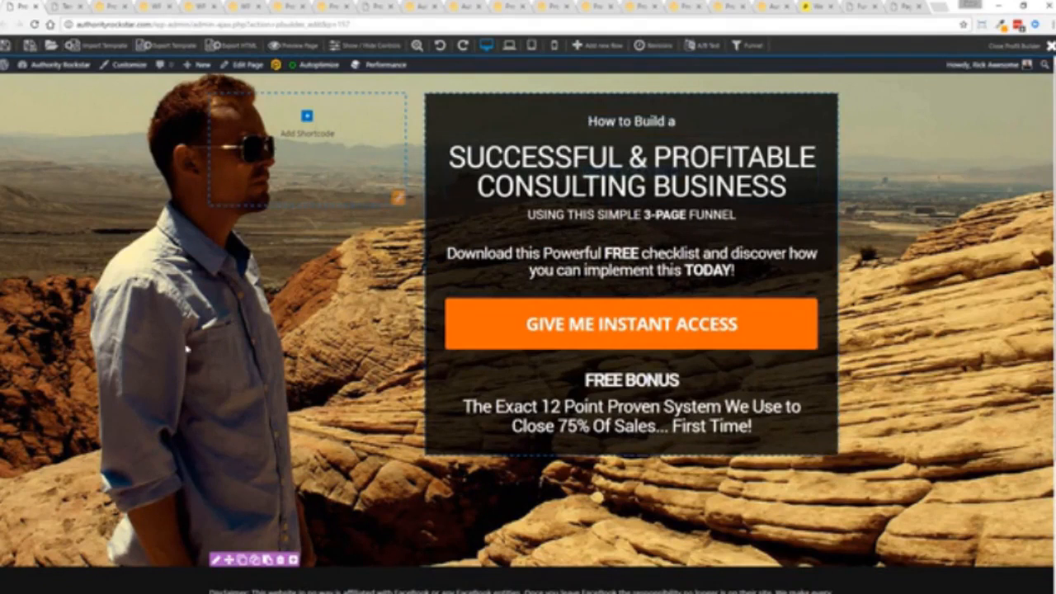
pyautogui.moveTo(301, 454)
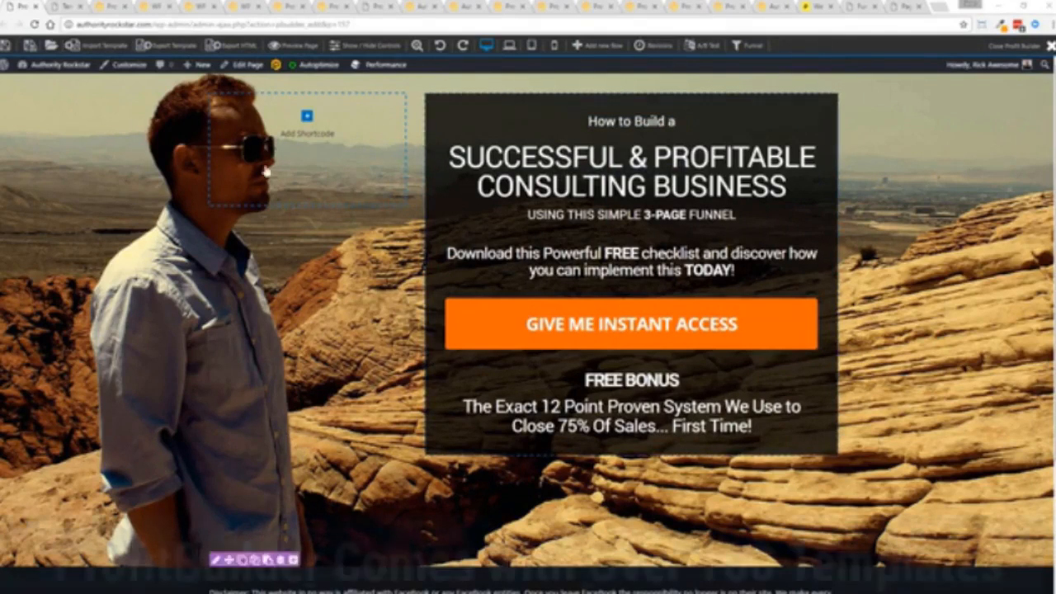
# Select the CONSULTING BUSINESS headline to bring up its Heading settings panel
pyautogui.click(630, 323)
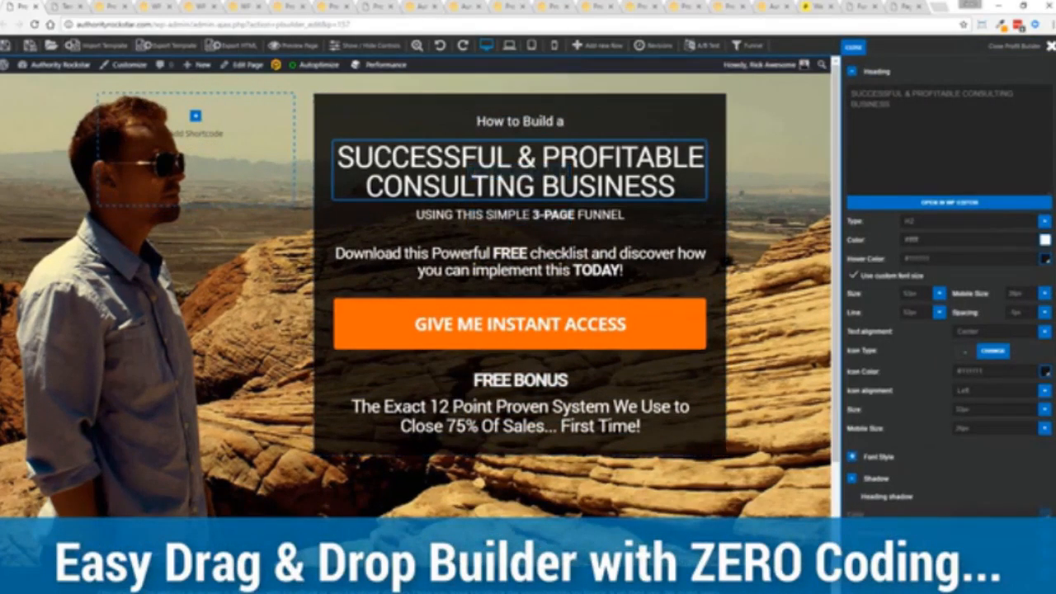
# Reword the subheading to '3-Page CLOSING SYSTEM', then select the FREE BONUS heading for removal
pyautogui.click(520, 123)
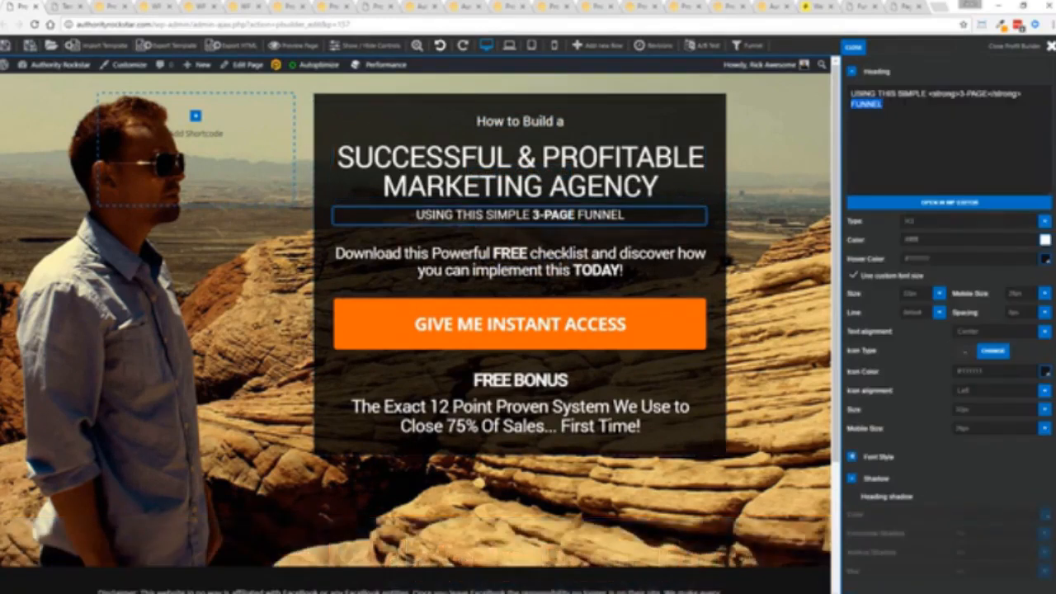
pyautogui.write('CLOSING SYSTEM')
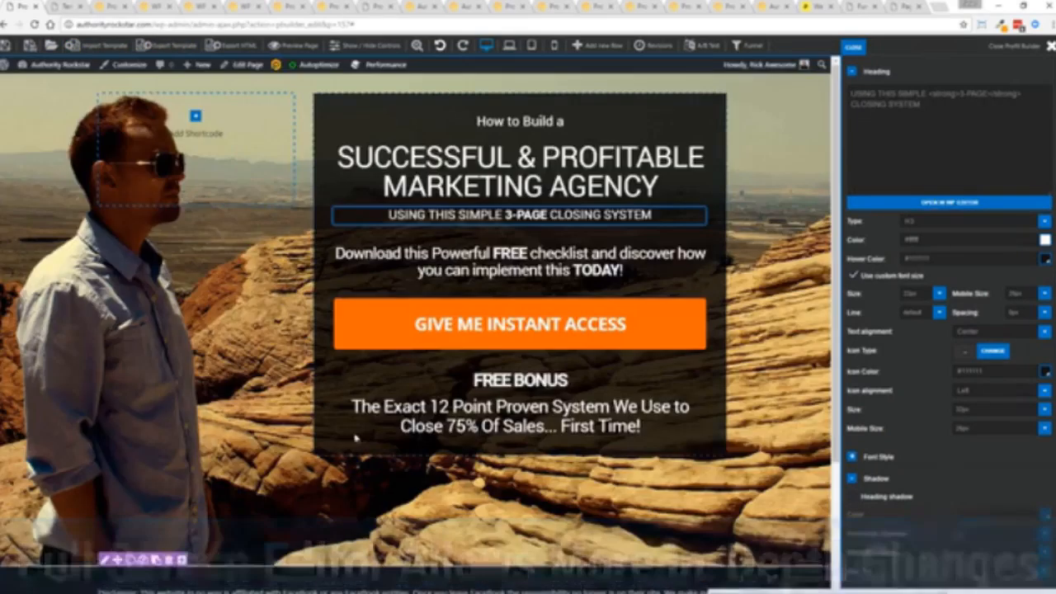
pyautogui.click(518, 380)
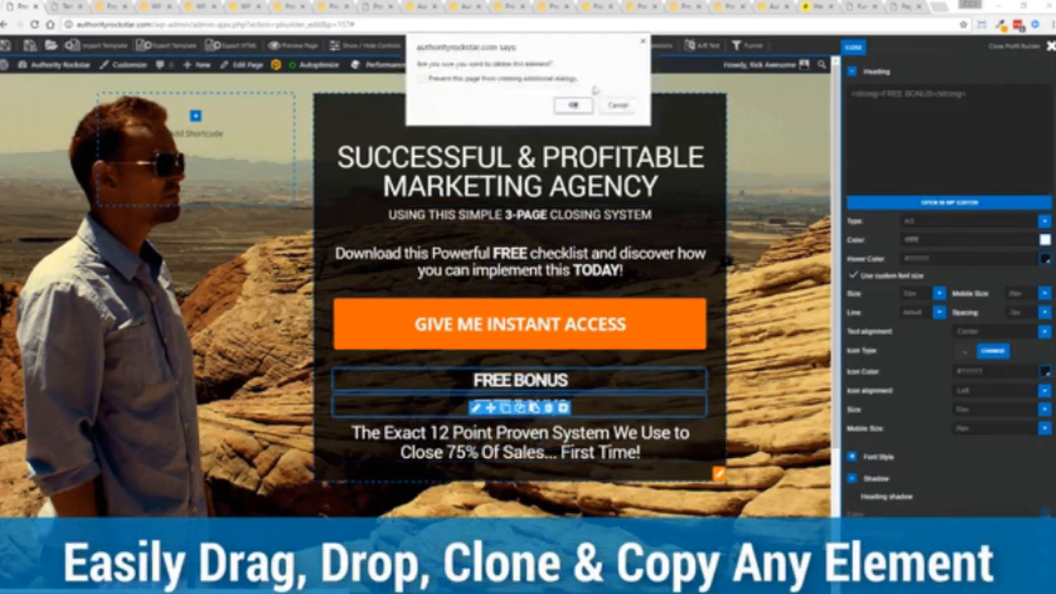
# Confirm deleting the FREE BONUS heading and add a Video element above the headline
pyautogui.click(573, 106)
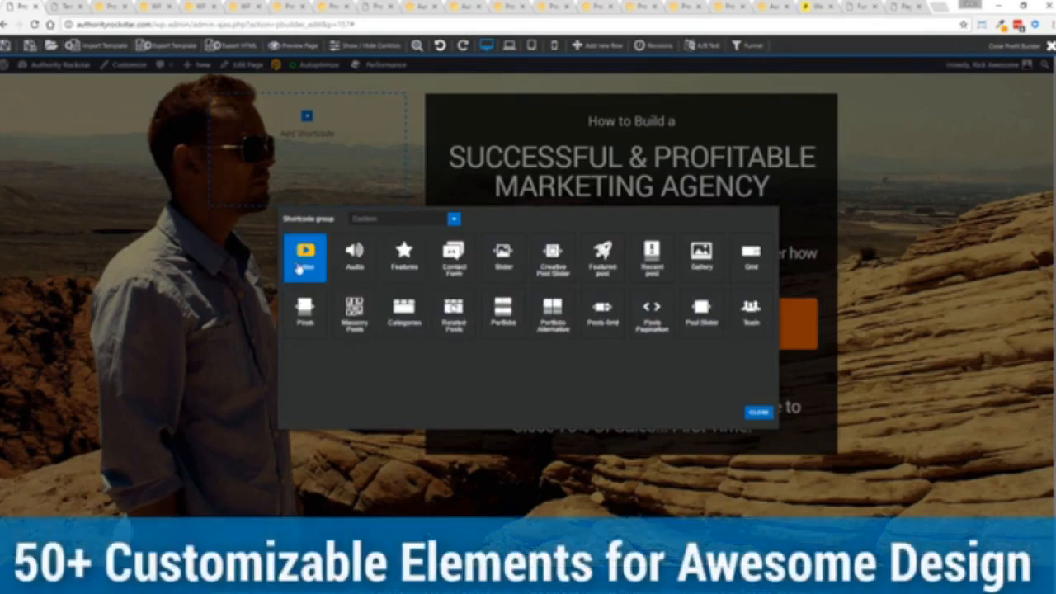
pyautogui.click(306, 251)
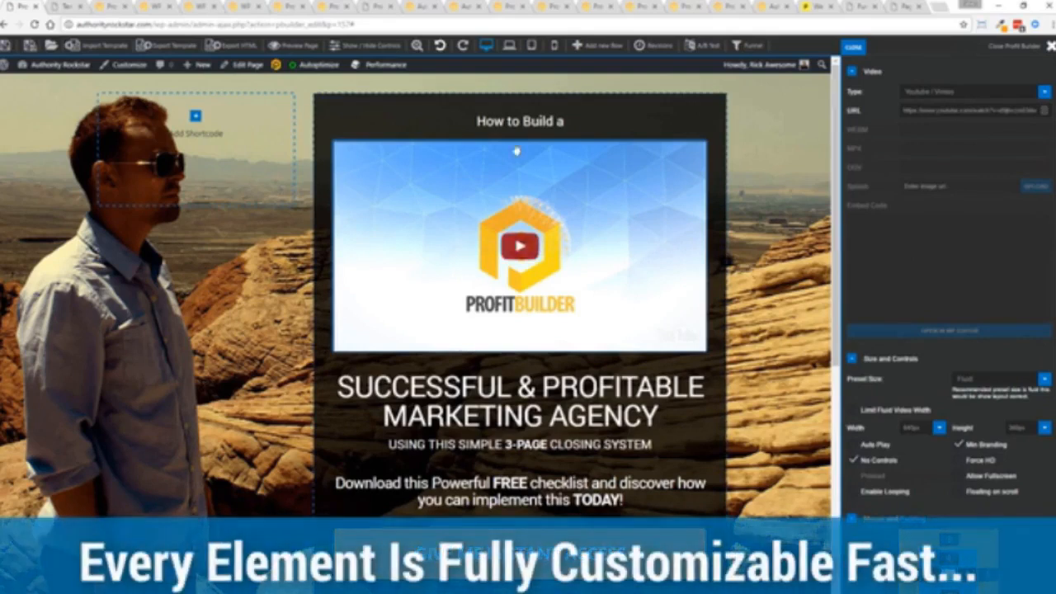
pyautogui.click(547, 248)
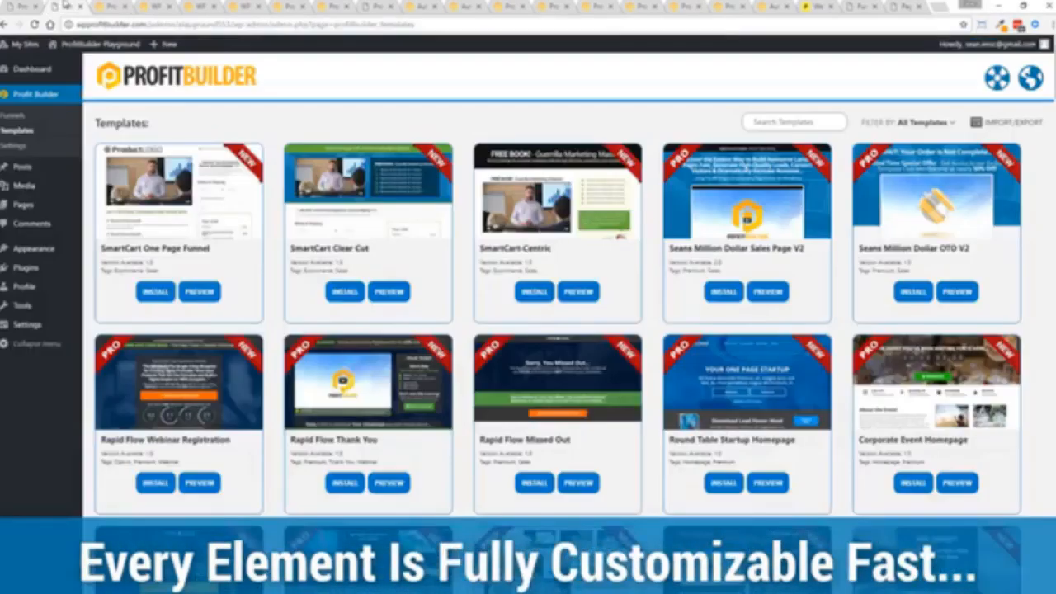
# Scroll down the templates grid past opt-in, sales and homepage designs
pyautogui.scroll(-3)
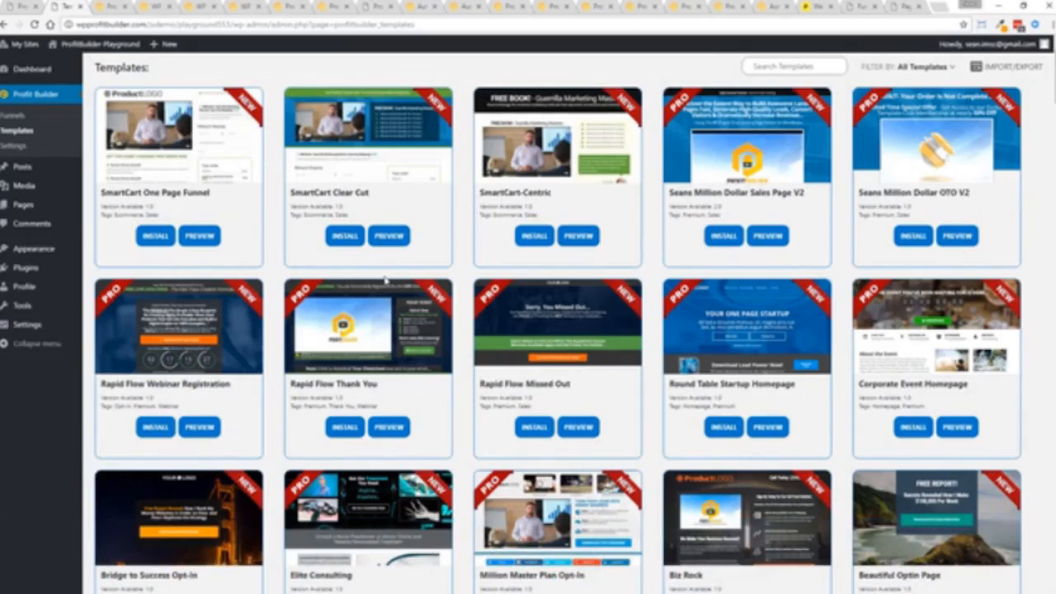
pyautogui.scroll(-3)
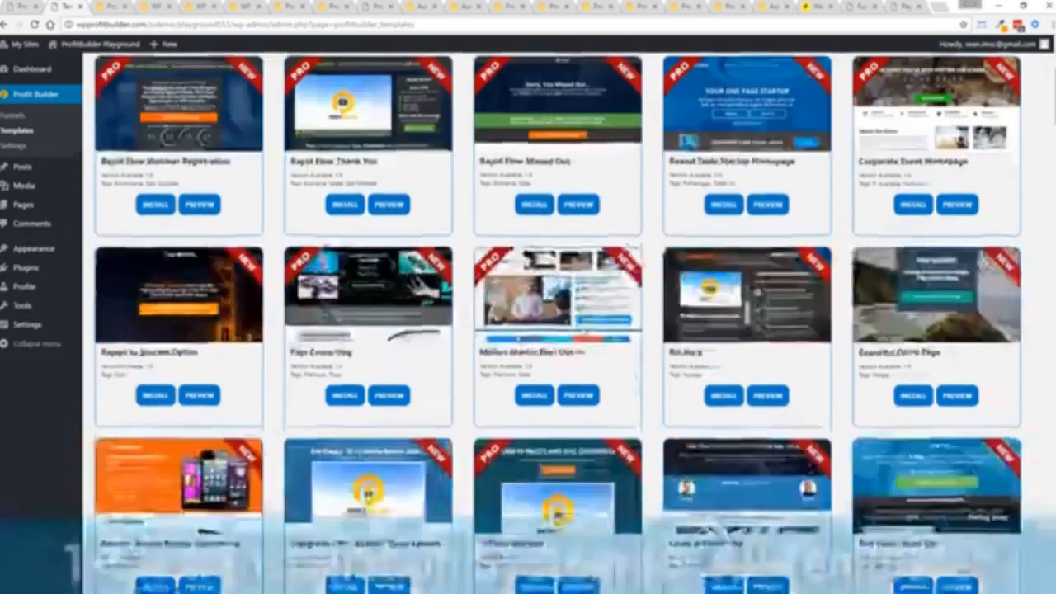
pyautogui.scroll(-3)
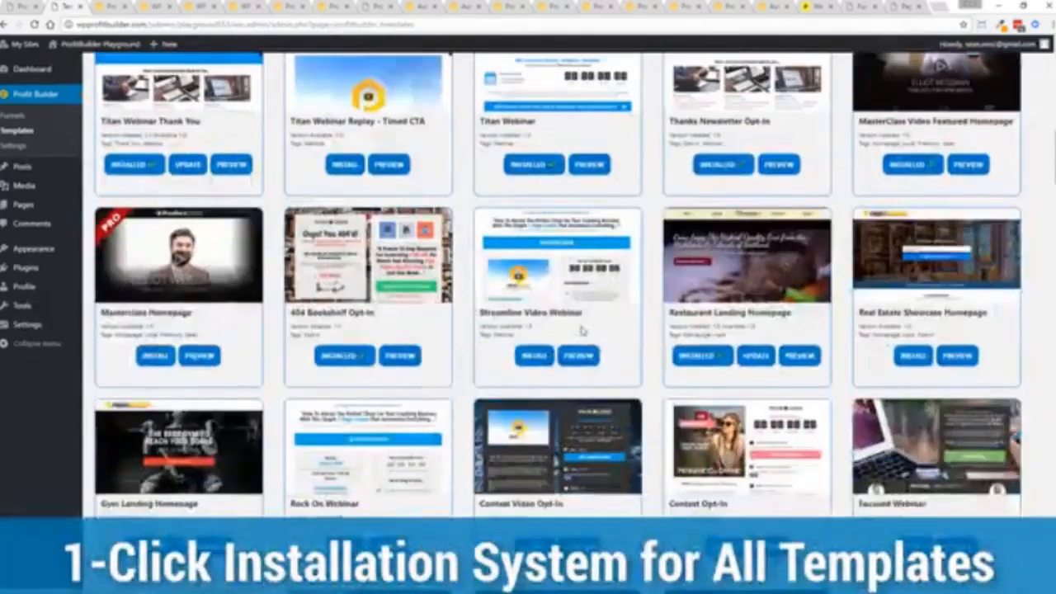
pyautogui.scroll(-3)
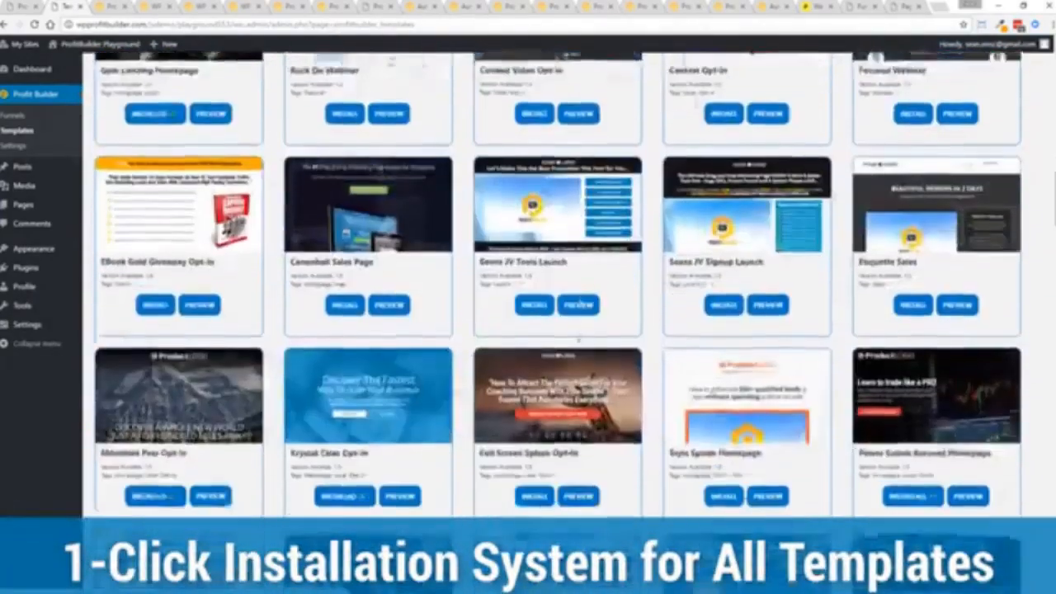
pyautogui.scroll(-3)
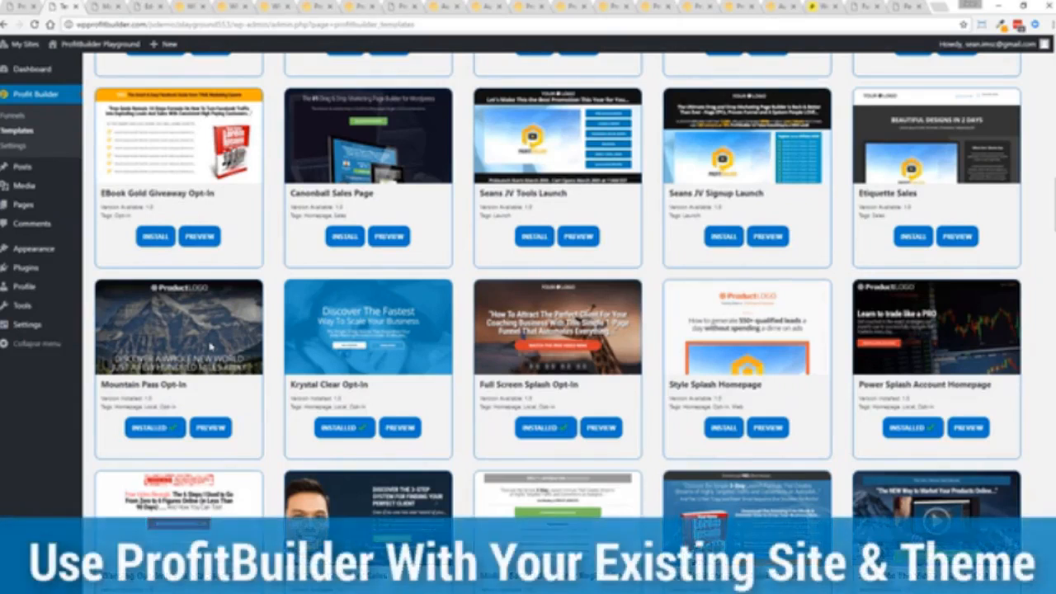
pyautogui.moveTo(248, 313)
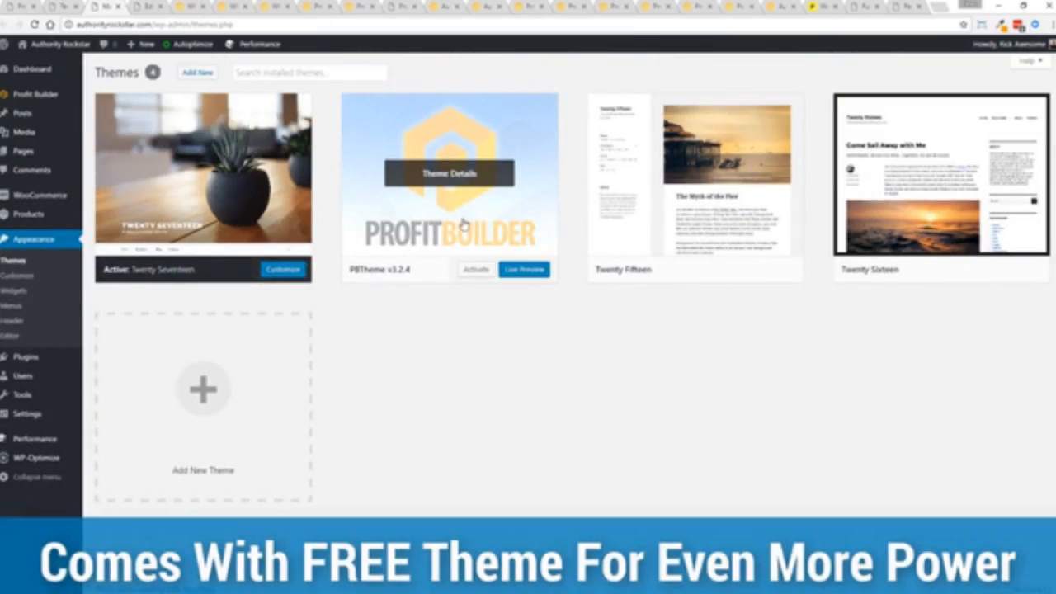
pyautogui.moveTo(502, 393)
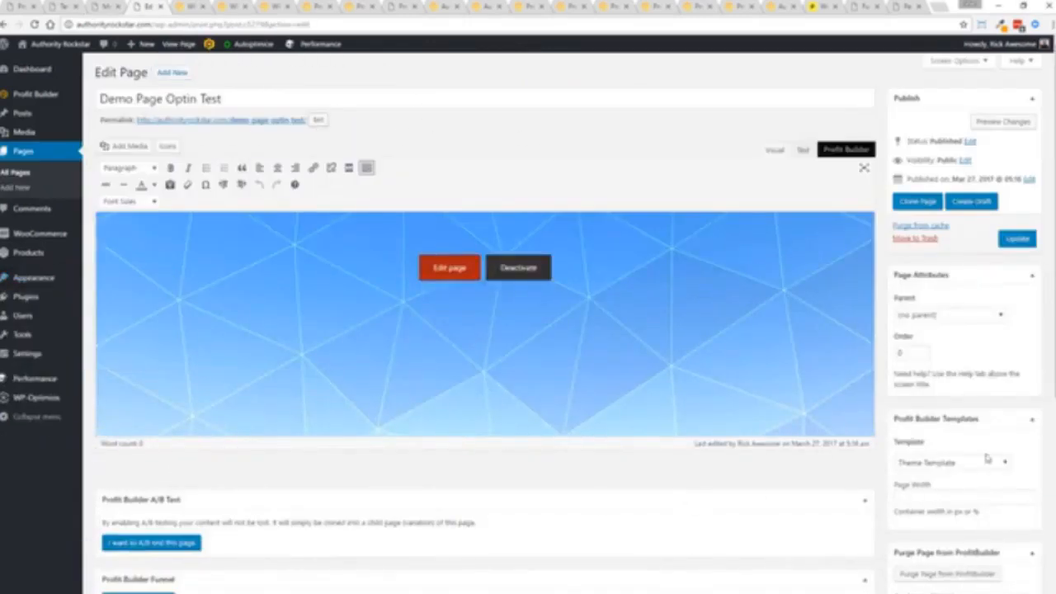
# Choose ProfitBuilder Full Width Page as the page template and Update the page
pyautogui.scroll(-3)
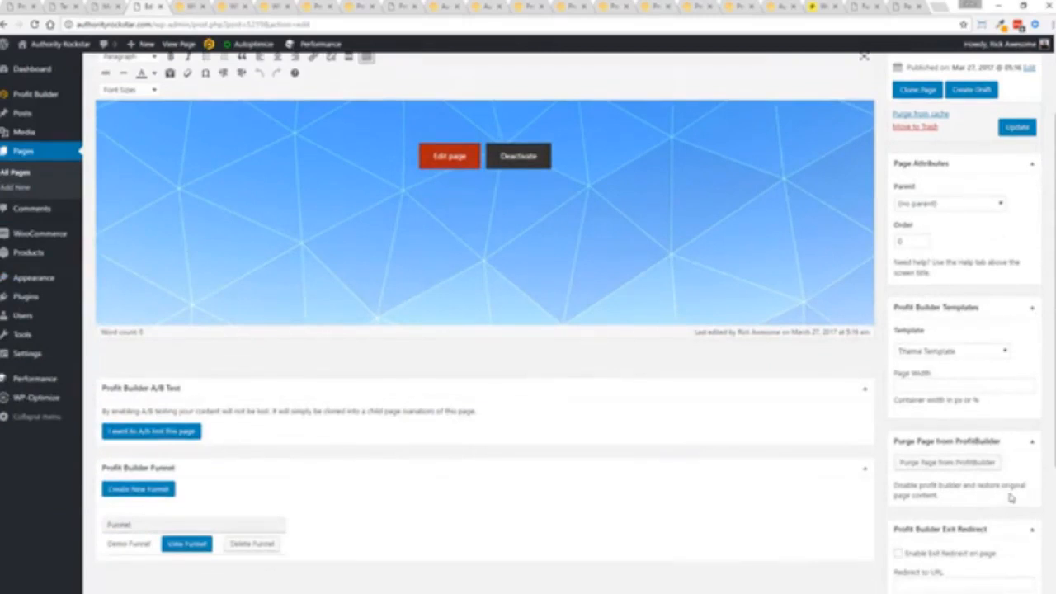
pyautogui.click(950, 349)
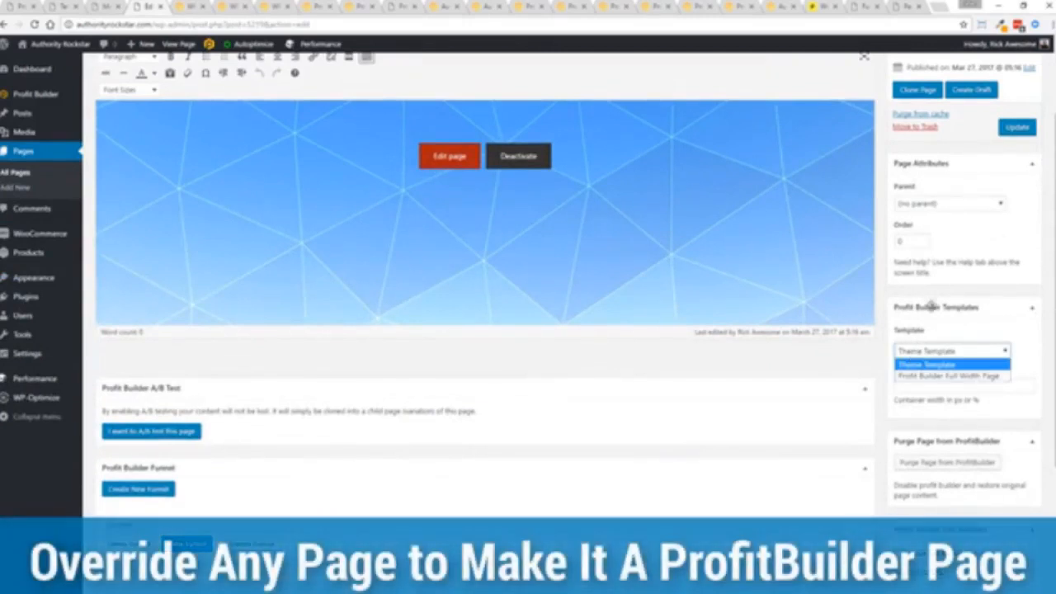
pyautogui.moveTo(948, 376)
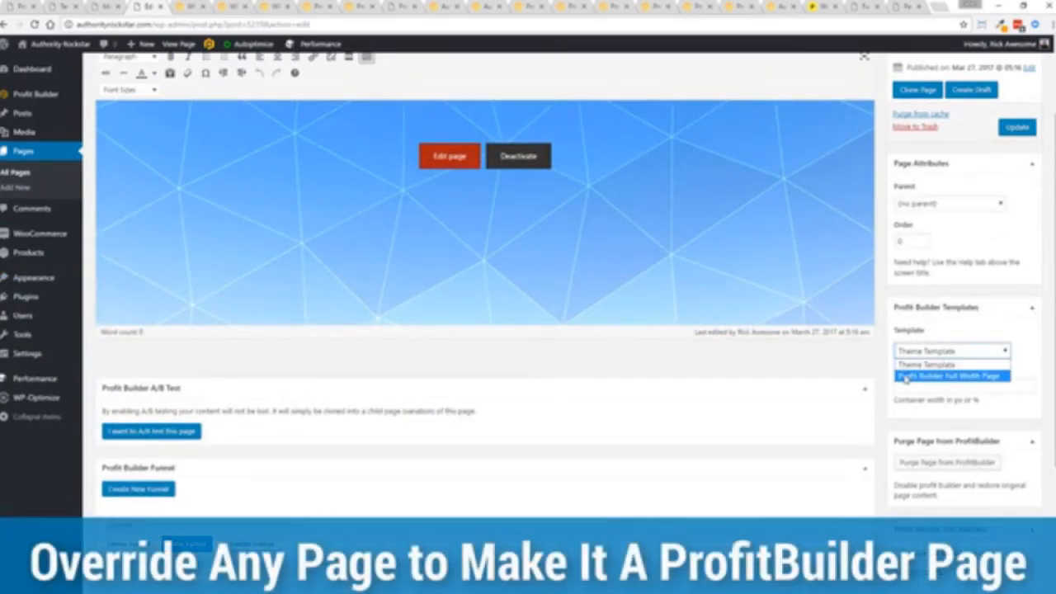
pyautogui.click(951, 377)
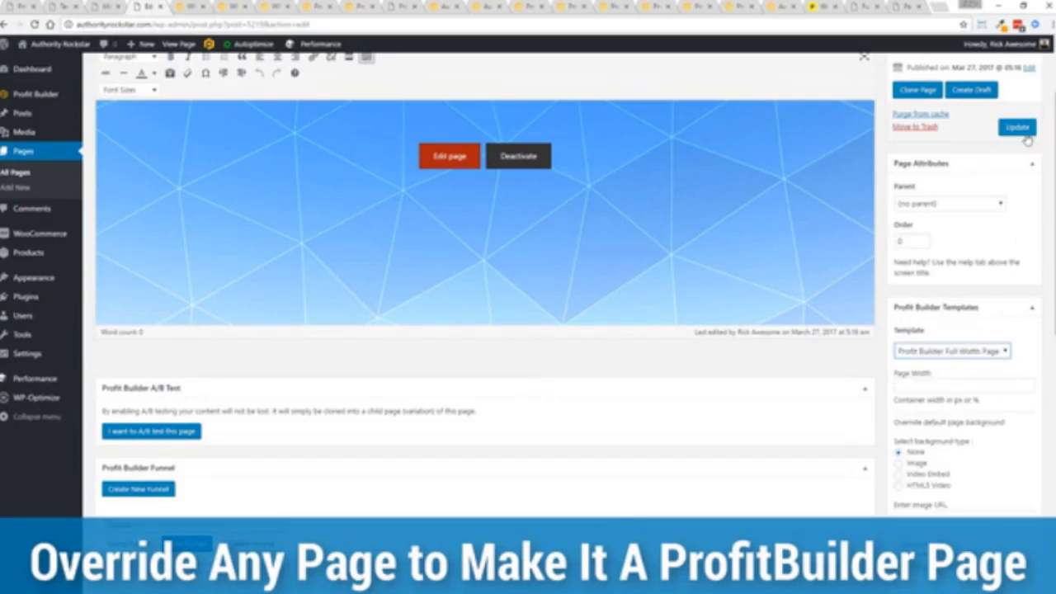
pyautogui.click(1017, 126)
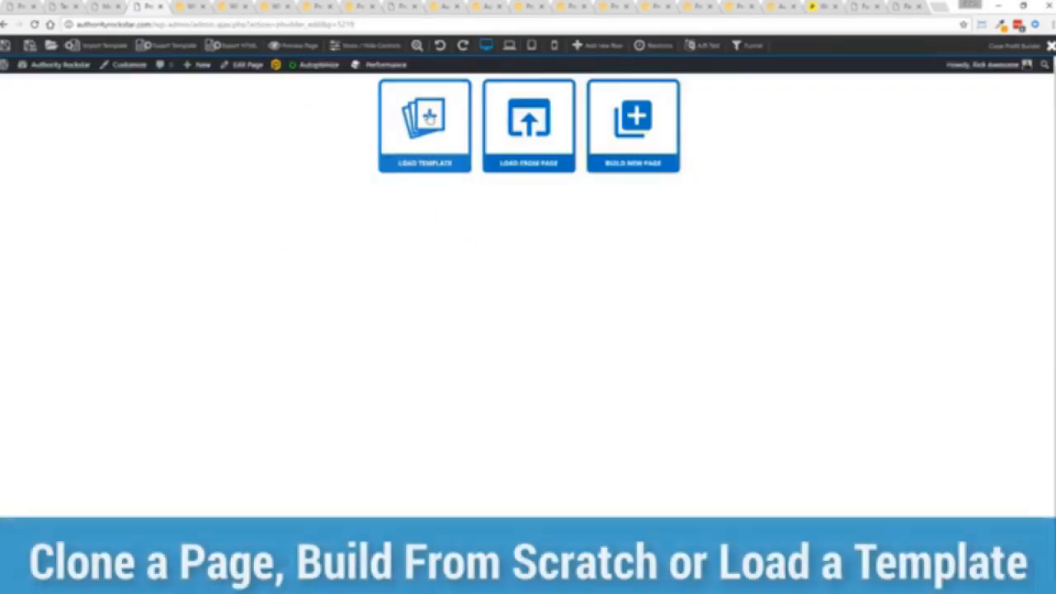
pyautogui.moveTo(528, 124)
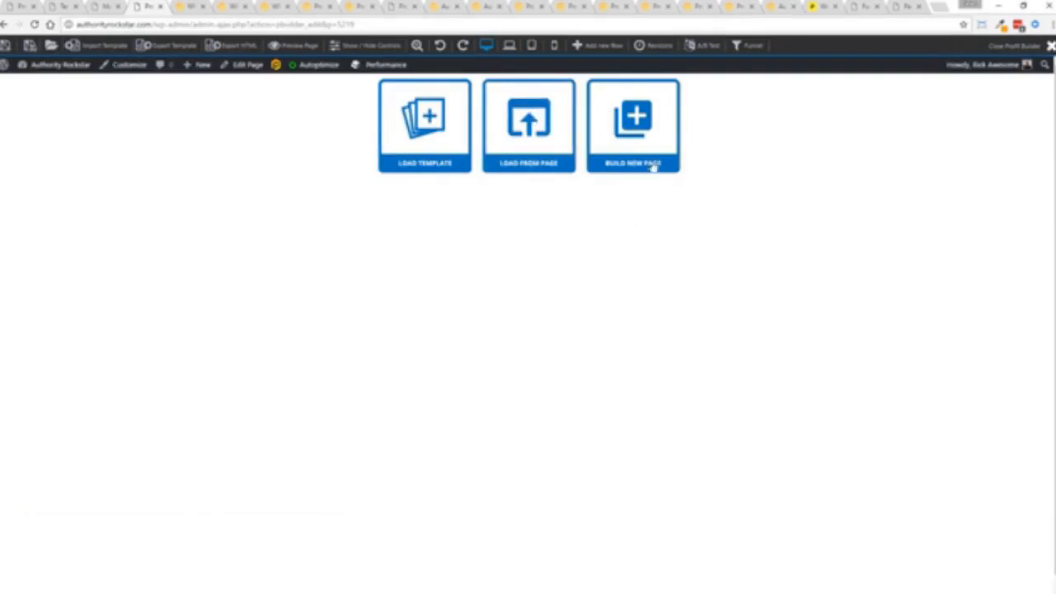
# Build a new blank page, then bring up Load Template to fill it with a design
pyautogui.click(634, 126)
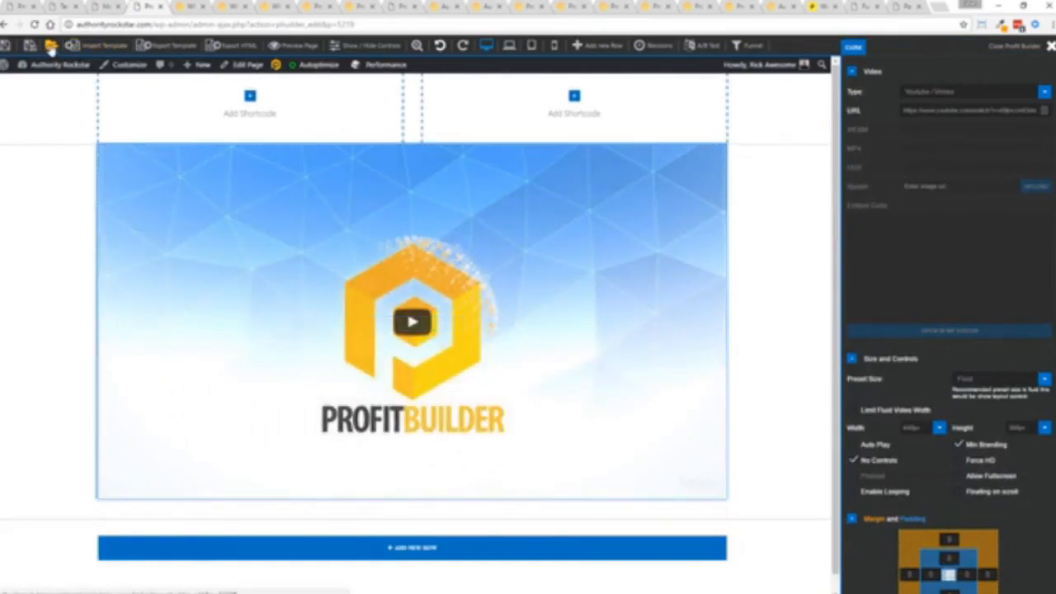
pyautogui.click(98, 46)
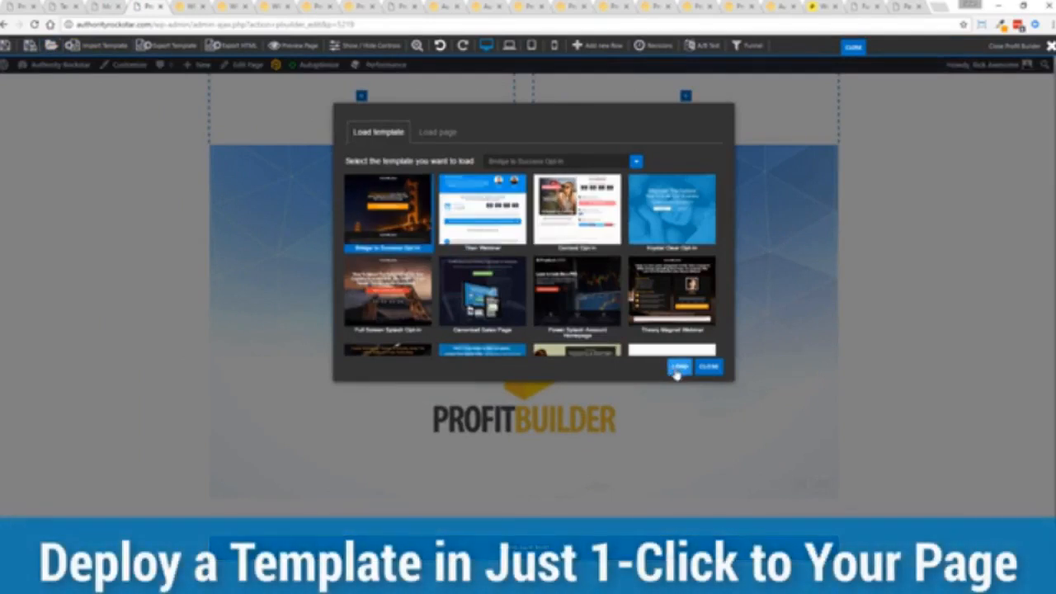
# Load the Free Report opt-in template, confirm Reload, and select its Download button for editing
pyautogui.click(678, 366)
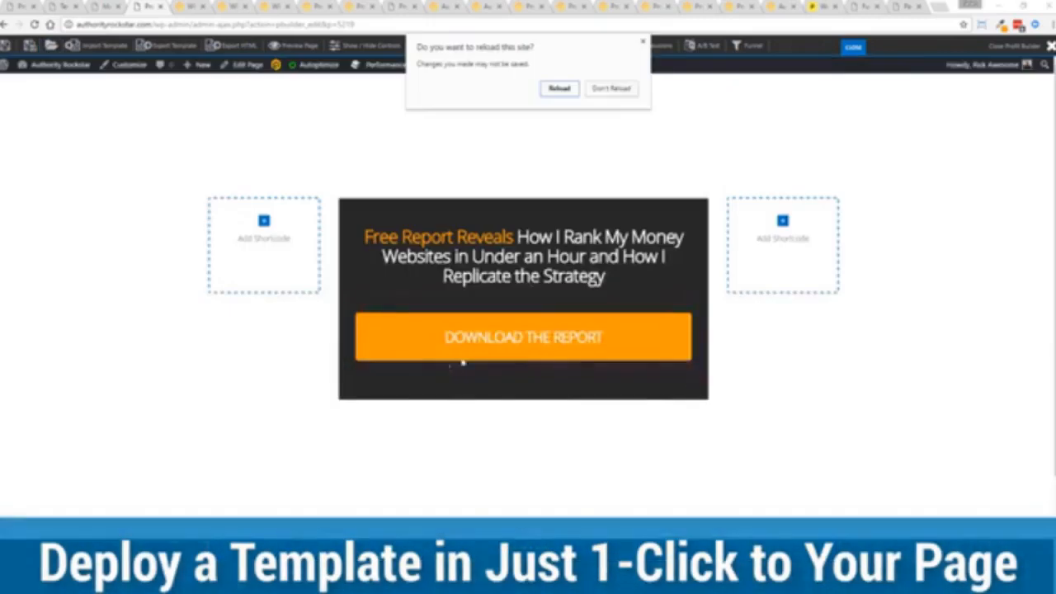
pyautogui.click(557, 89)
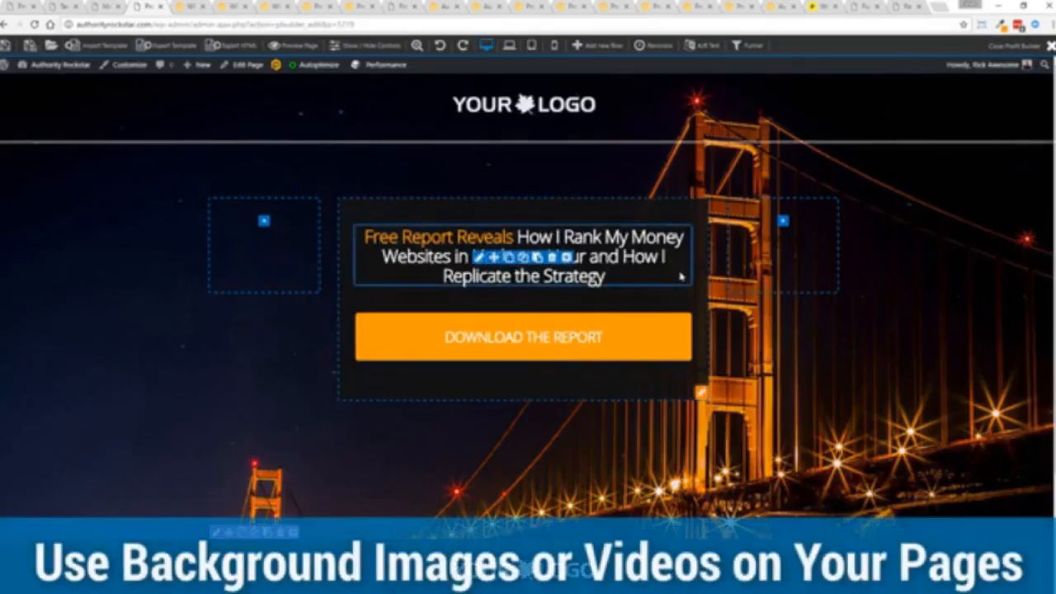
pyautogui.click(522, 336)
pyautogui.write('GET INSTANT ACC')
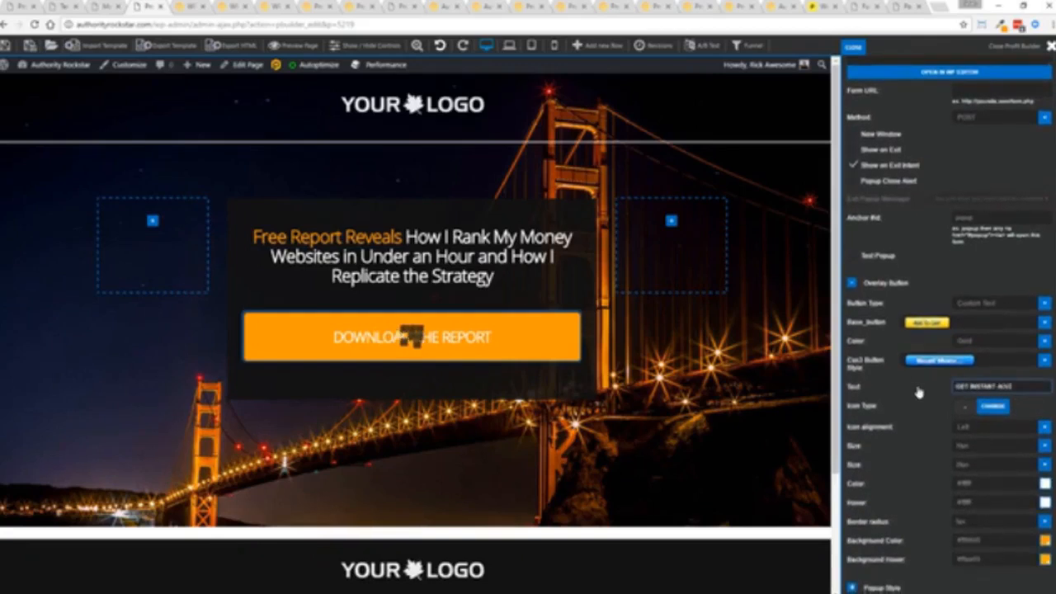
pyautogui.click(411, 336)
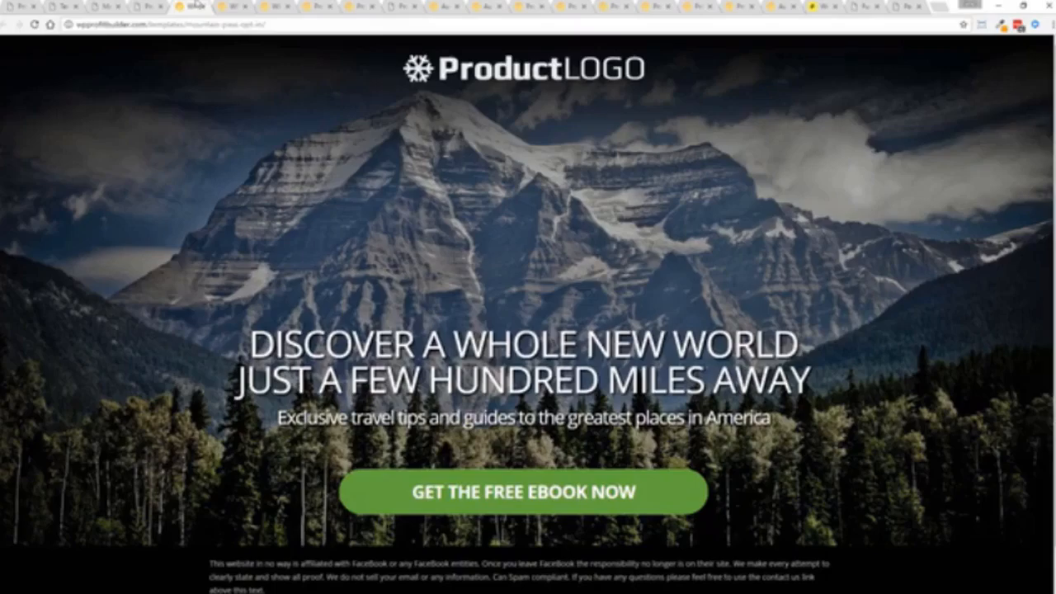
# Preview the template pages in the browser, ending on the Free Master Class page
pyautogui.click(523, 492)
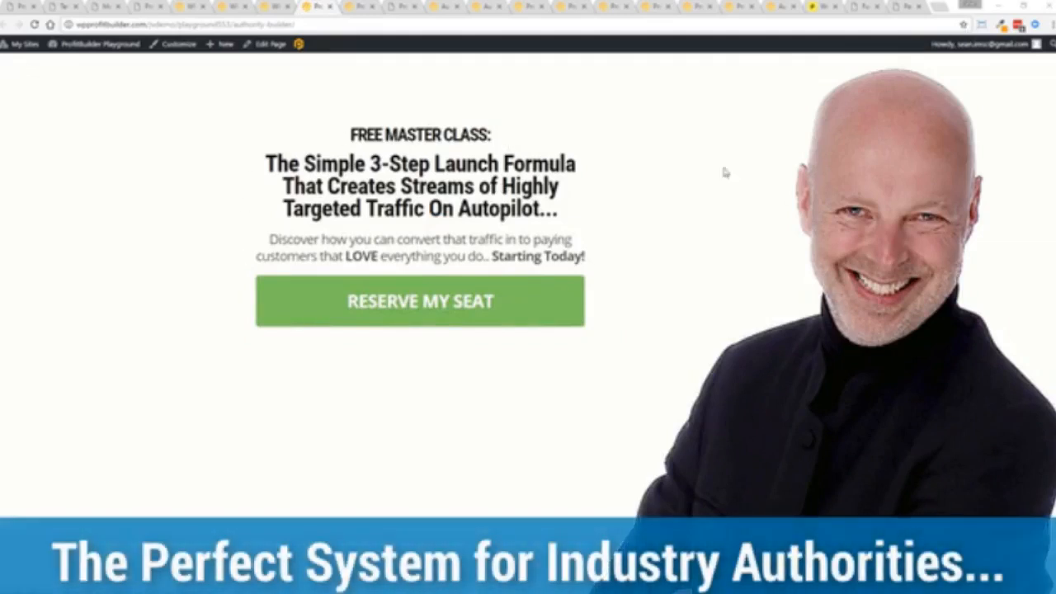
pyautogui.moveTo(220, 198)
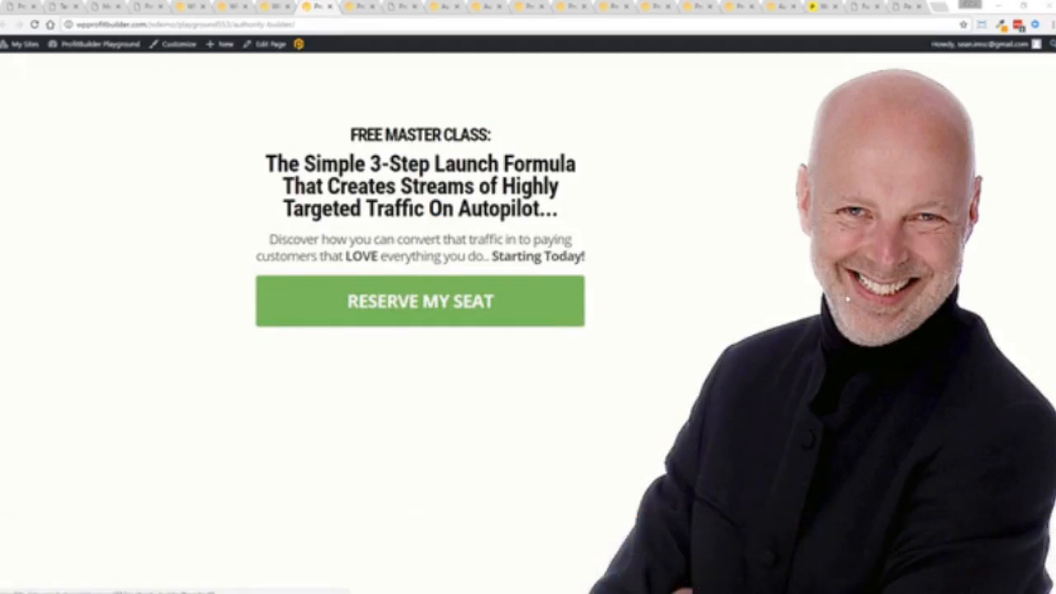
pyautogui.click(980, 25)
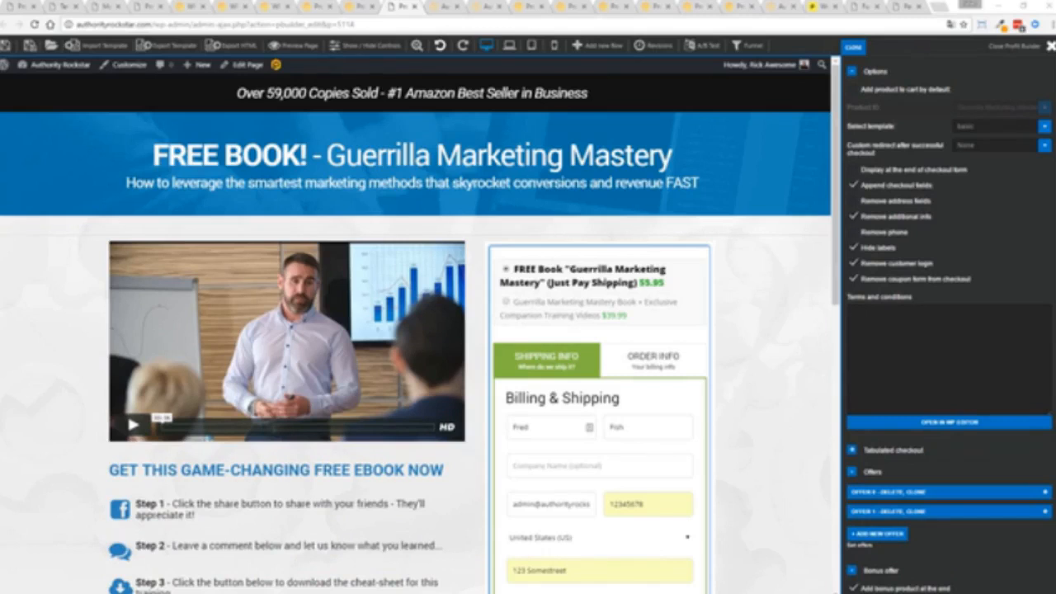
pyautogui.moveTo(129, 320)
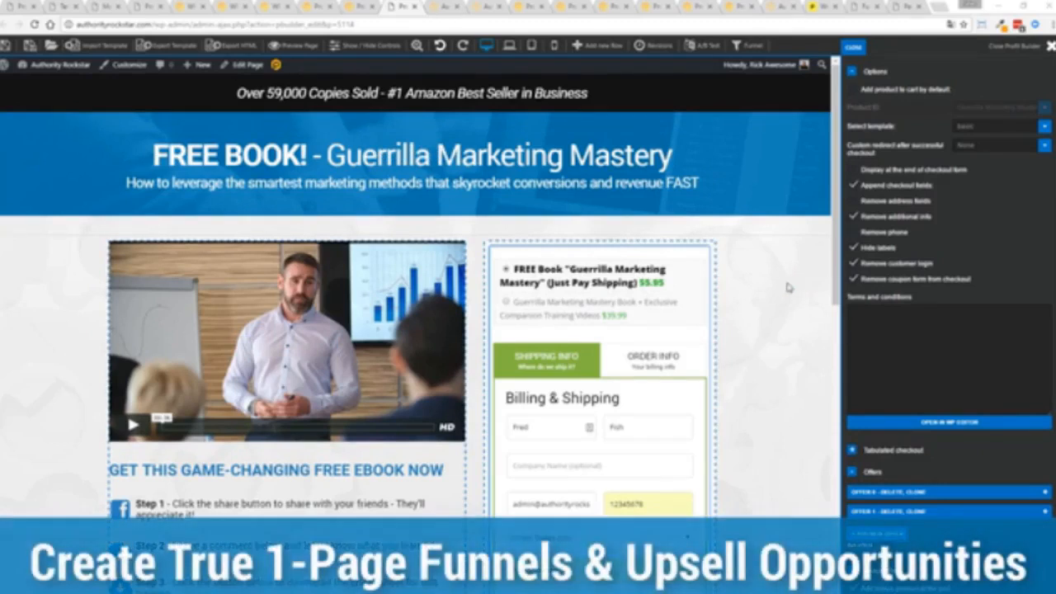
pyautogui.moveTo(651, 305)
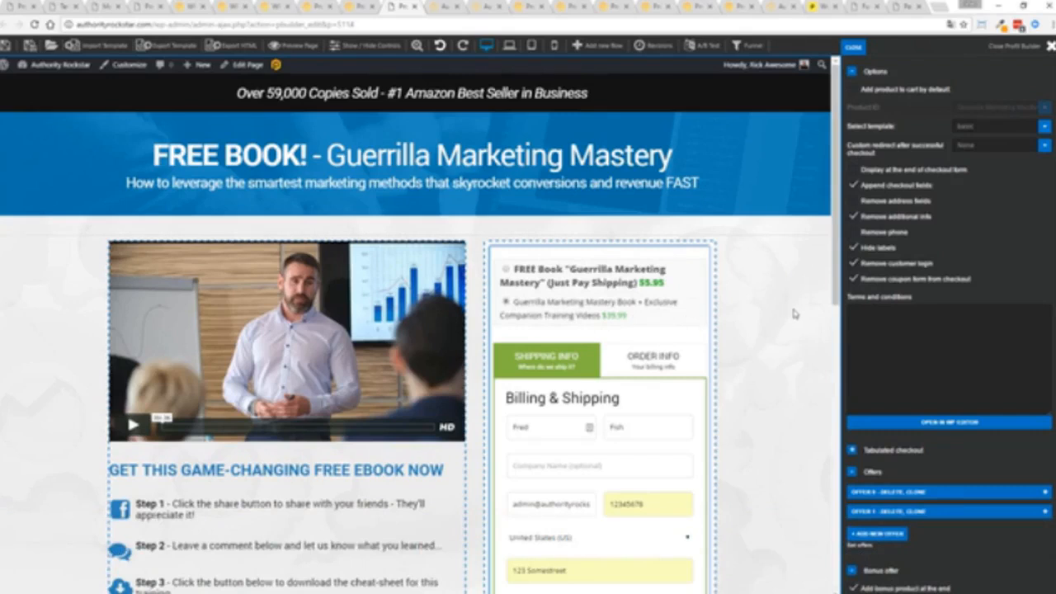
pyautogui.scroll(-3)
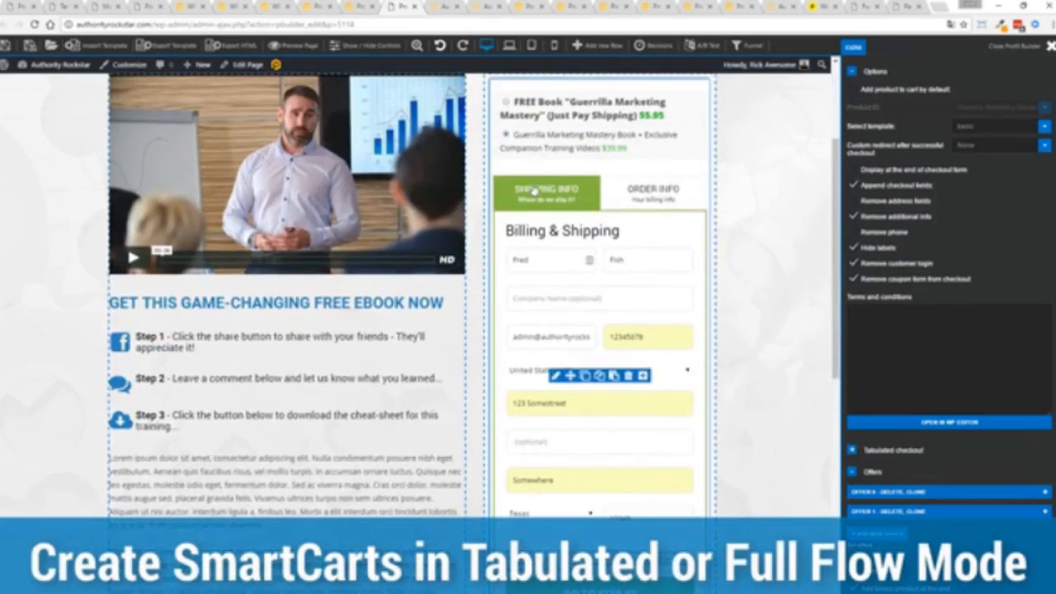
pyautogui.moveTo(762, 196)
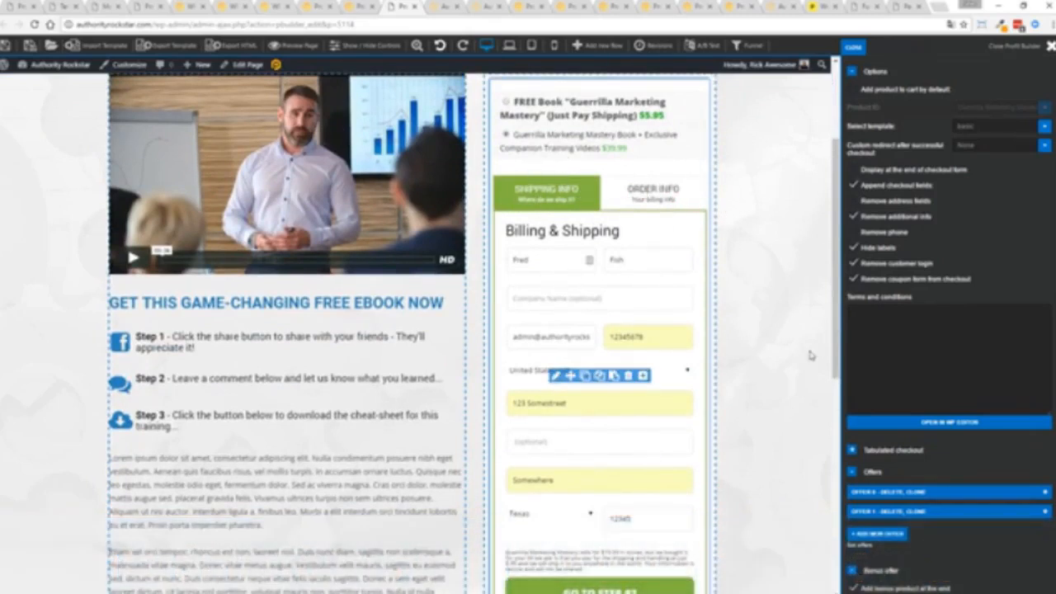
pyautogui.moveTo(782, 386)
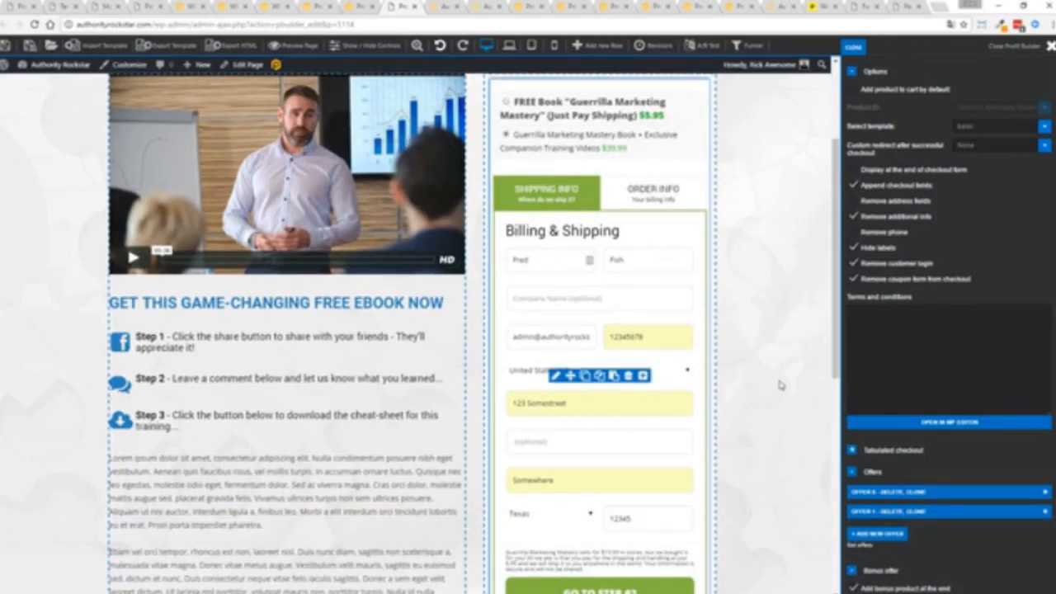
# Scroll the Order Info step to show the $39.99 total and Bonus MasterMind Training order bump
pyautogui.scroll(-3)
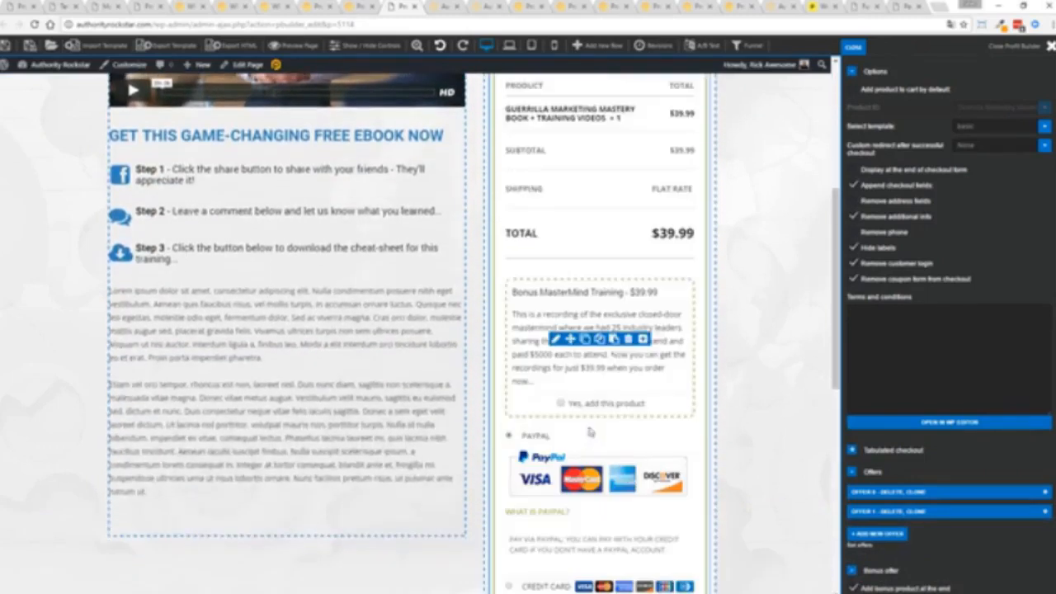
pyautogui.scroll(3)
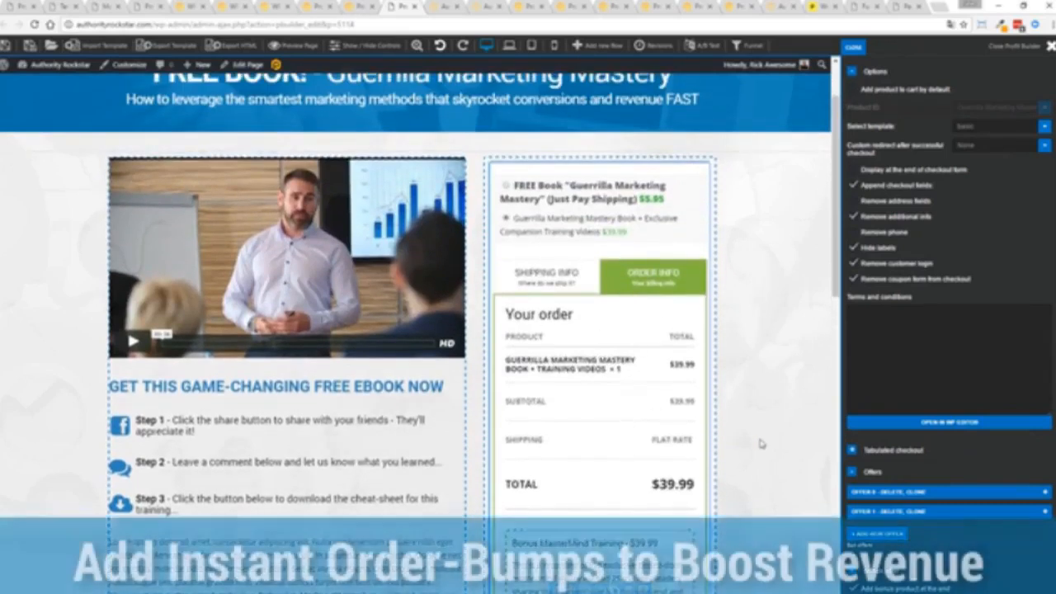
pyautogui.scroll(-3)
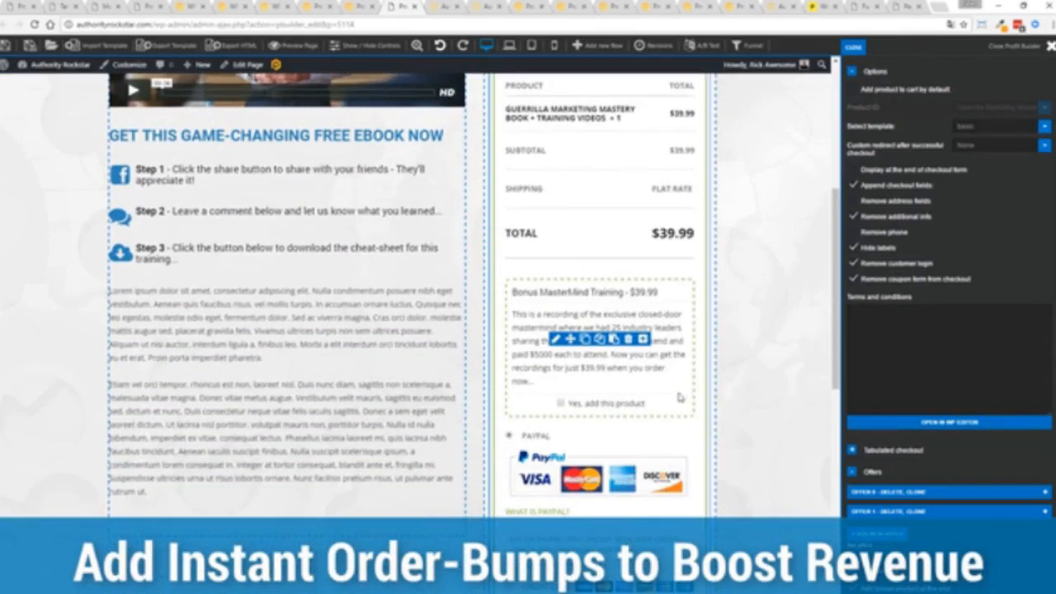
pyautogui.scroll(-3)
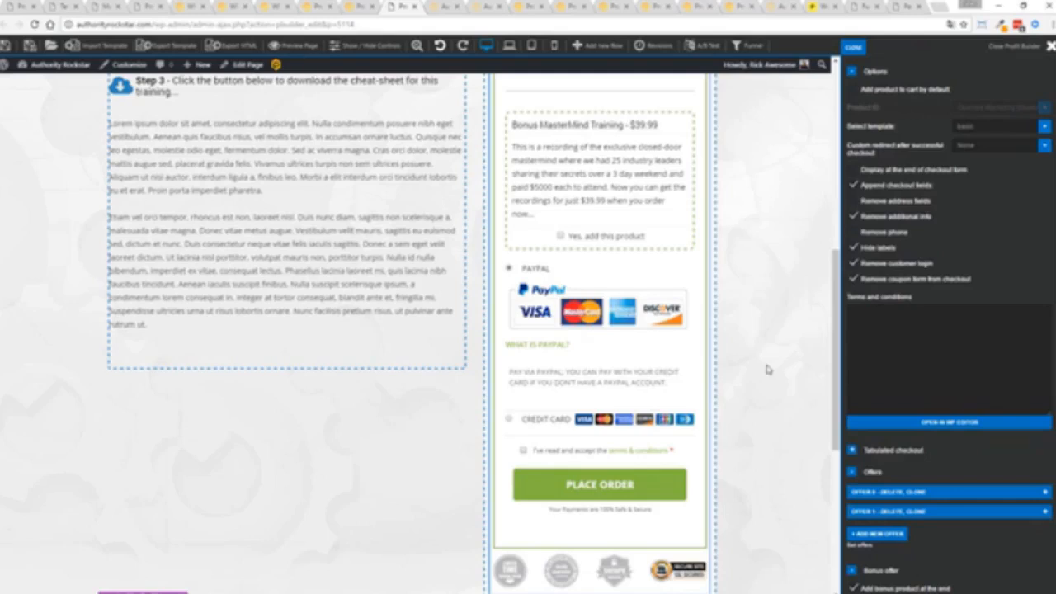
pyautogui.moveTo(740, 347)
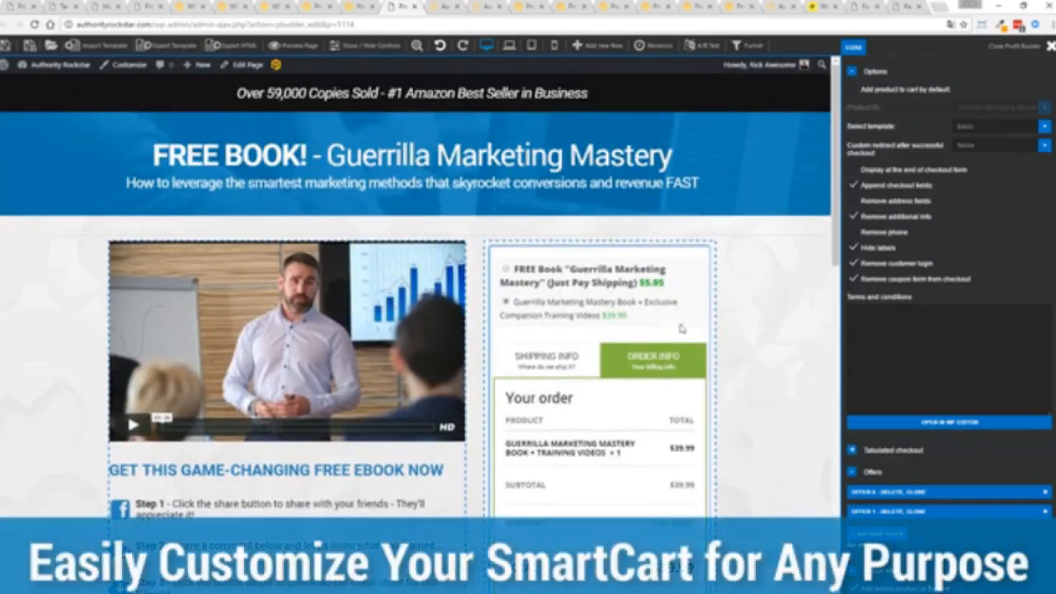
# Return the SmartCart to its Shipping Info step and review the trimmed name-and-email billing form
pyautogui.click(547, 360)
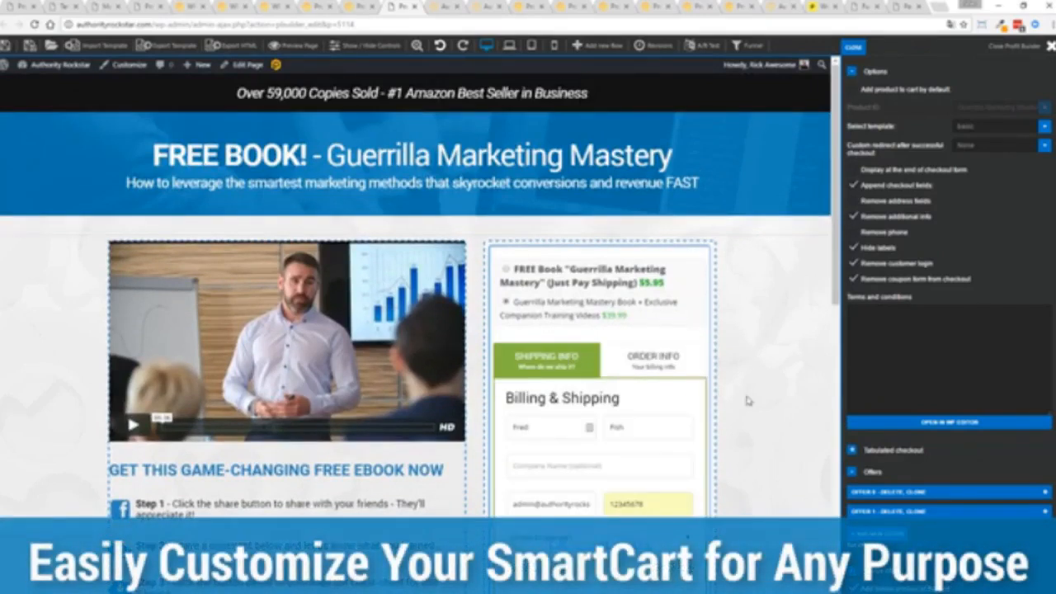
pyautogui.scroll(-3)
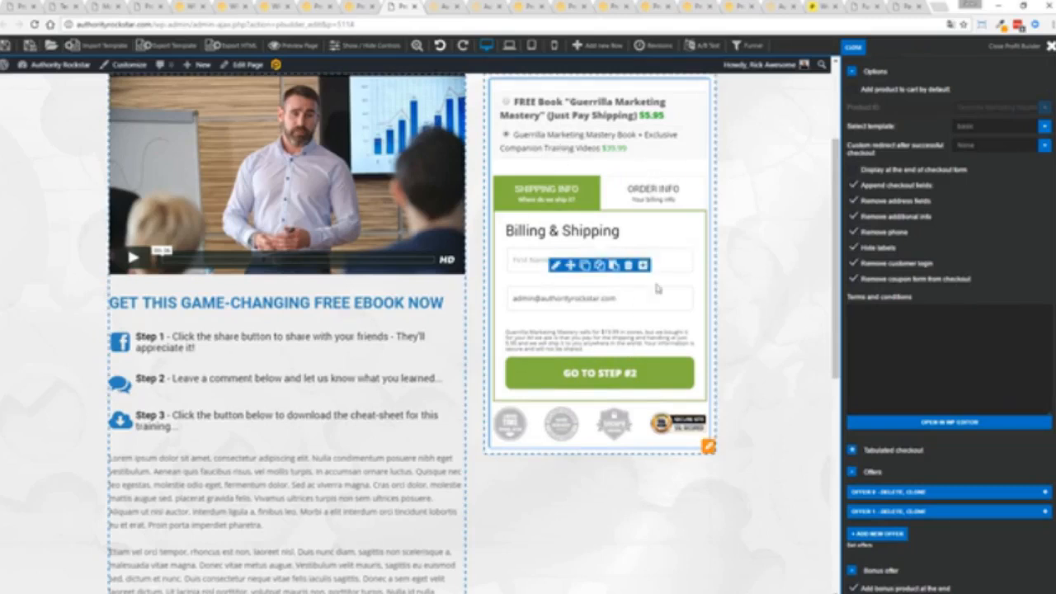
pyautogui.scroll(3)
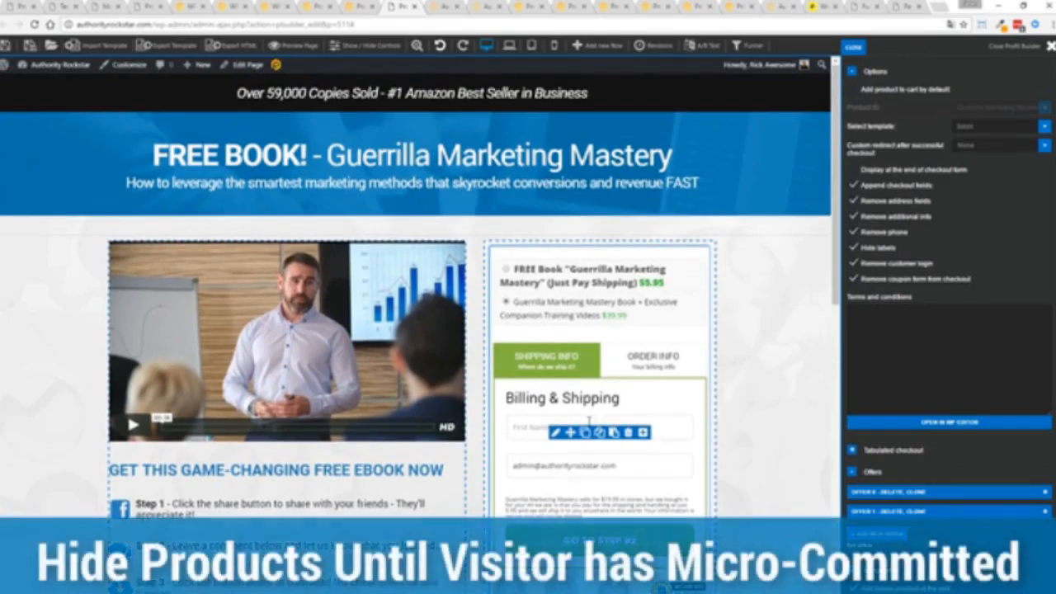
pyautogui.moveTo(668, 395)
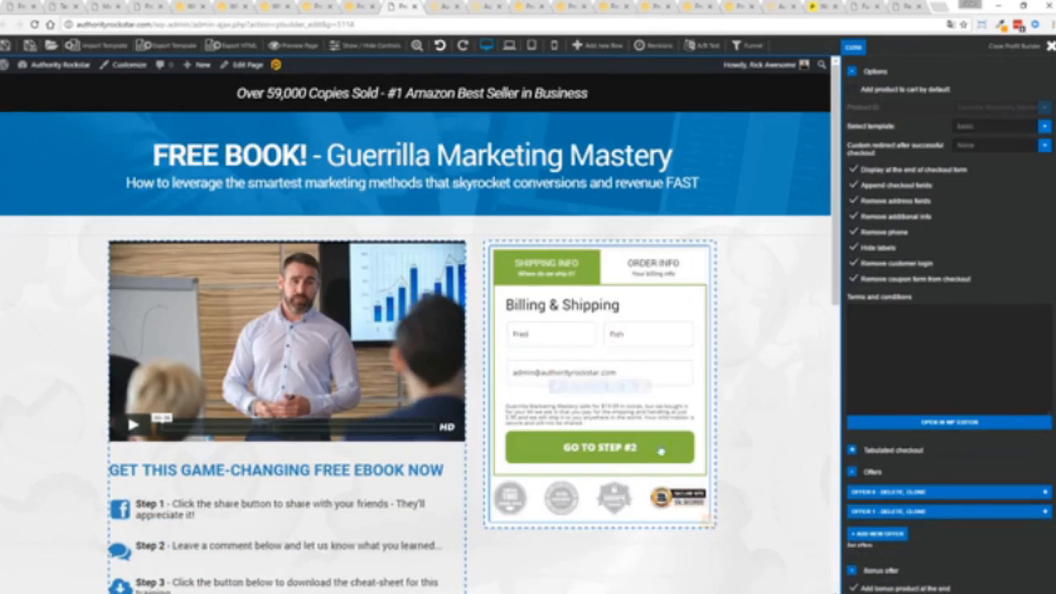
# Show the checkout's order step listing the book plus Masterclass Videos for $79.98
pyautogui.click(653, 266)
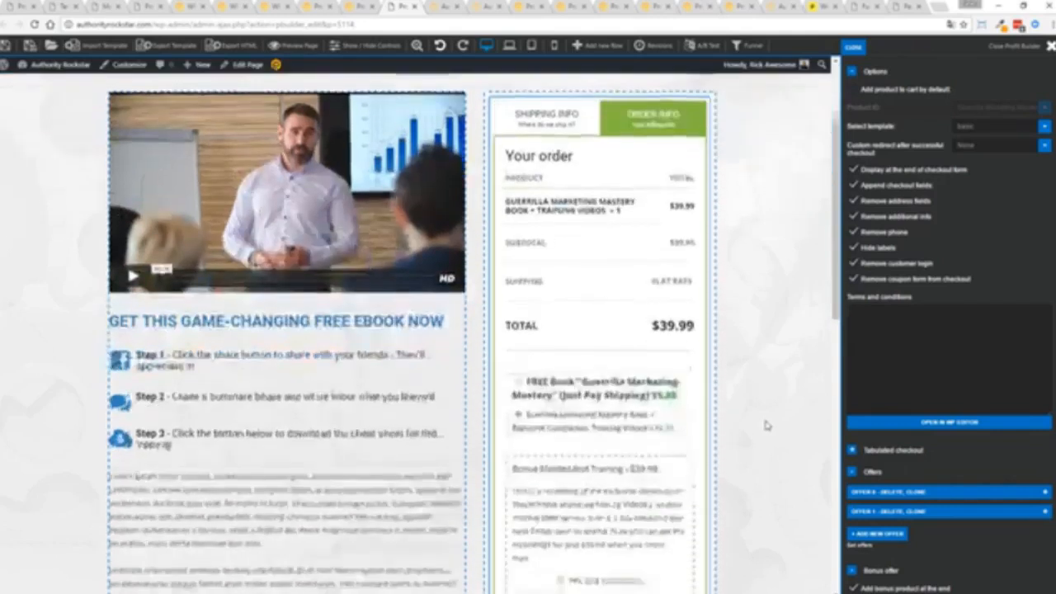
pyautogui.scroll(-3)
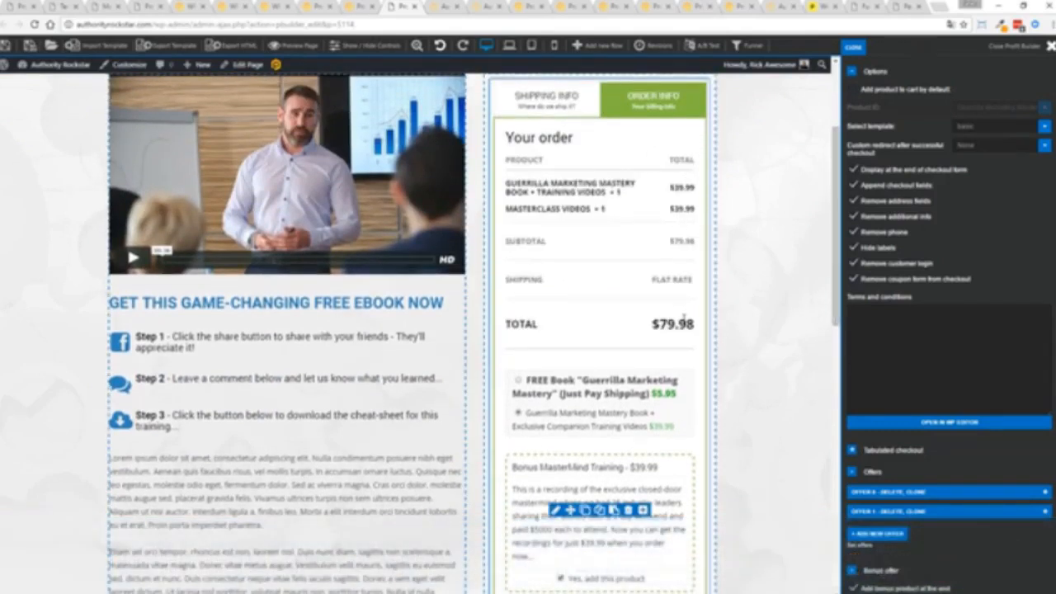
pyautogui.scroll(-3)
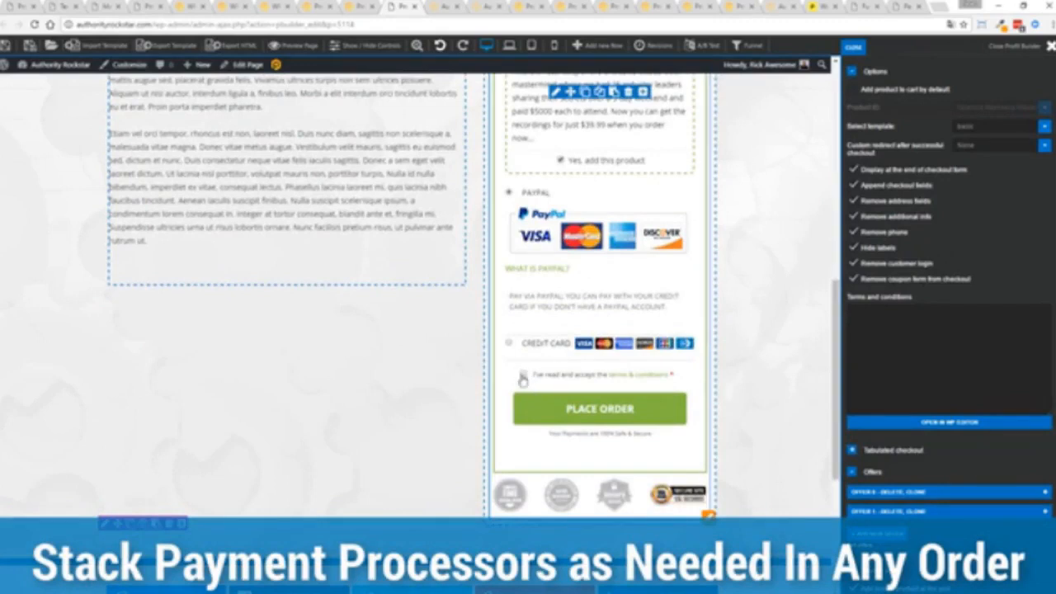
pyautogui.scroll(3)
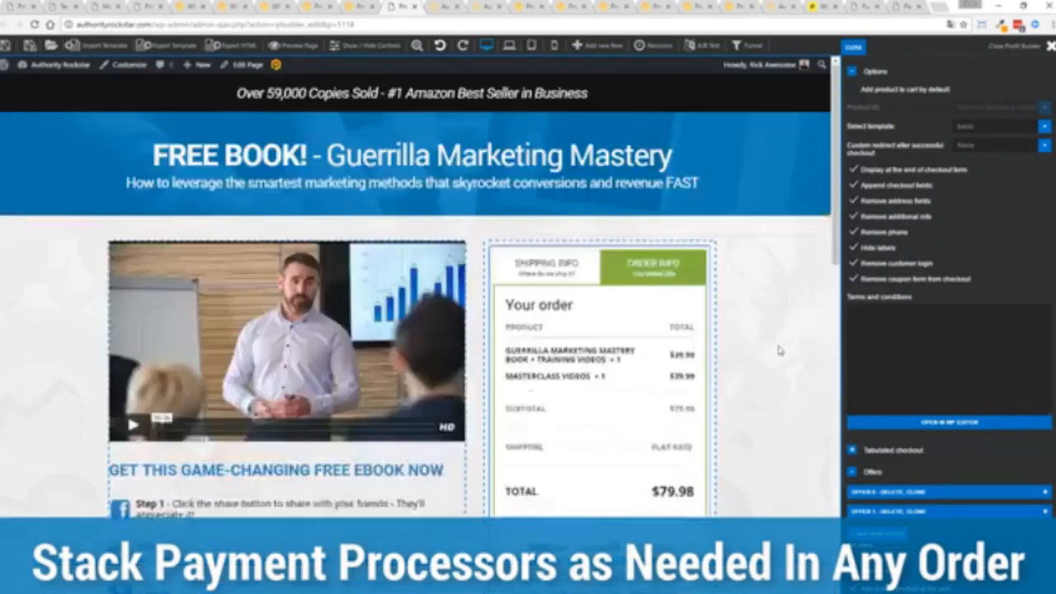
pyautogui.scroll(-3)
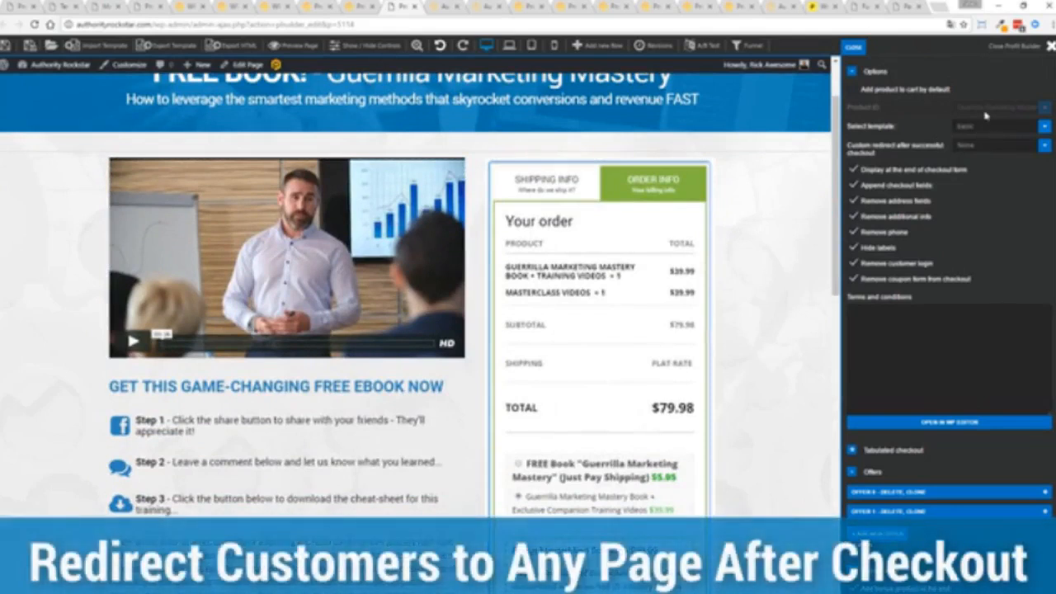
pyautogui.moveTo(988, 145)
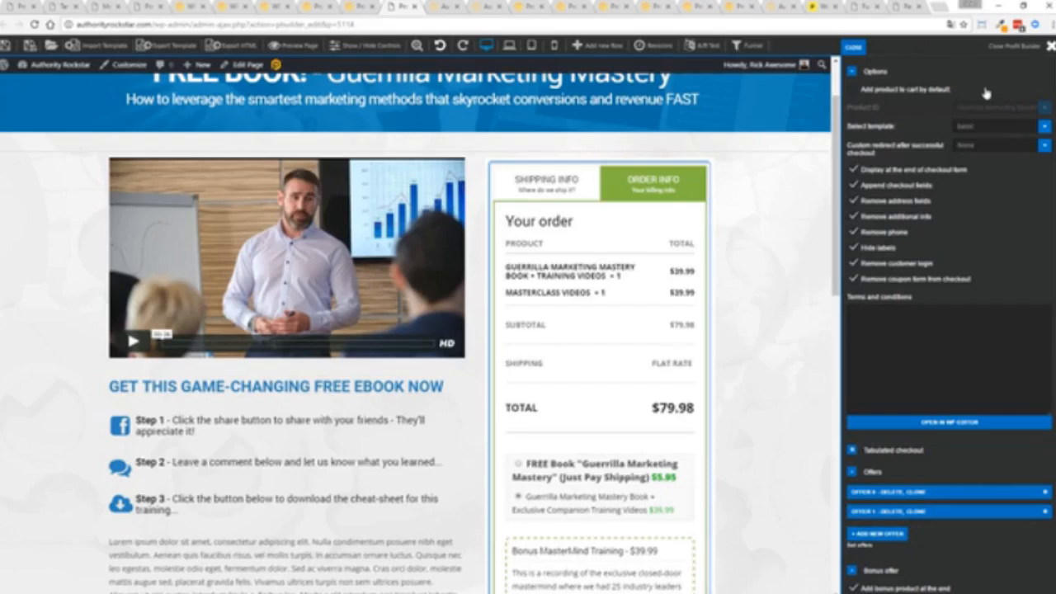
pyautogui.moveTo(875, 48)
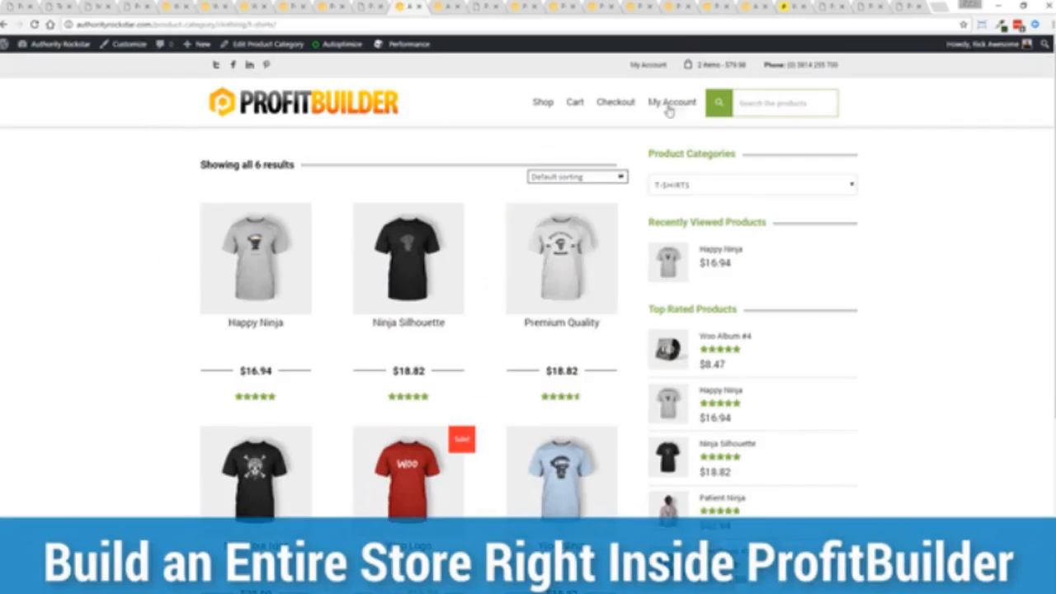
pyautogui.moveTo(911, 224)
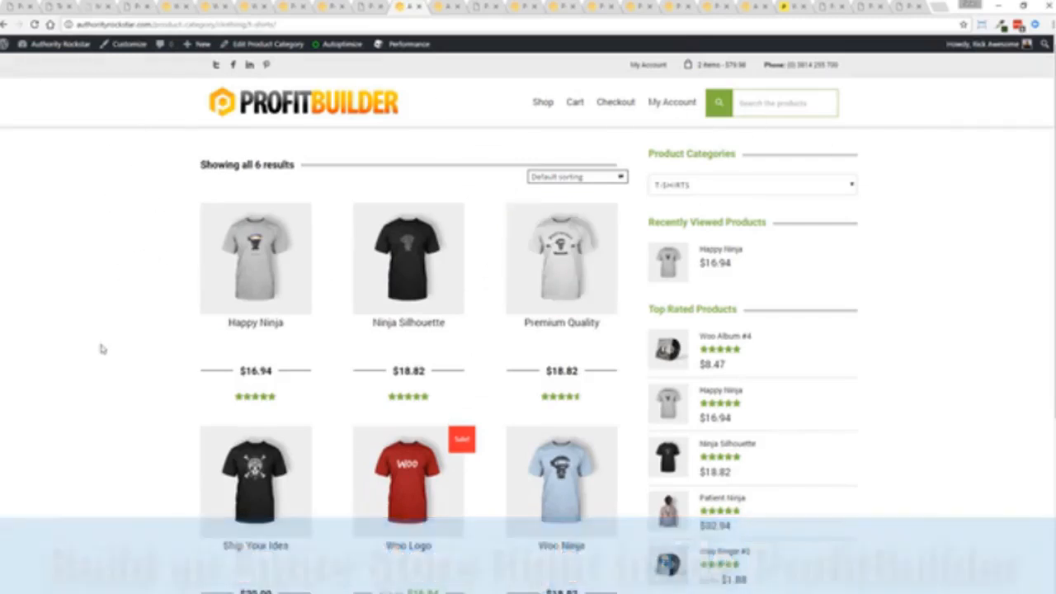
pyautogui.moveTo(919, 276)
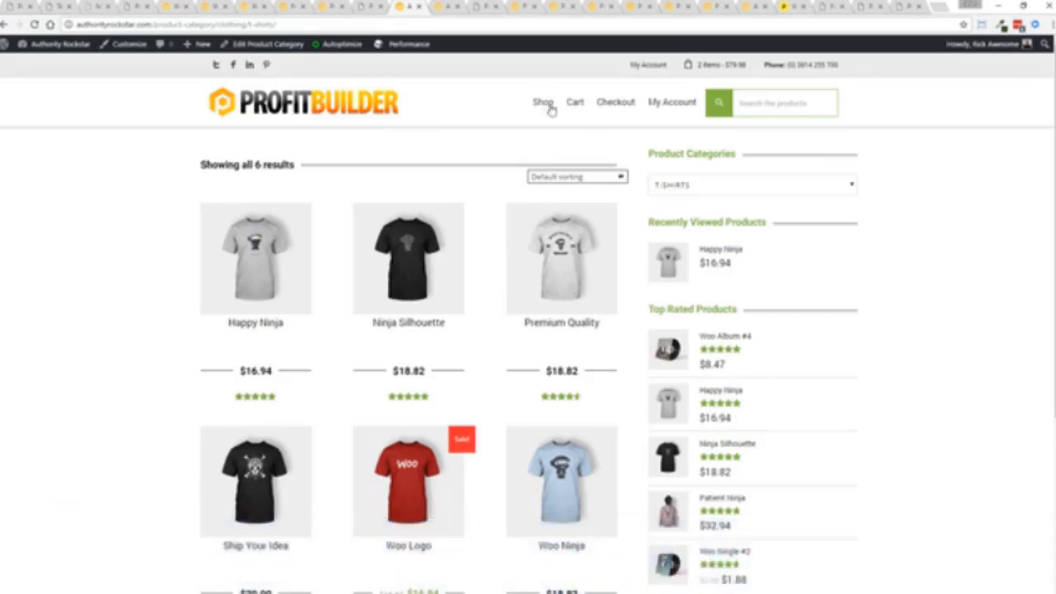
pyautogui.moveTo(466, 19)
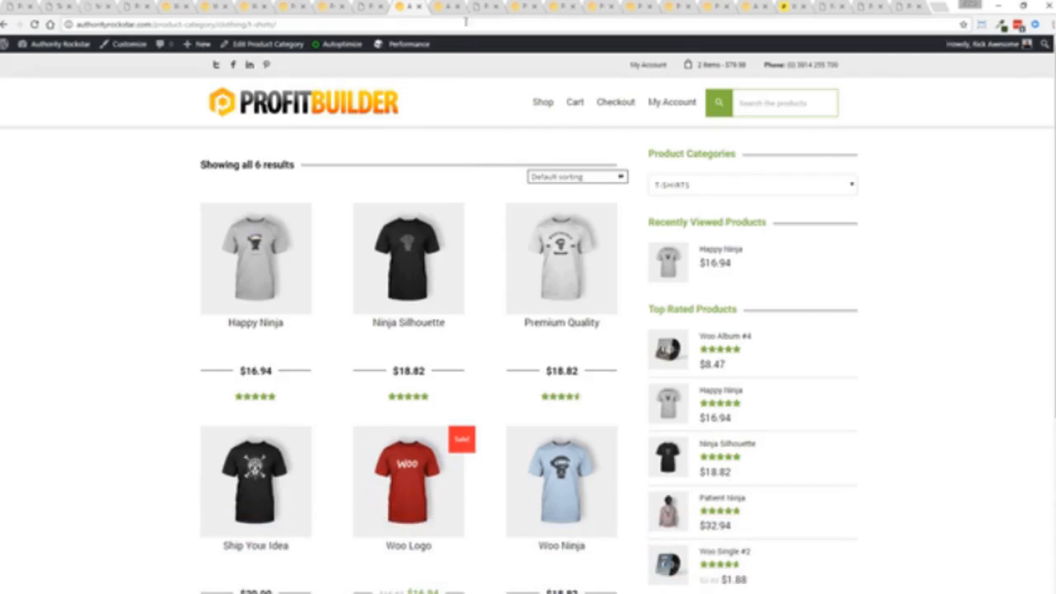
# View the Happy Ninja product page in the shop
pyautogui.click(254, 258)
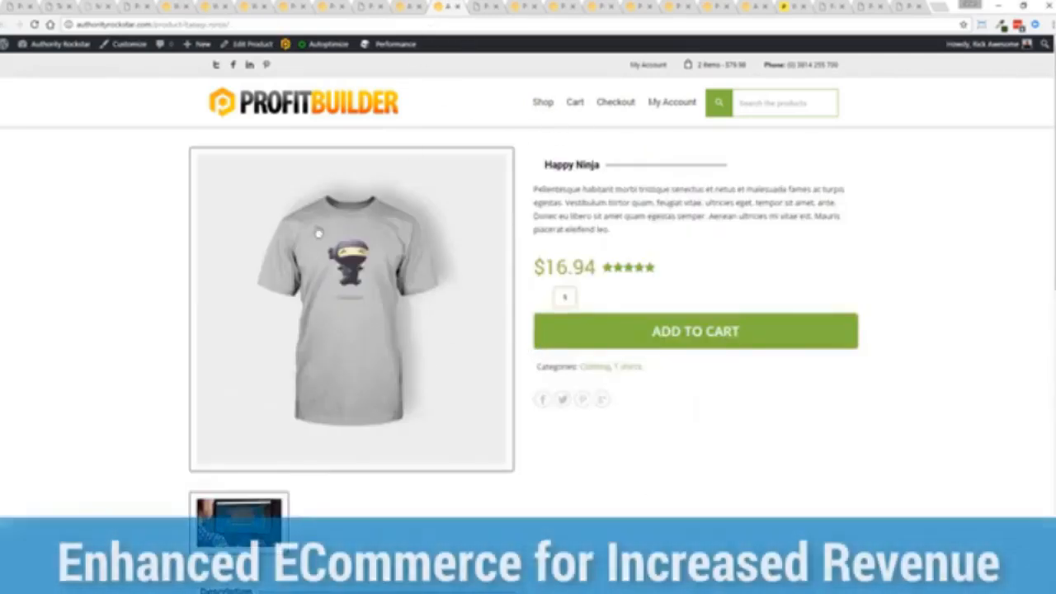
pyautogui.scroll(-3)
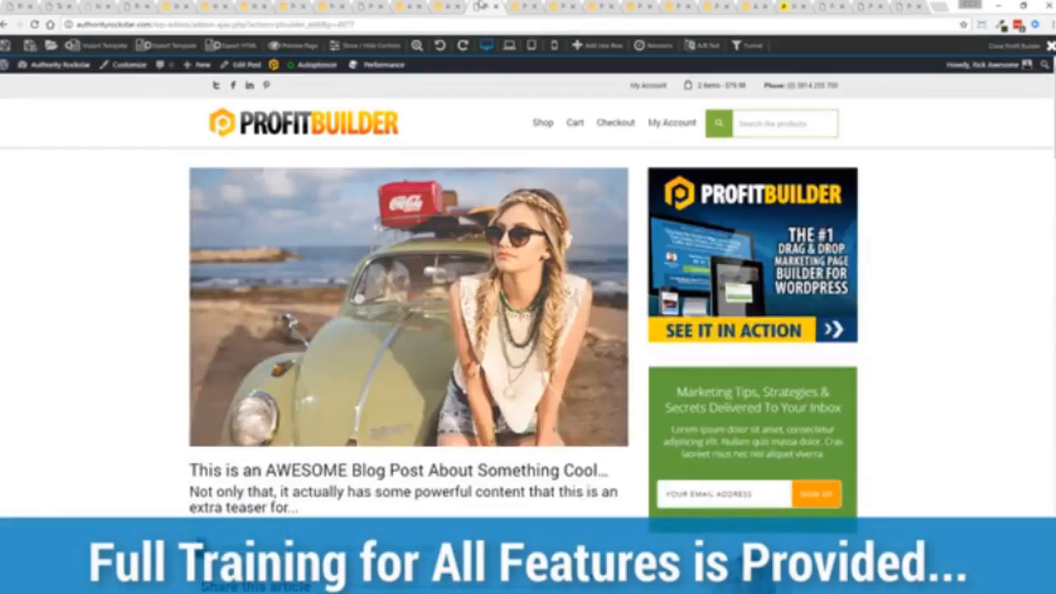
pyautogui.moveTo(121, 237)
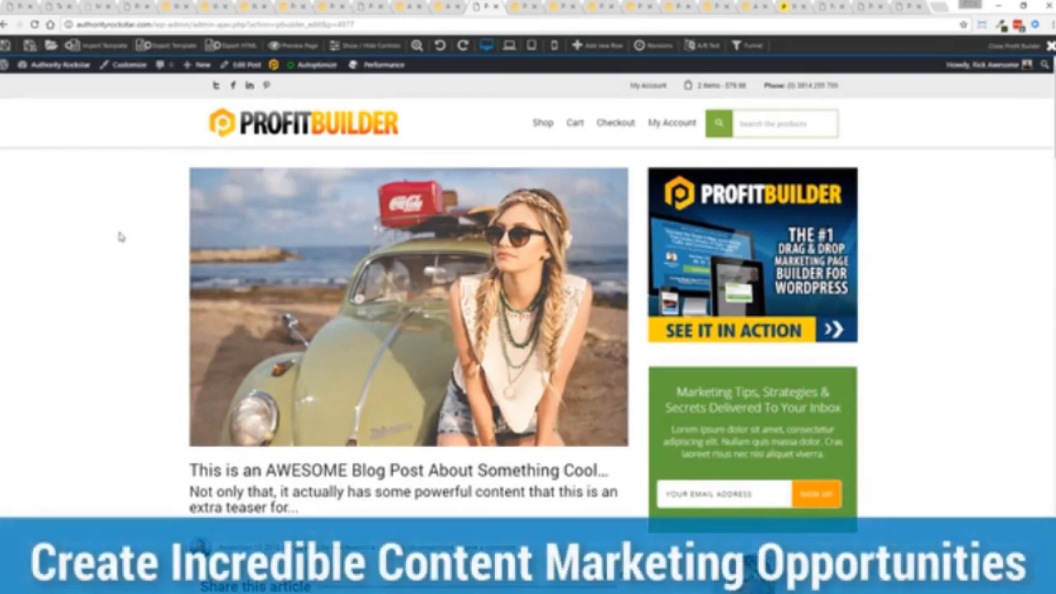
# Scroll through the blog post article to reach the 'Download The Cheat Sheet' link
pyautogui.scroll(-3)
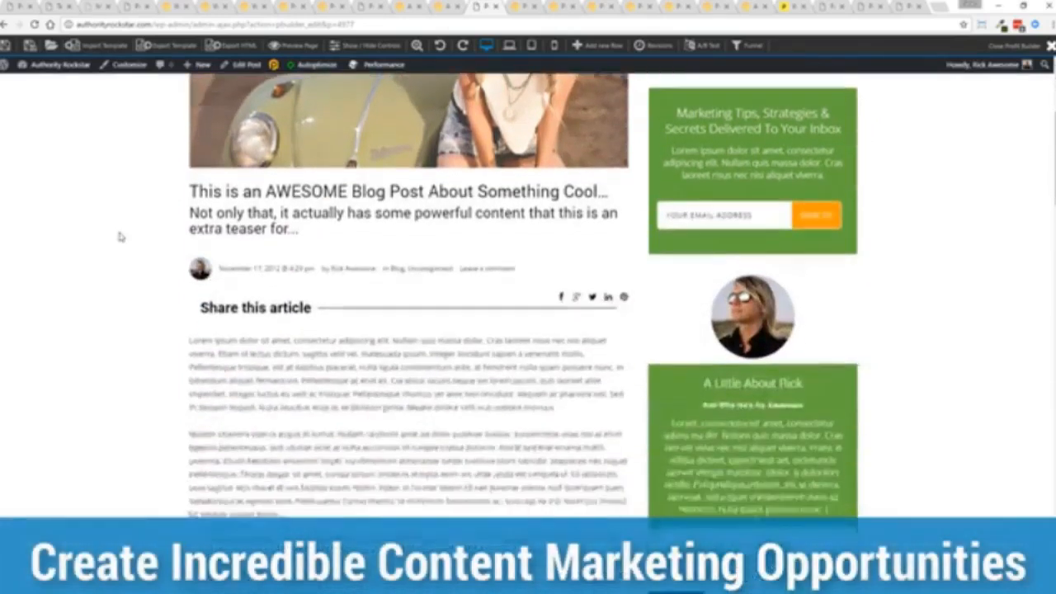
pyautogui.scroll(-3)
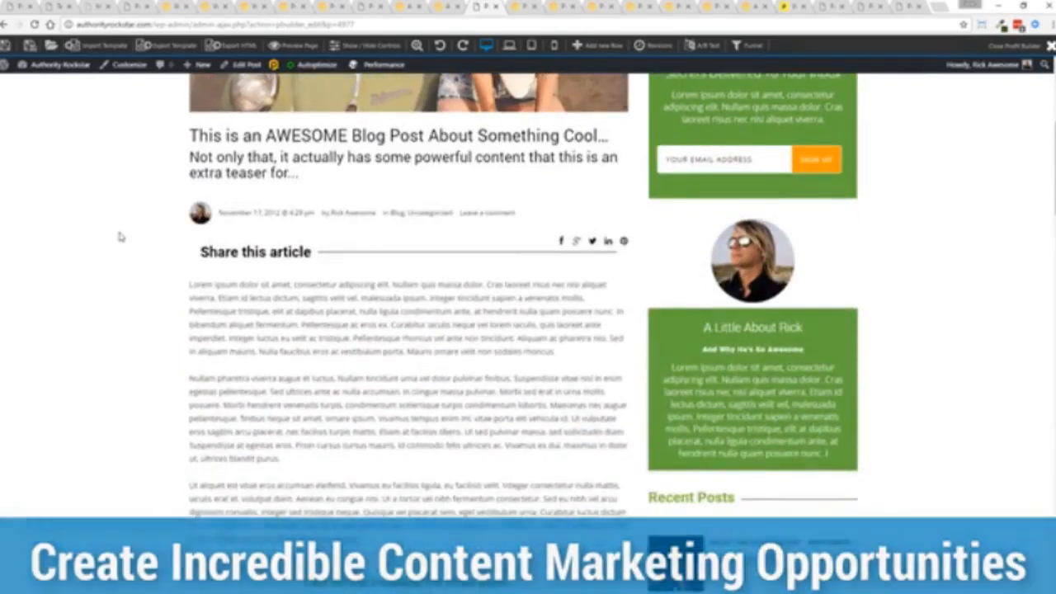
pyautogui.scroll(-3)
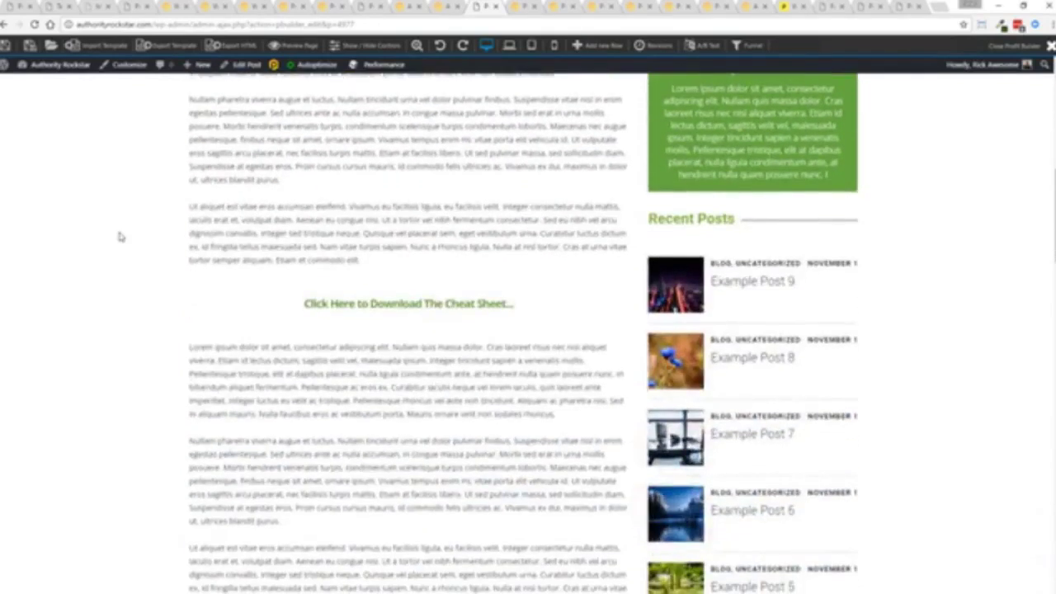
pyautogui.scroll(3)
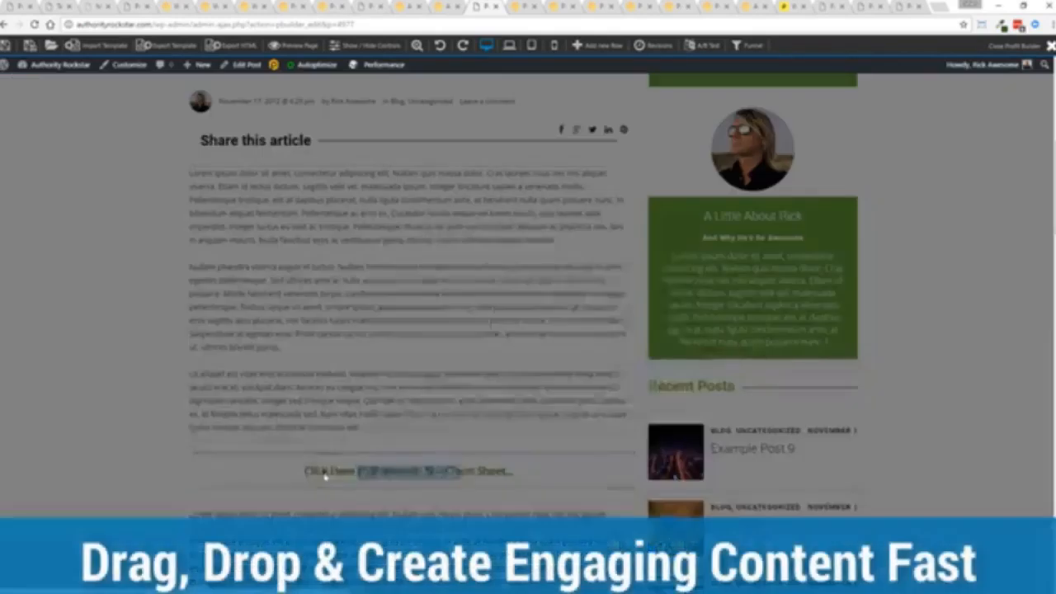
# Preview and dismiss the cheat-sheet opt-in popup, then reveal the inline name/email form below
pyautogui.click(407, 471)
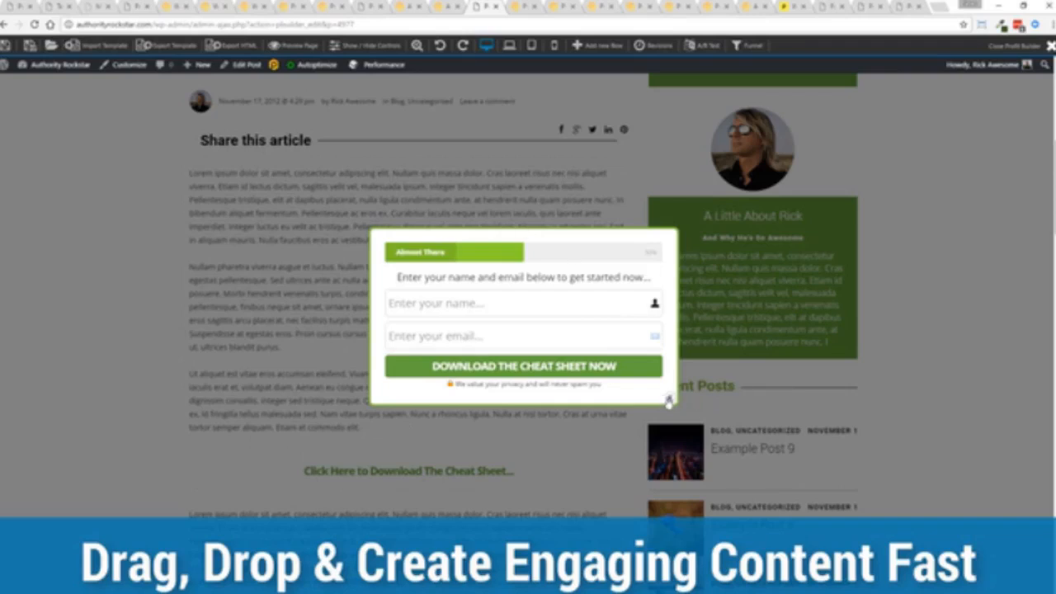
pyautogui.click(668, 403)
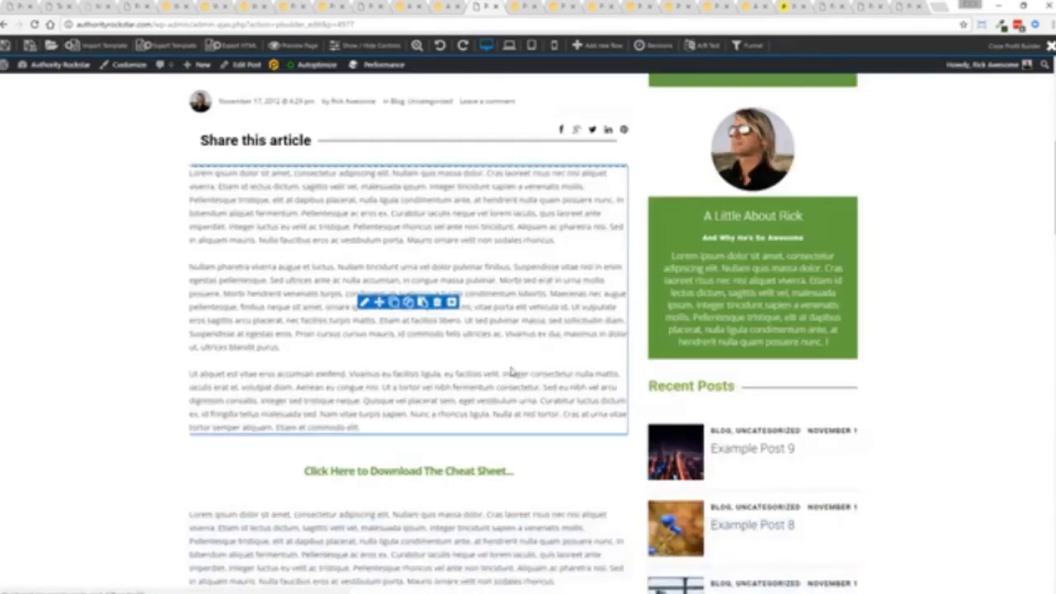
pyautogui.scroll(-3)
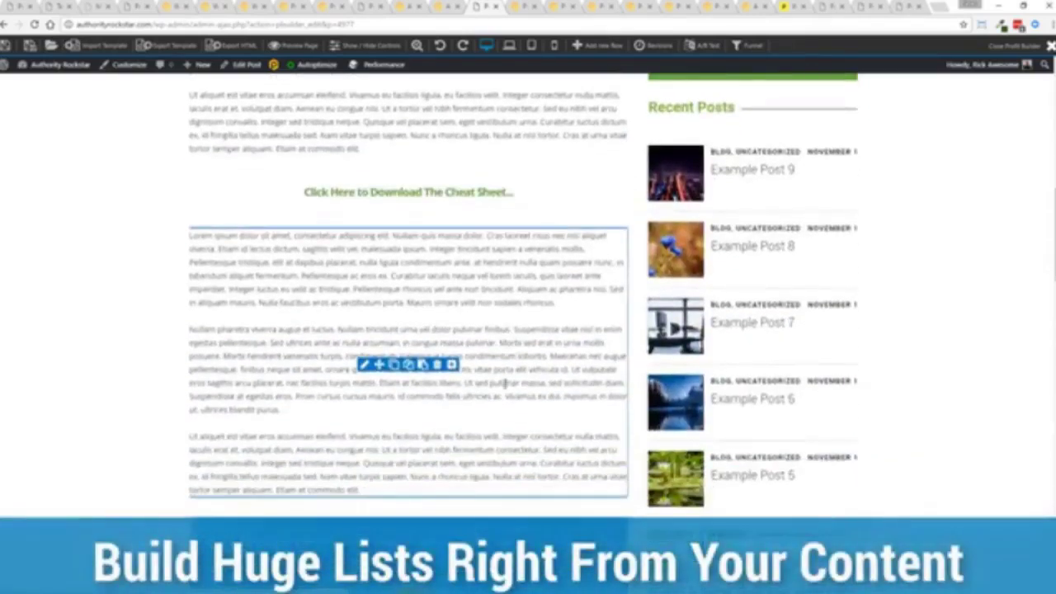
pyautogui.scroll(-3)
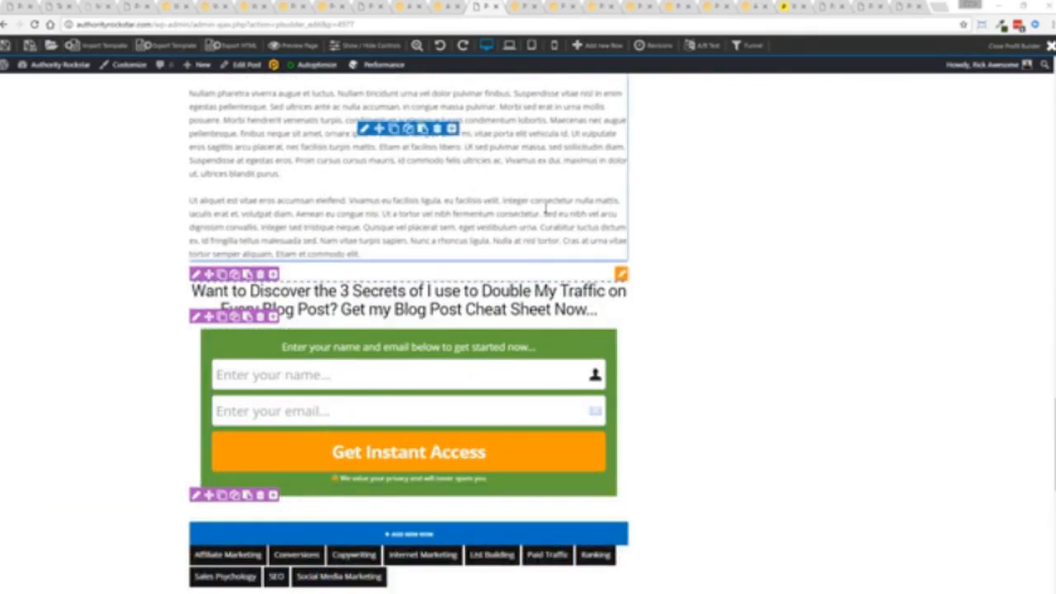
pyautogui.scroll(-3)
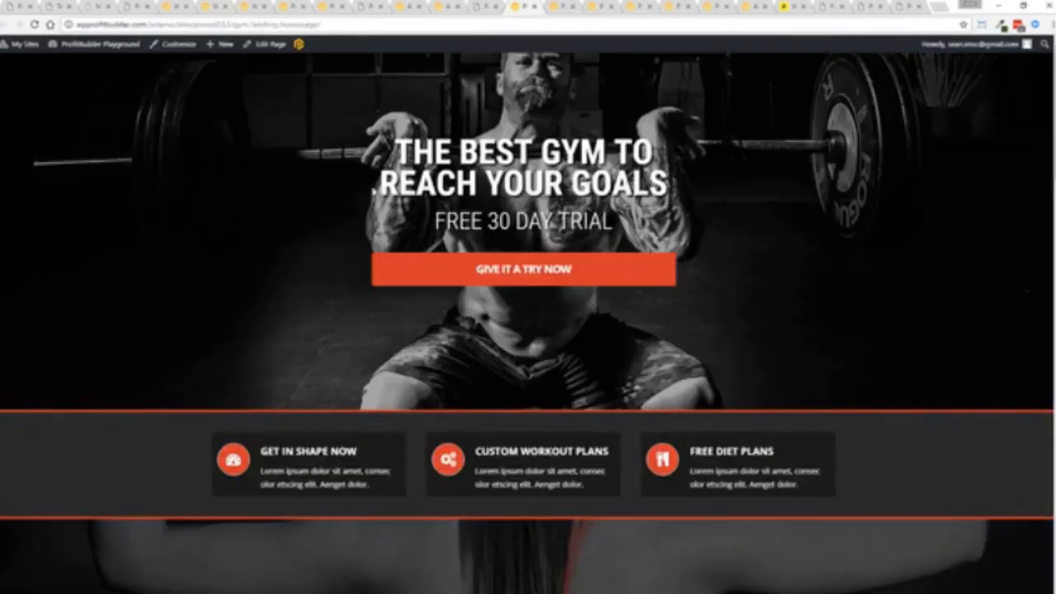
# Scroll through the gym landing page sections down to the footer and back
pyautogui.scroll(-3)
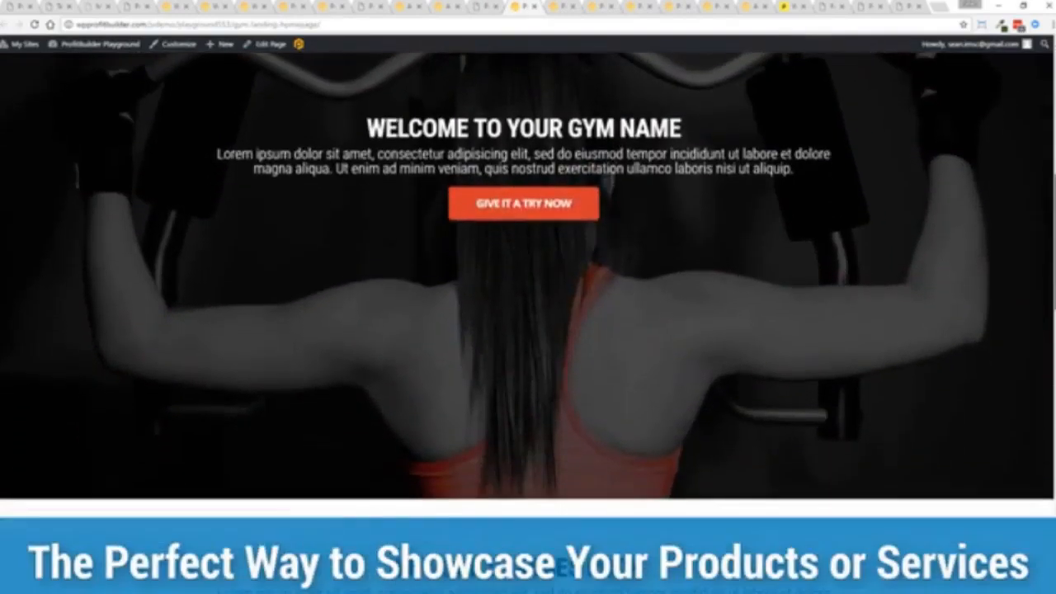
pyautogui.scroll(-3)
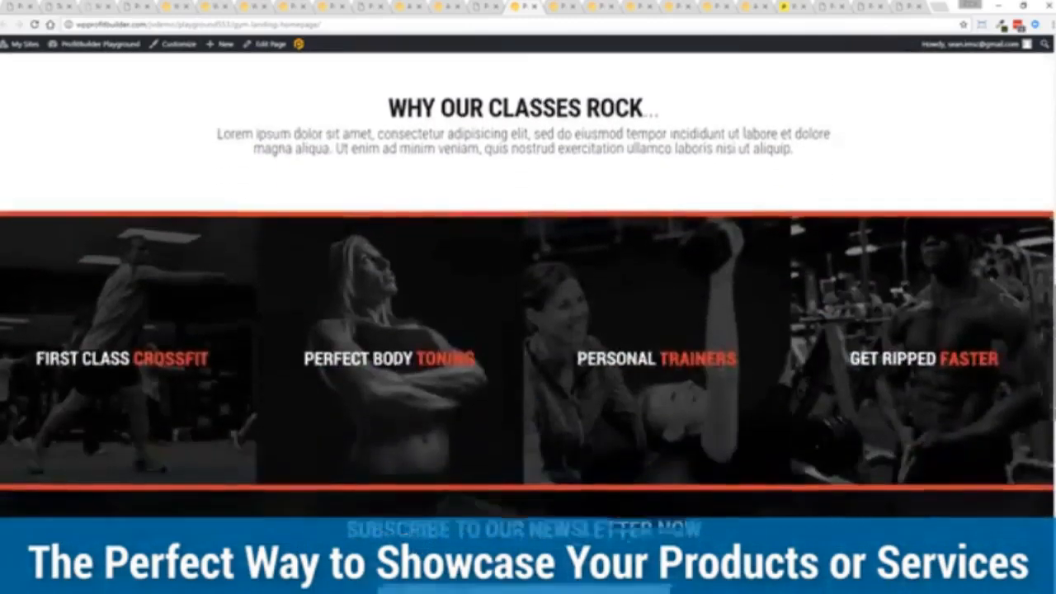
pyautogui.scroll(-3)
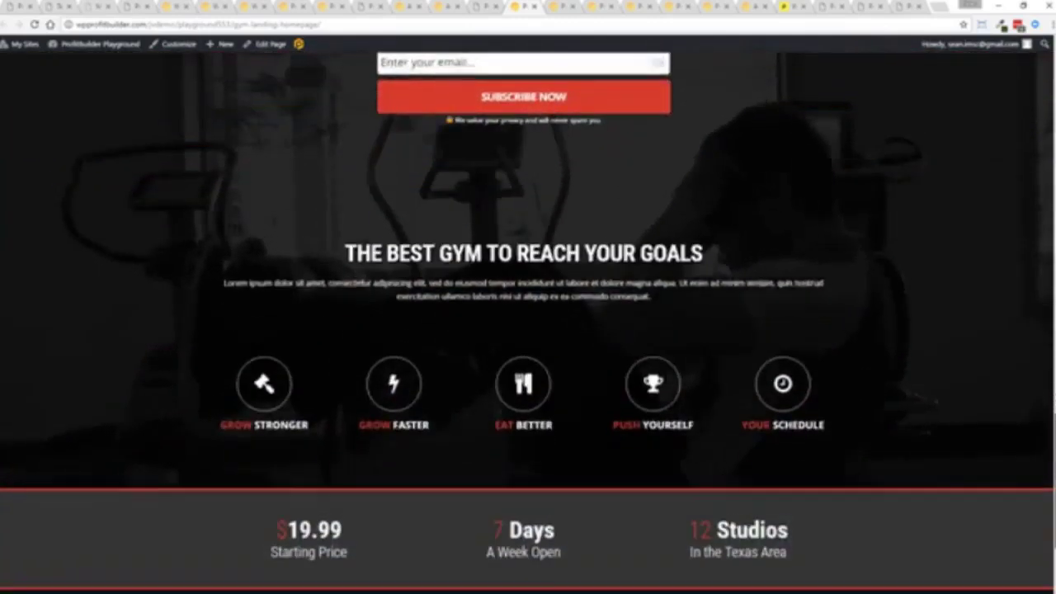
pyautogui.scroll(-3)
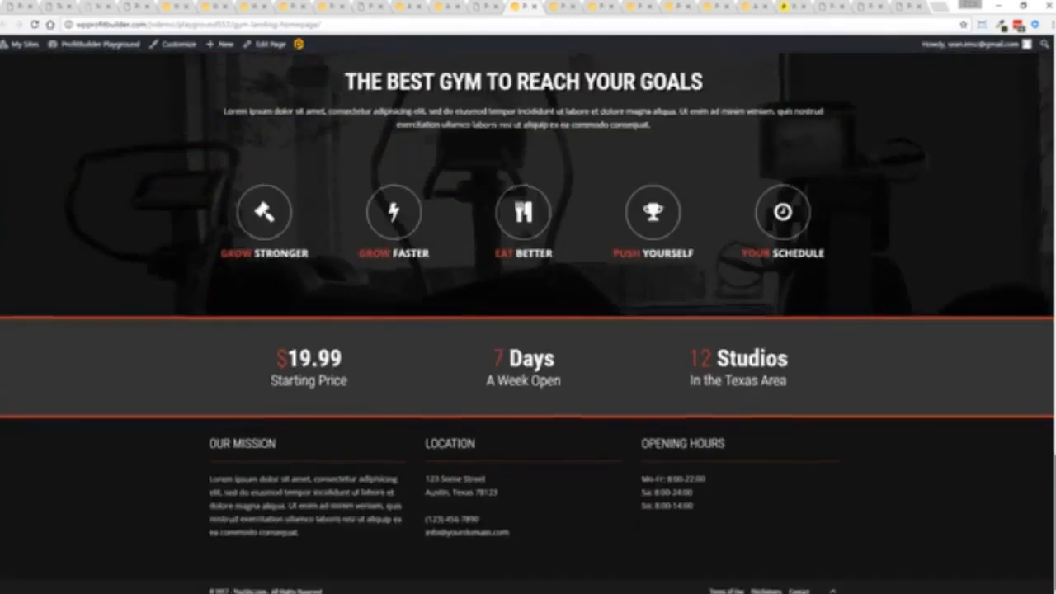
pyautogui.scroll(3)
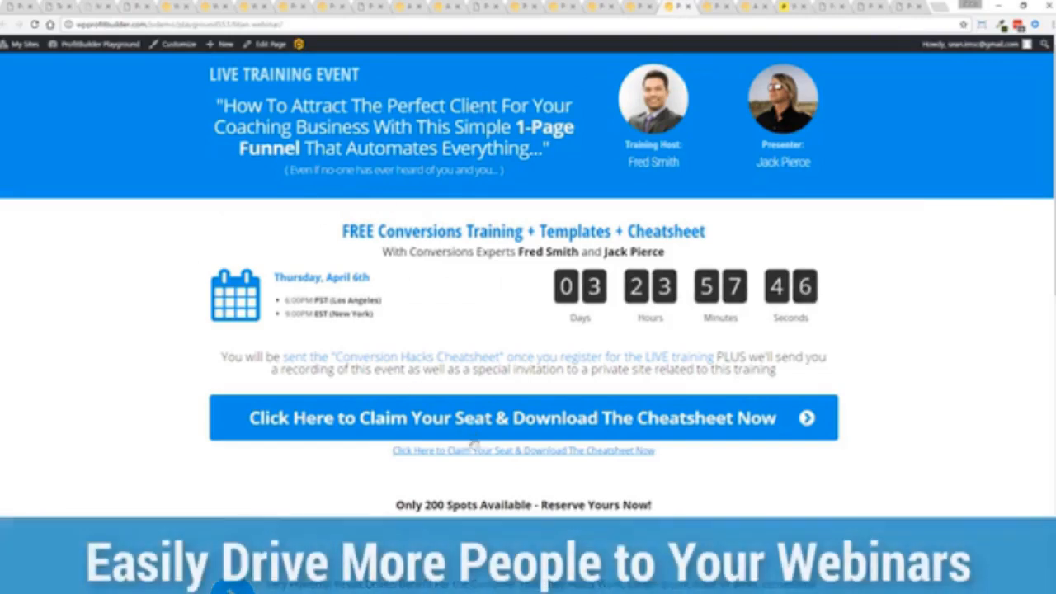
# Navigate from the webinar template to the authorityrockstar.com home page
pyautogui.click(523, 418)
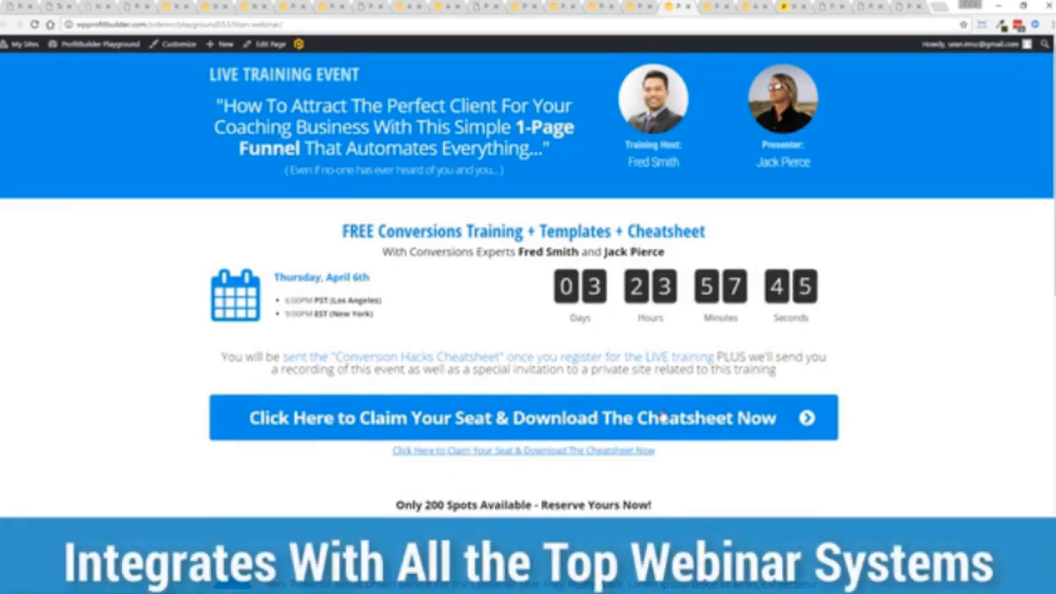
pyautogui.moveTo(834, 297)
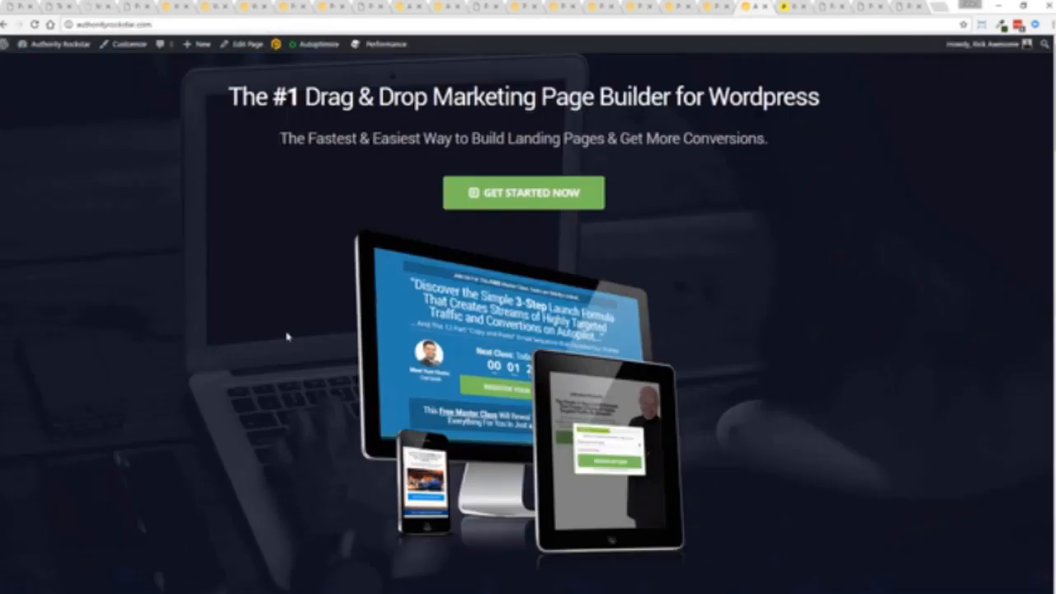
pyautogui.moveTo(994, 170)
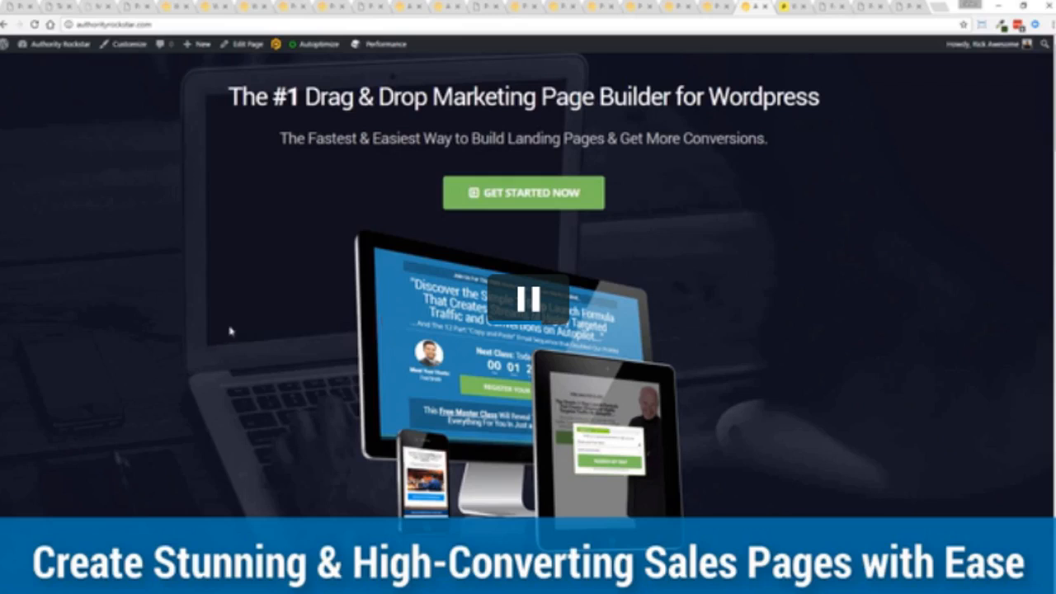
pyautogui.click(525, 297)
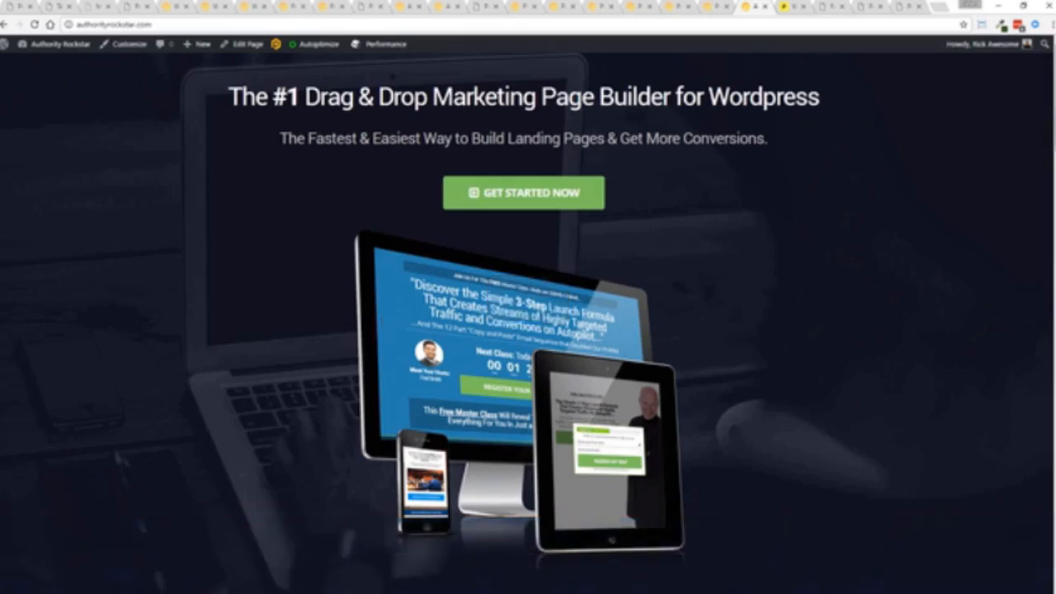
pyautogui.scroll(-3)
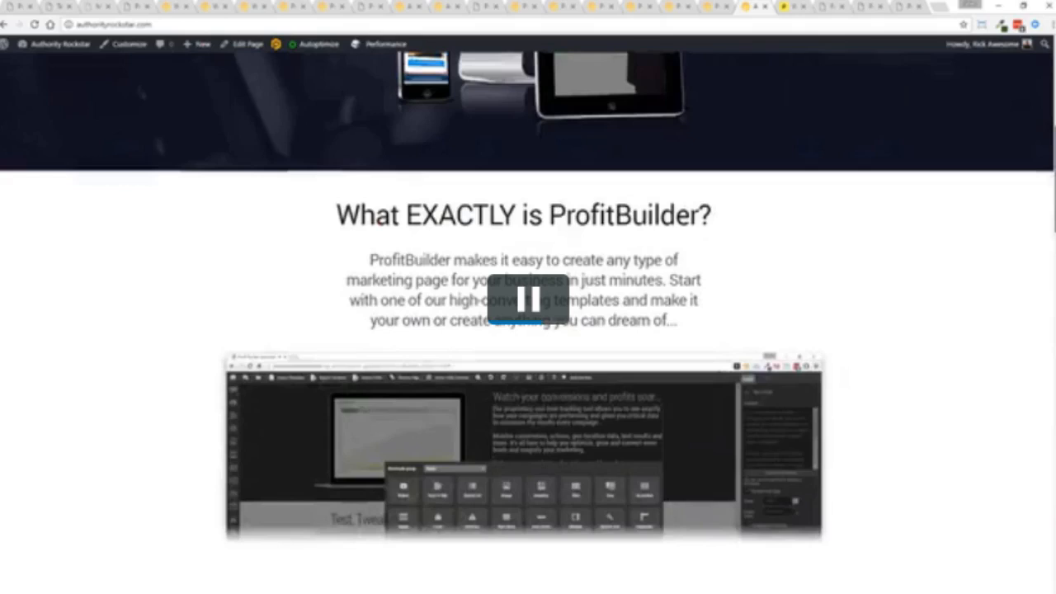
pyautogui.scroll(-3)
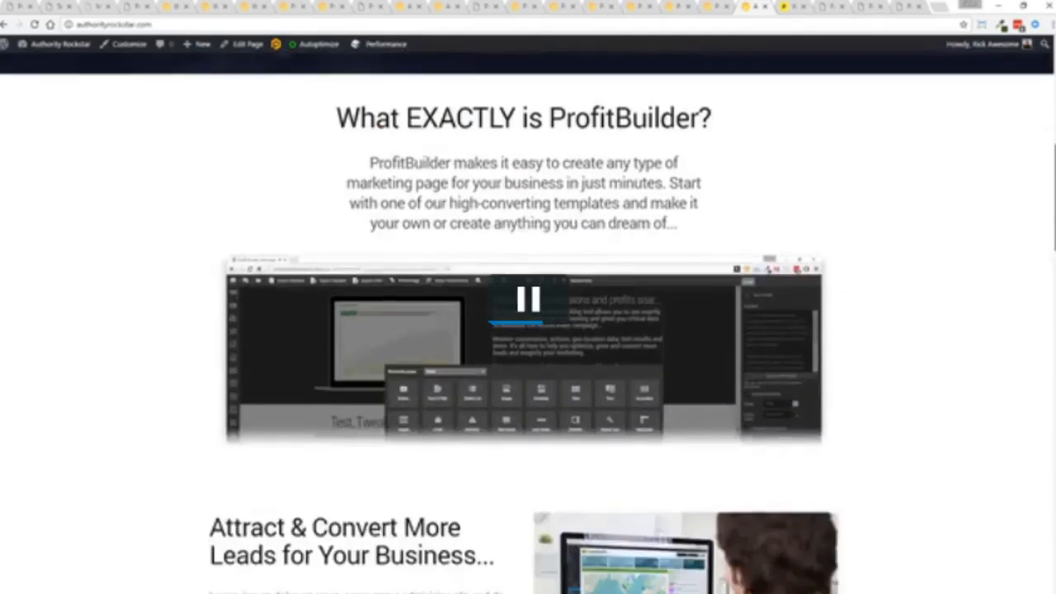
pyautogui.scroll(-3)
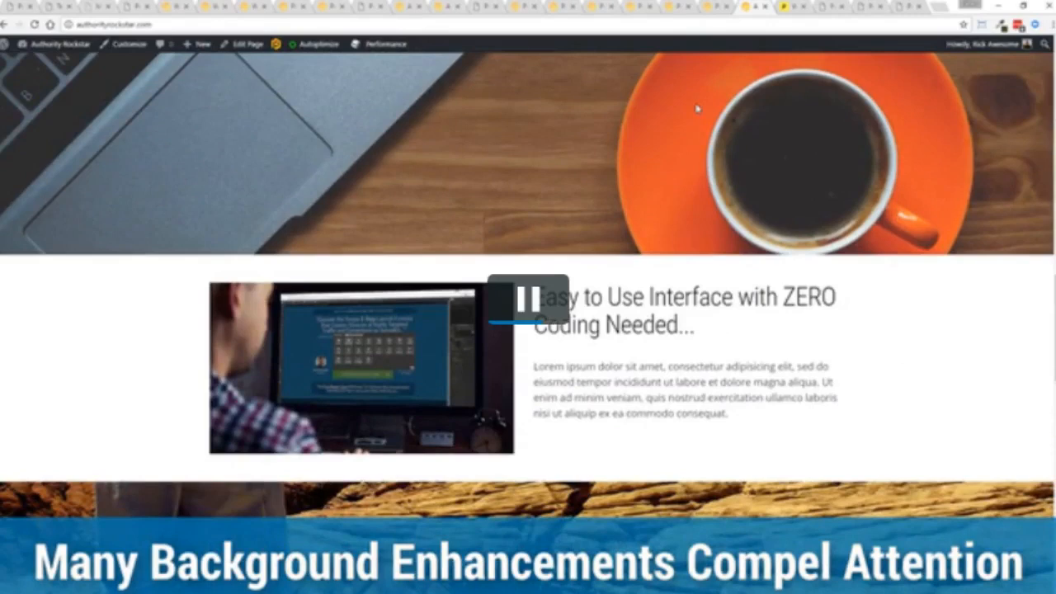
pyautogui.scroll(-3)
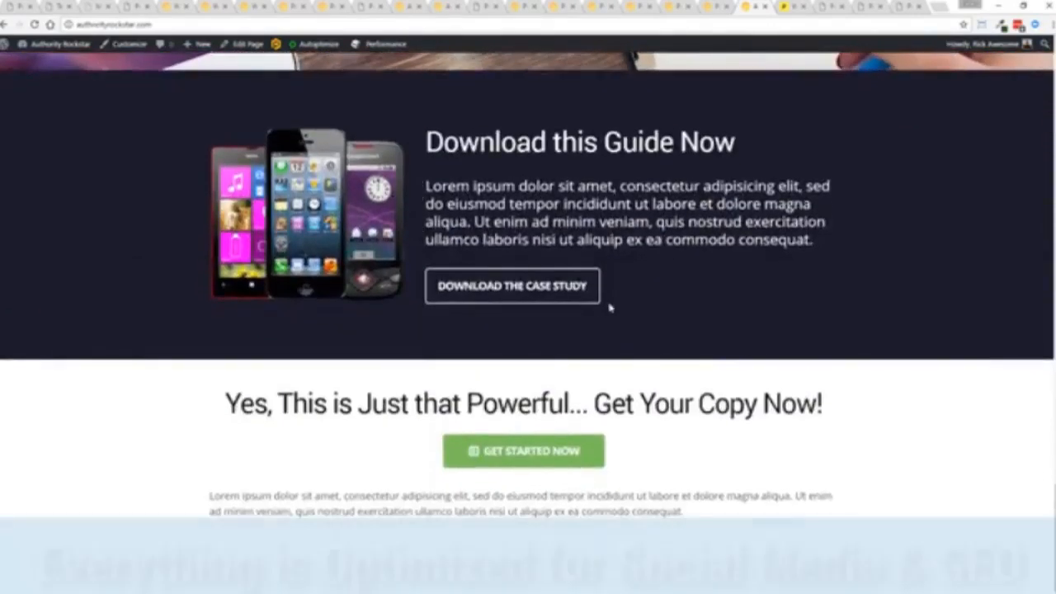
pyautogui.scroll(3)
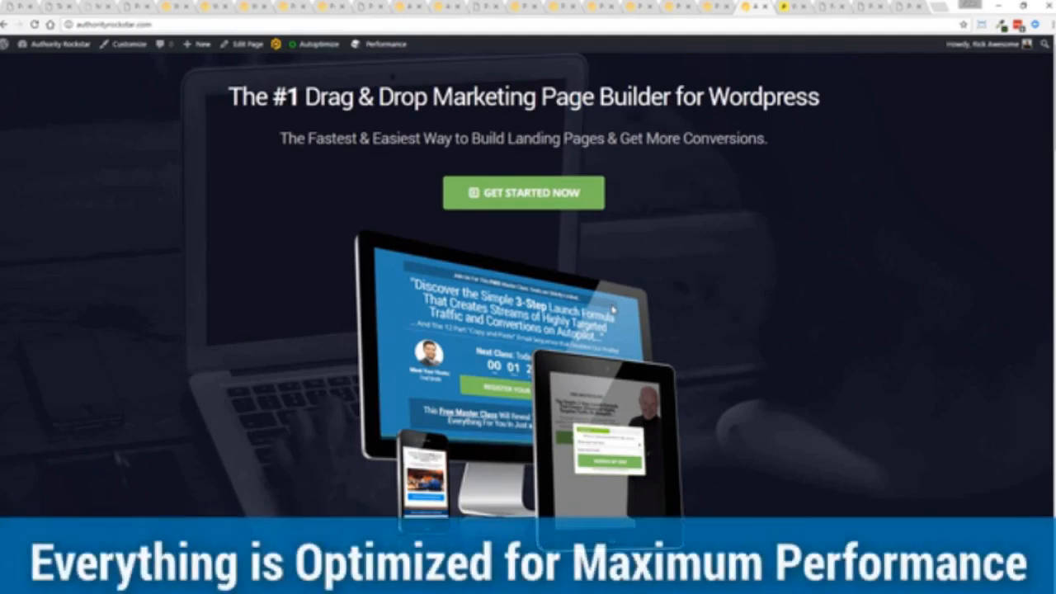
pyautogui.scroll(-3)
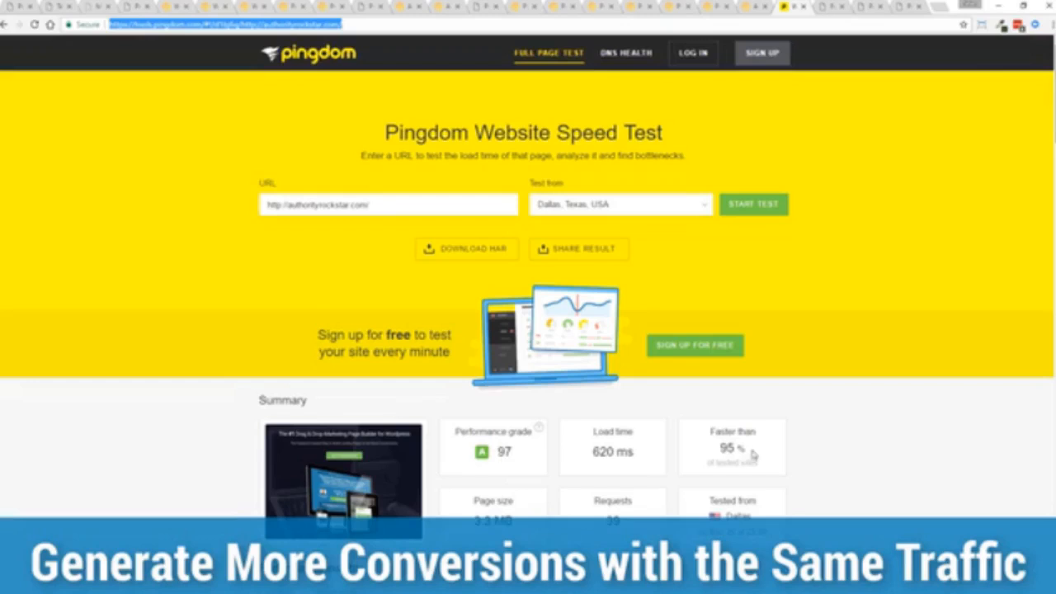
pyautogui.moveTo(746, 452)
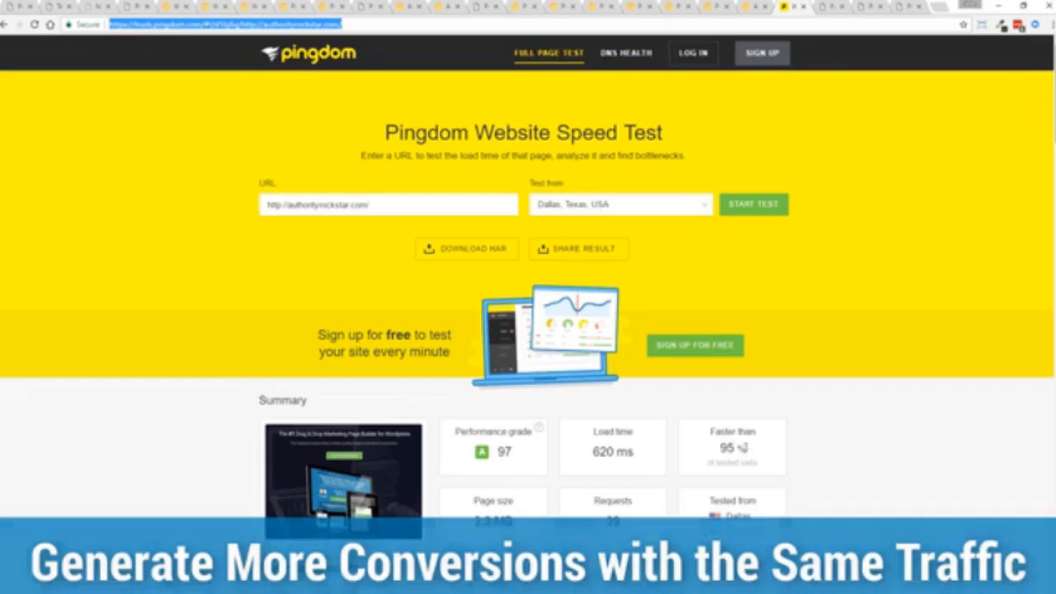
pyautogui.doubleClick(612, 452)
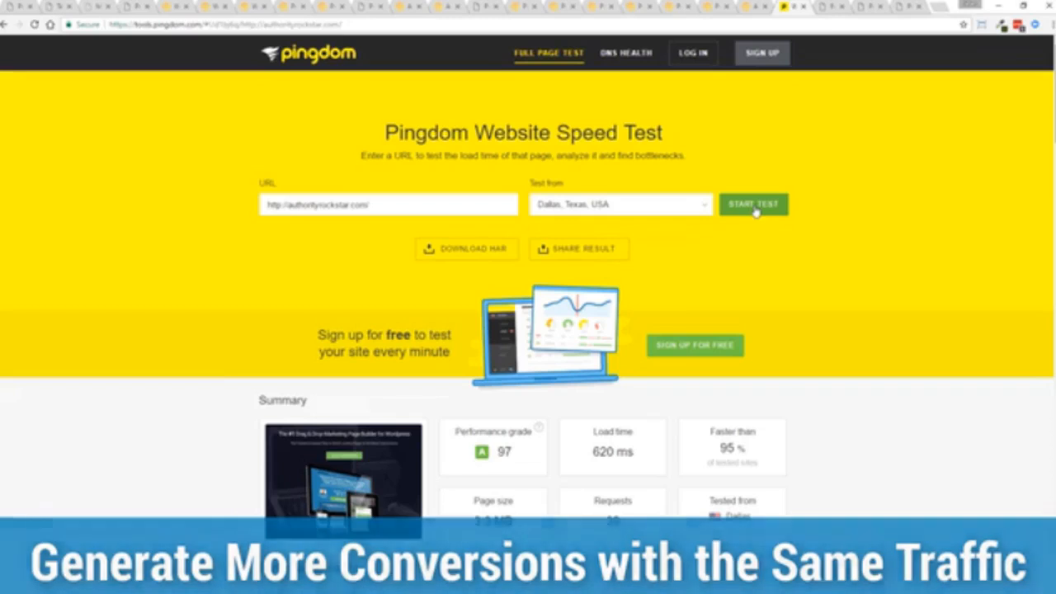
pyautogui.click(753, 204)
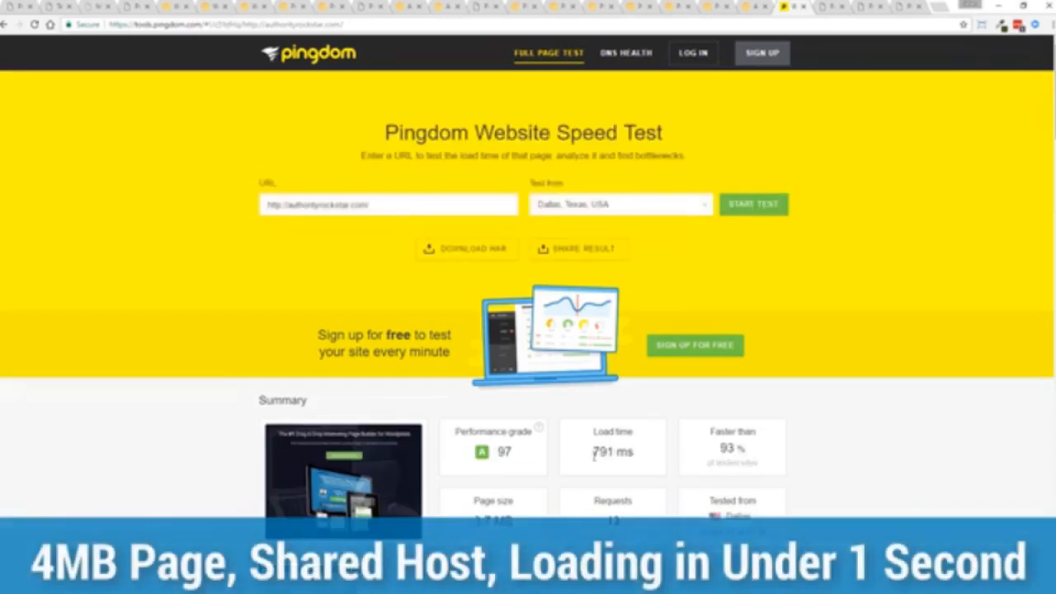
pyautogui.moveTo(845, 376)
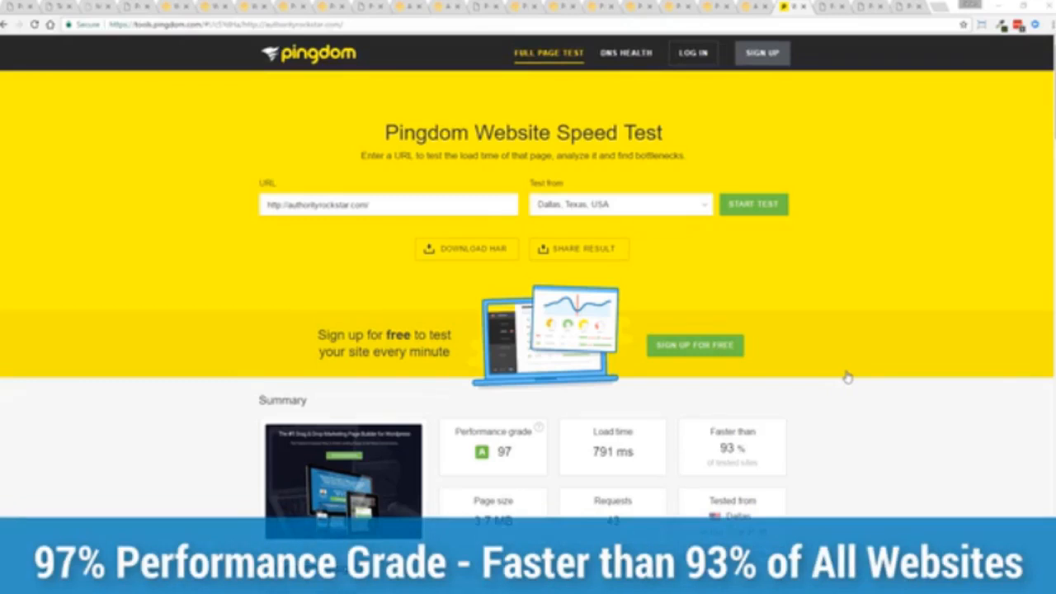
pyautogui.moveTo(840, 363)
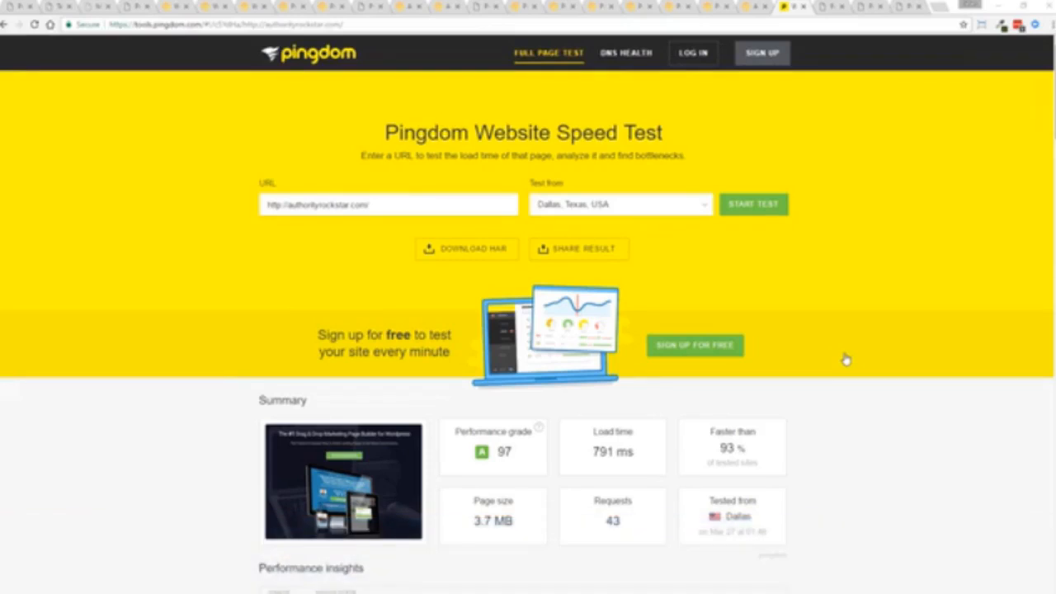
pyautogui.moveTo(832, 10)
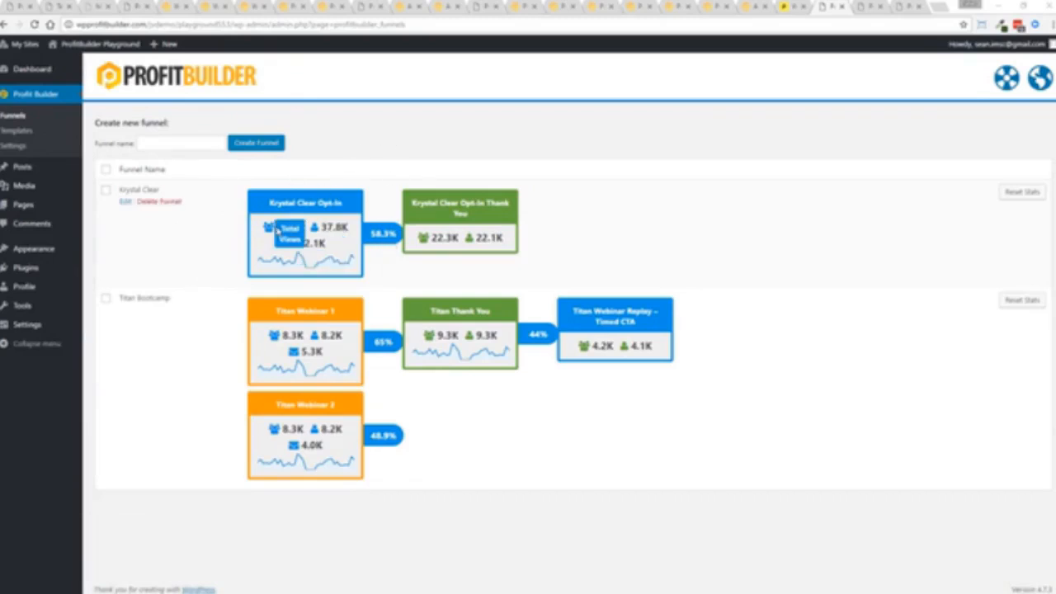
pyautogui.moveTo(291, 244)
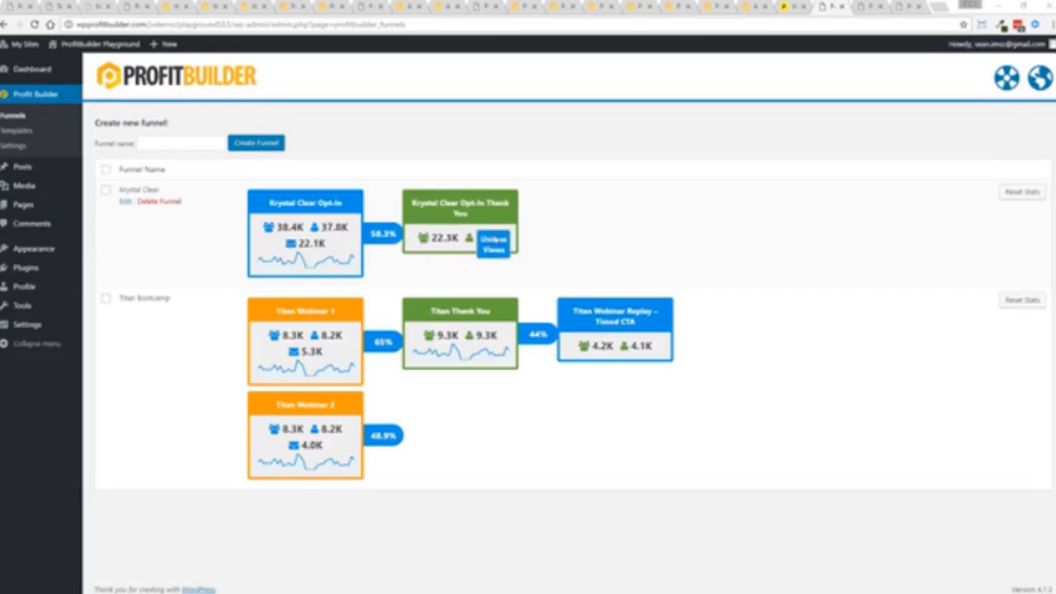
pyautogui.moveTo(227, 363)
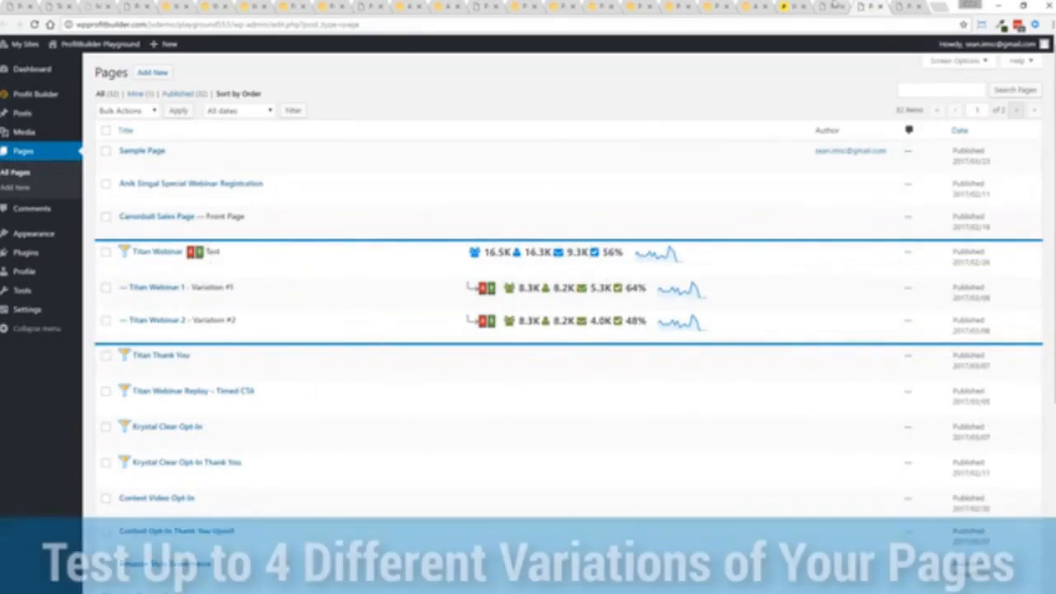
# Return to the funnels overview with Krystal Clear and Titan Bootcamp stats
pyautogui.click(36, 92)
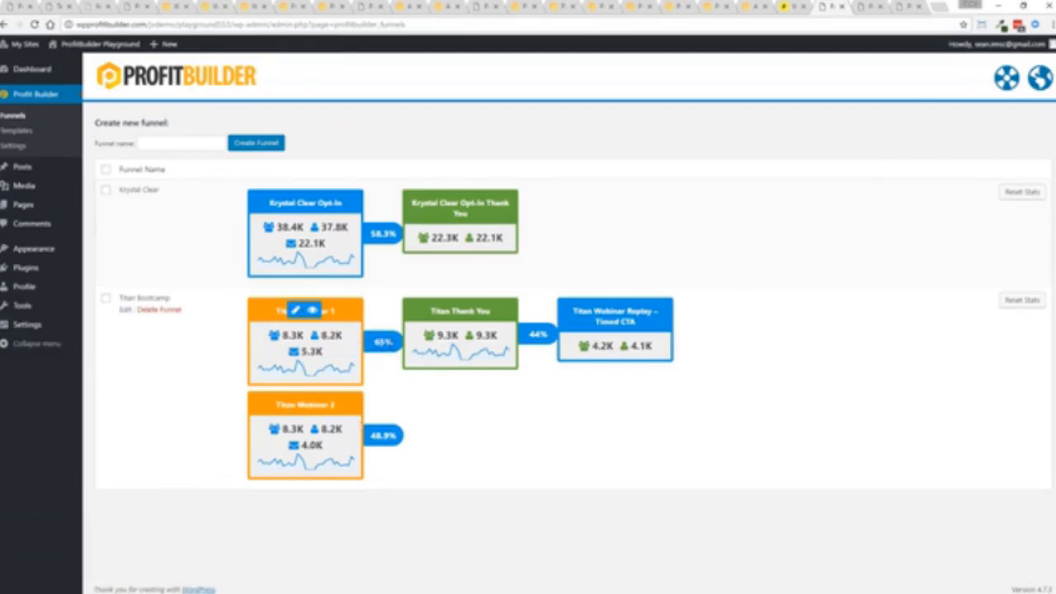
pyautogui.moveTo(304, 402)
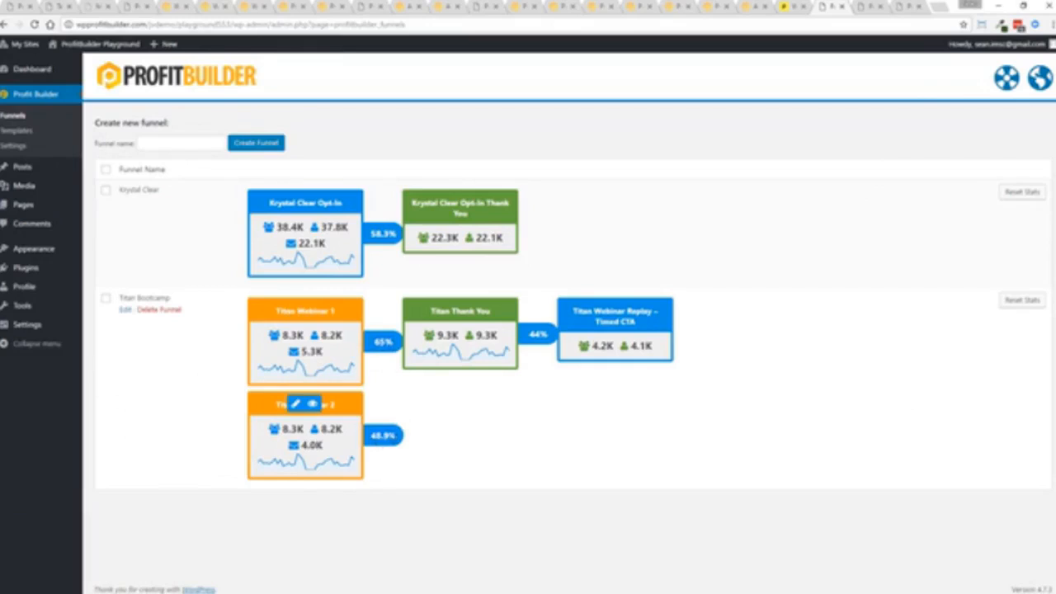
pyautogui.moveTo(664, 322)
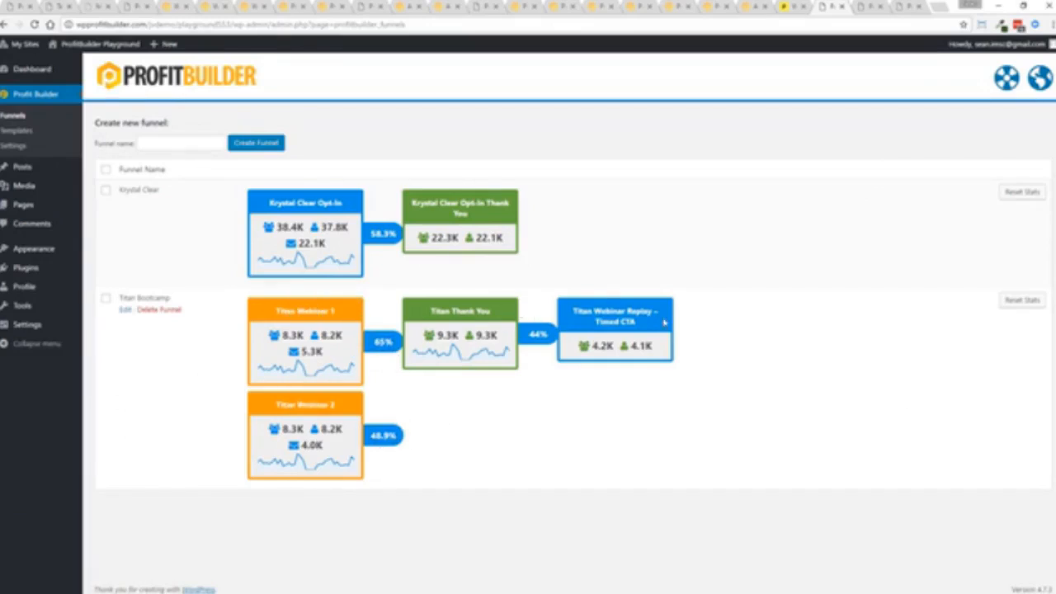
pyautogui.moveTo(581, 416)
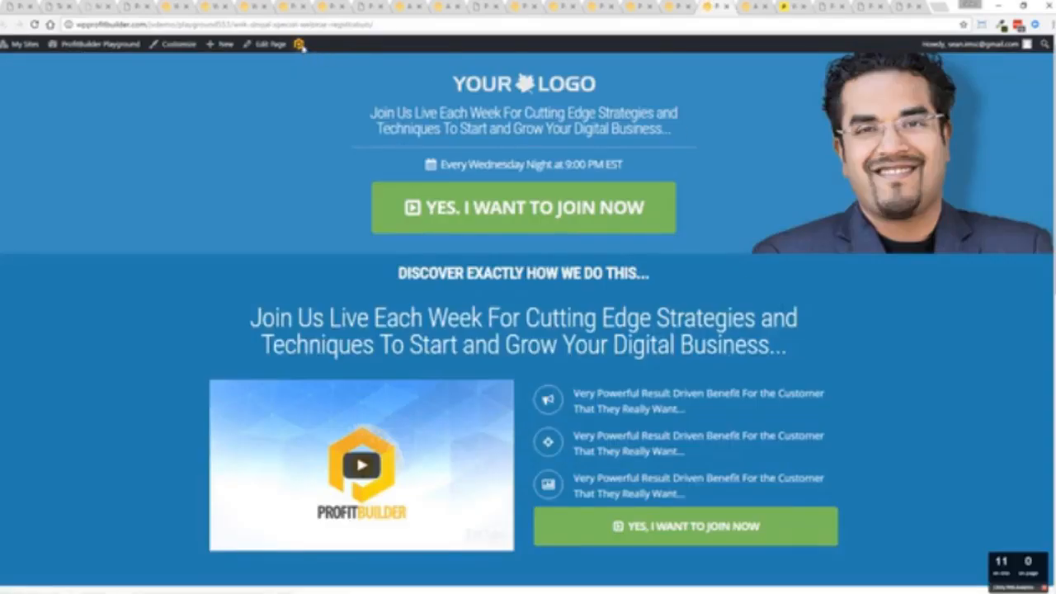
pyautogui.moveTo(753, 197)
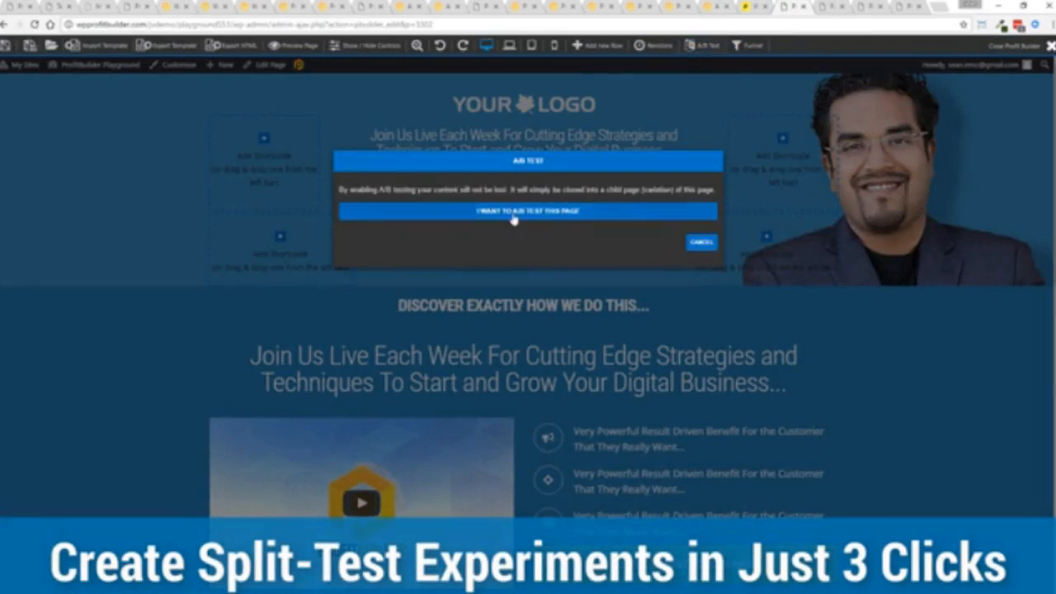
# Review the A/B test setup keeping 'most conversions' as winner criterion, then cancel it
pyautogui.click(528, 211)
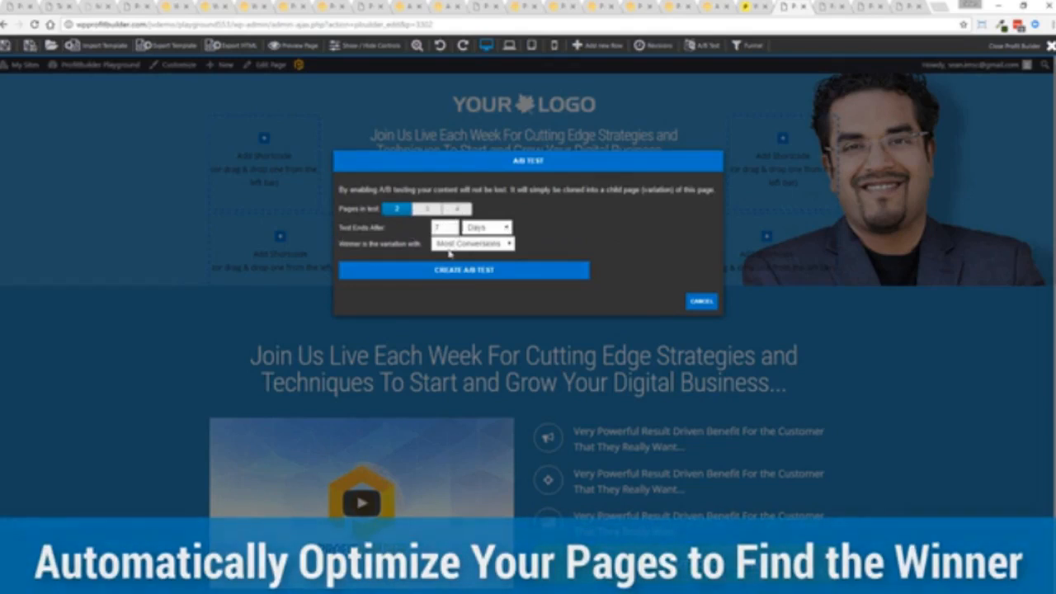
pyautogui.click(471, 243)
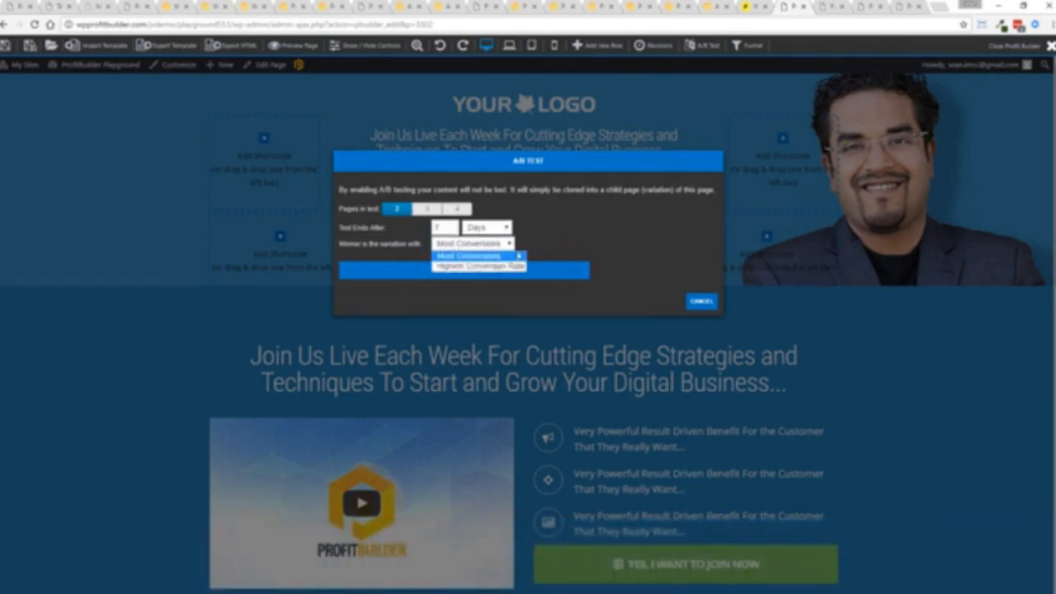
pyautogui.click(465, 256)
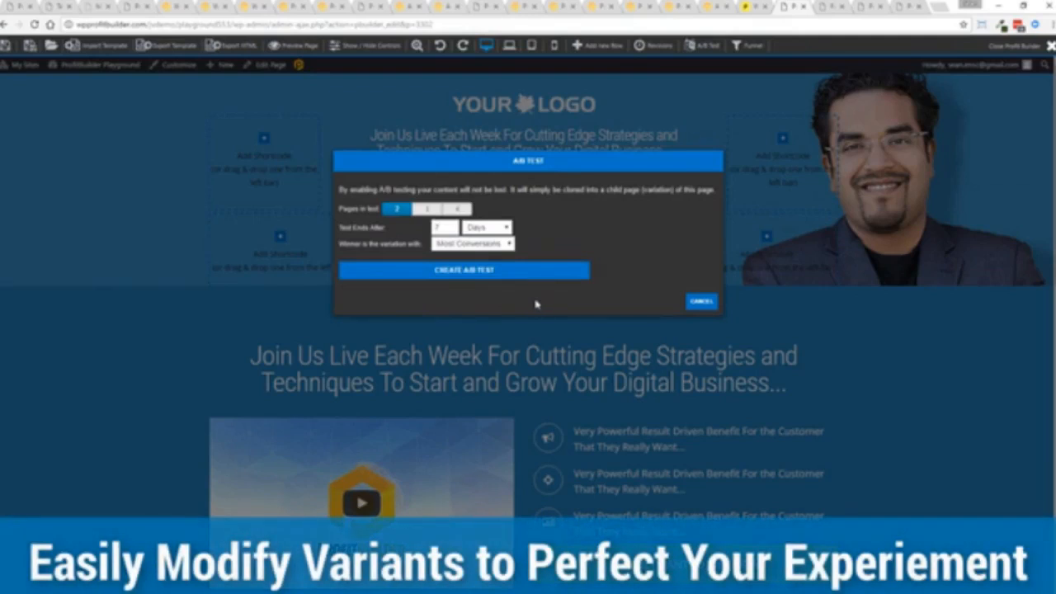
pyautogui.click(700, 301)
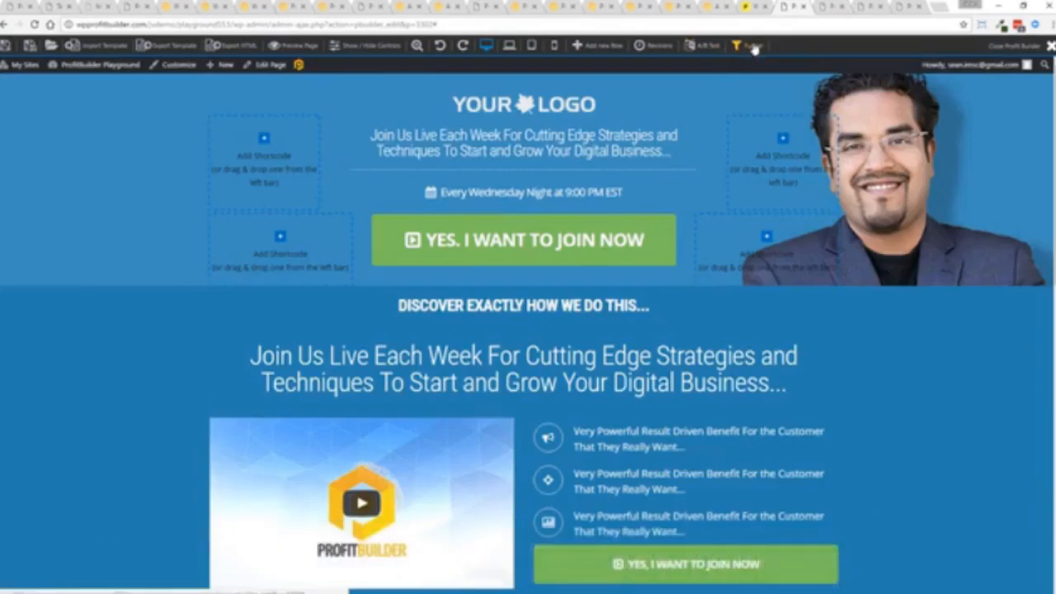
# Create a new funnel named Test Funnel from the funnel manager
pyautogui.click(745, 46)
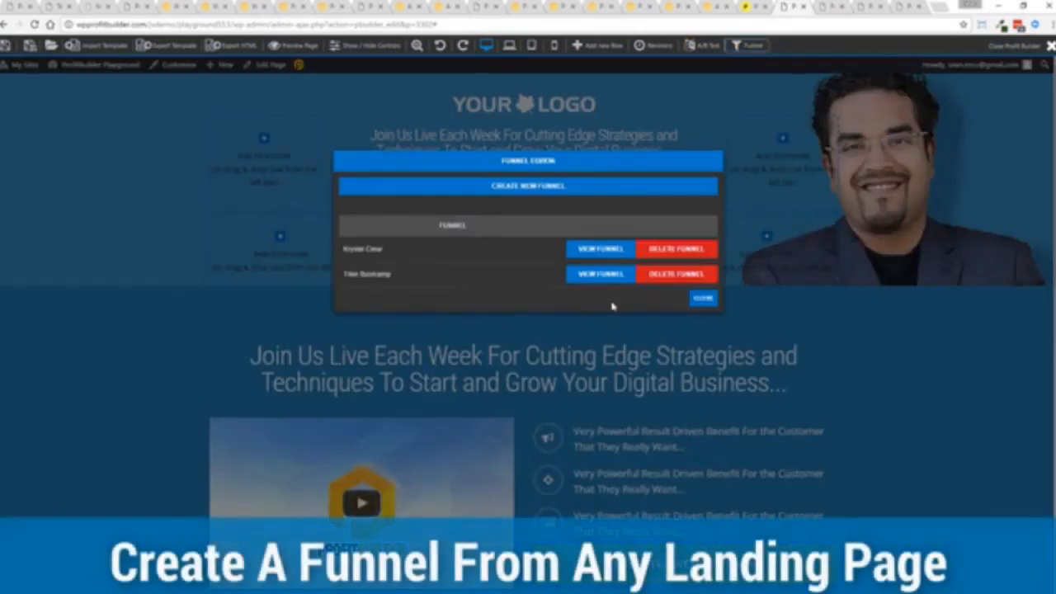
pyautogui.click(528, 185)
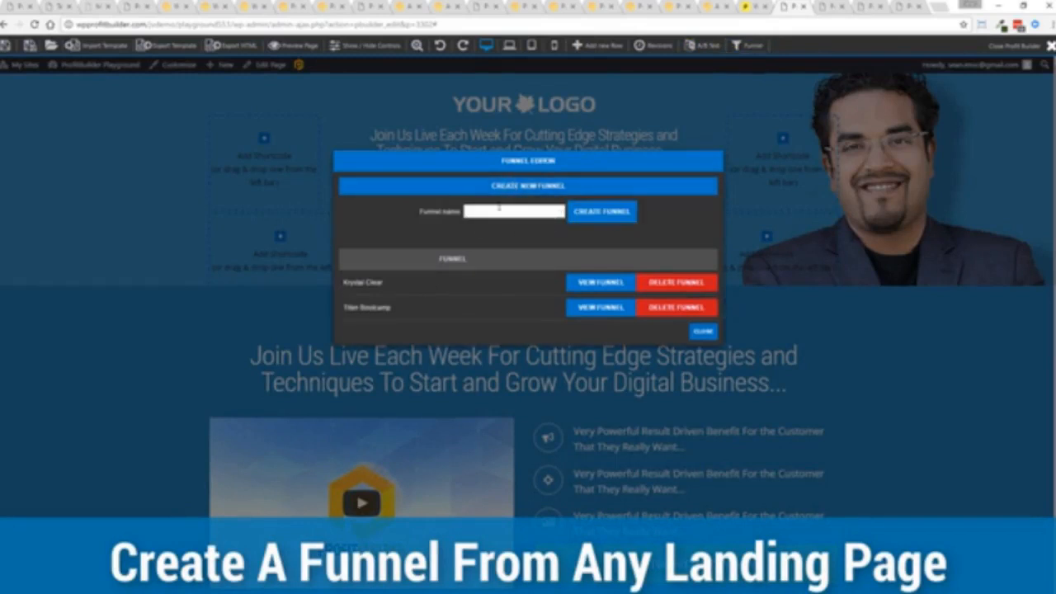
pyautogui.write('Test Funnel')
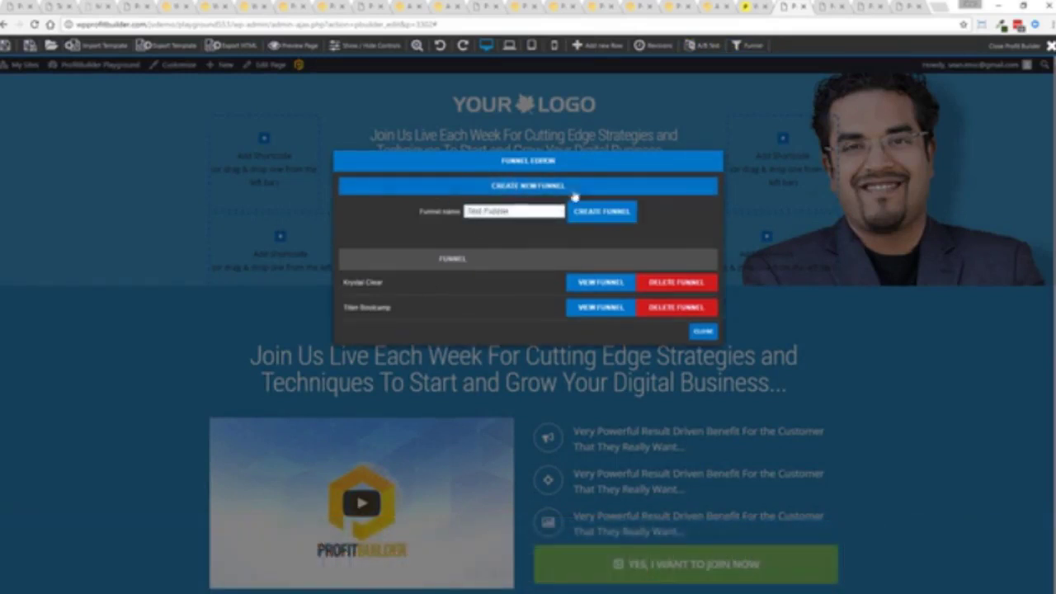
pyautogui.click(601, 211)
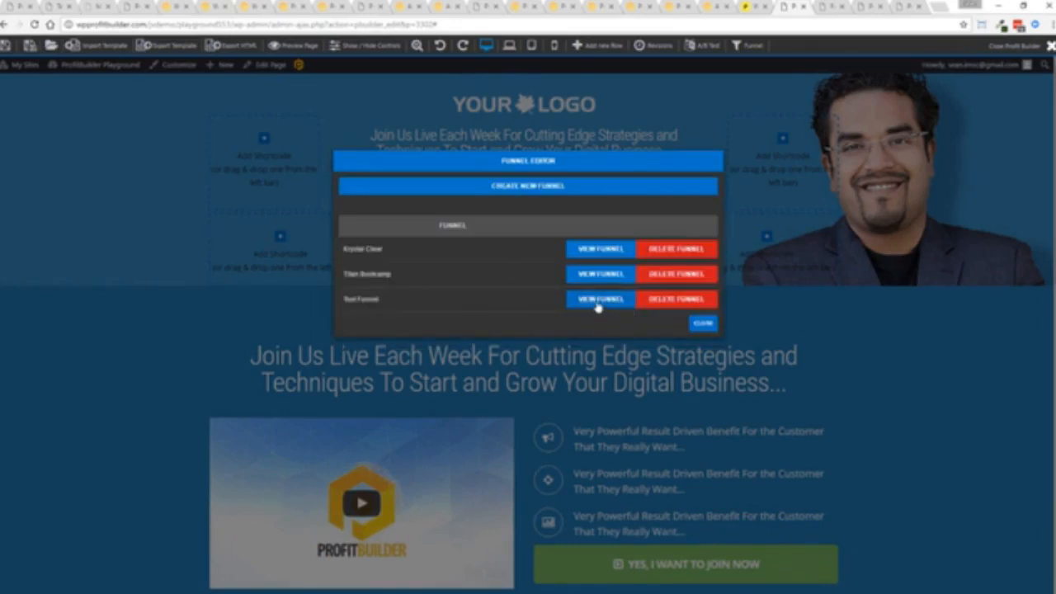
# Add the current webinar registration page to Test Funnel and close the manager
pyautogui.click(601, 299)
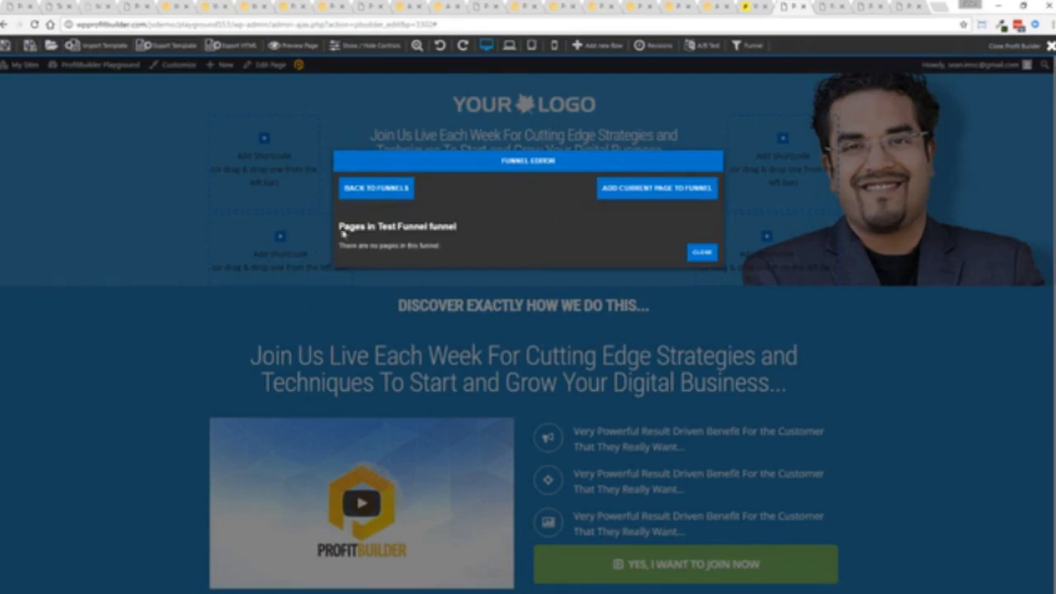
pyautogui.click(657, 188)
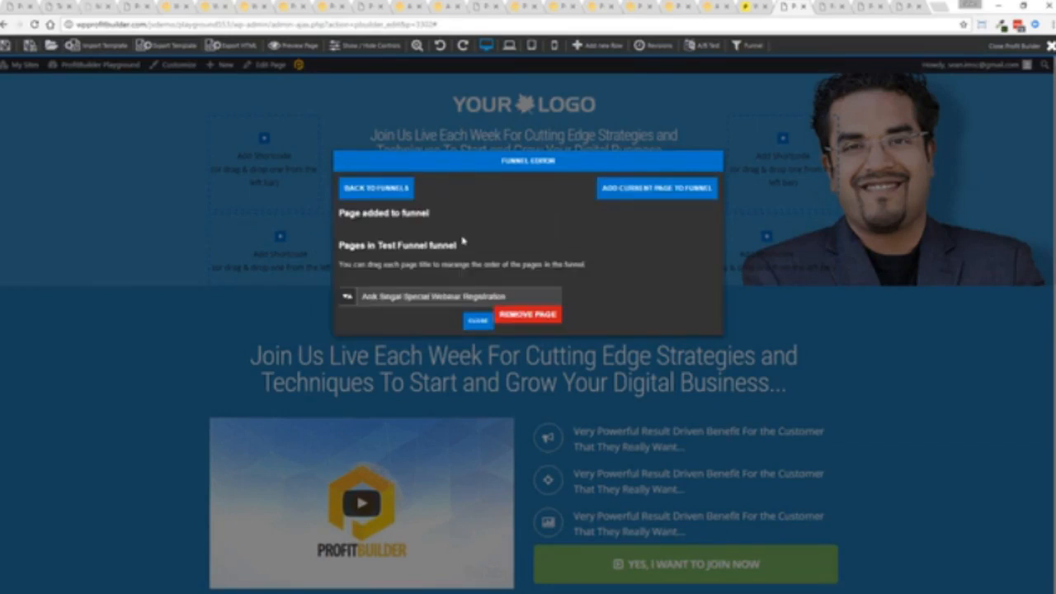
pyautogui.moveTo(554, 283)
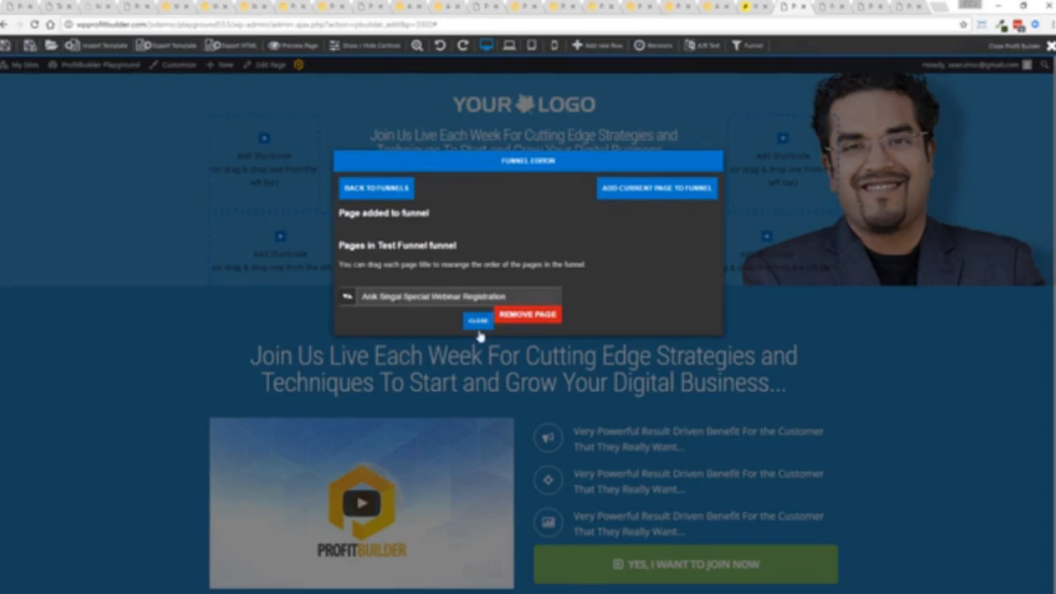
pyautogui.click(479, 320)
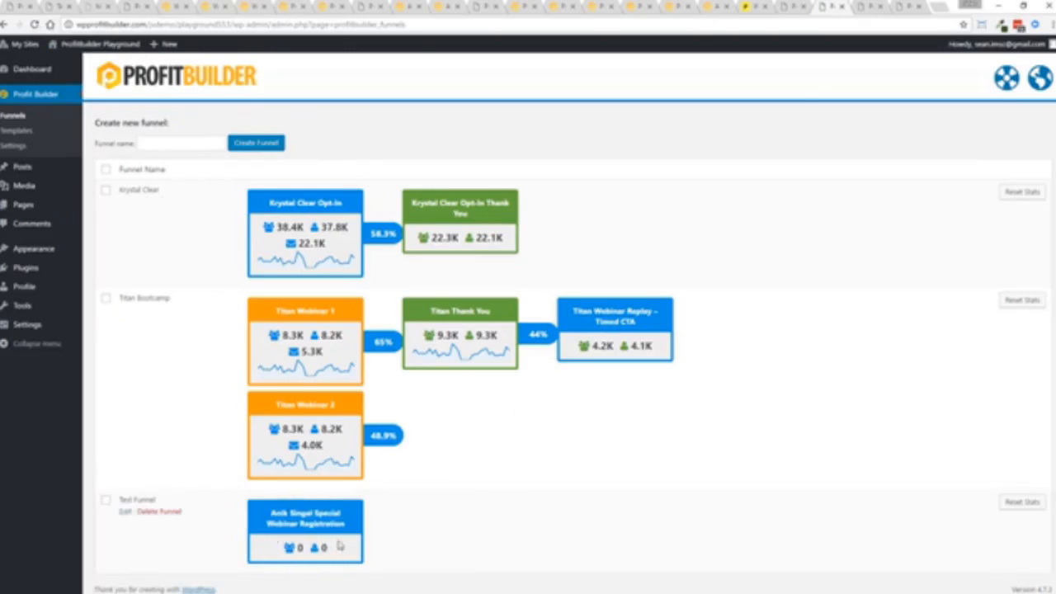
pyautogui.moveTo(462, 544)
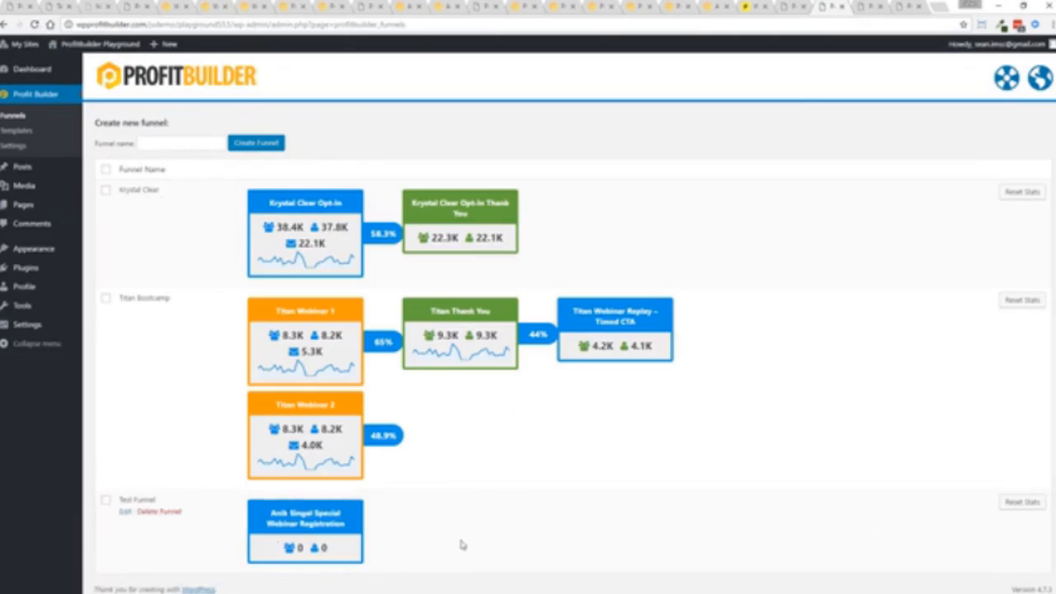
pyautogui.moveTo(559, 554)
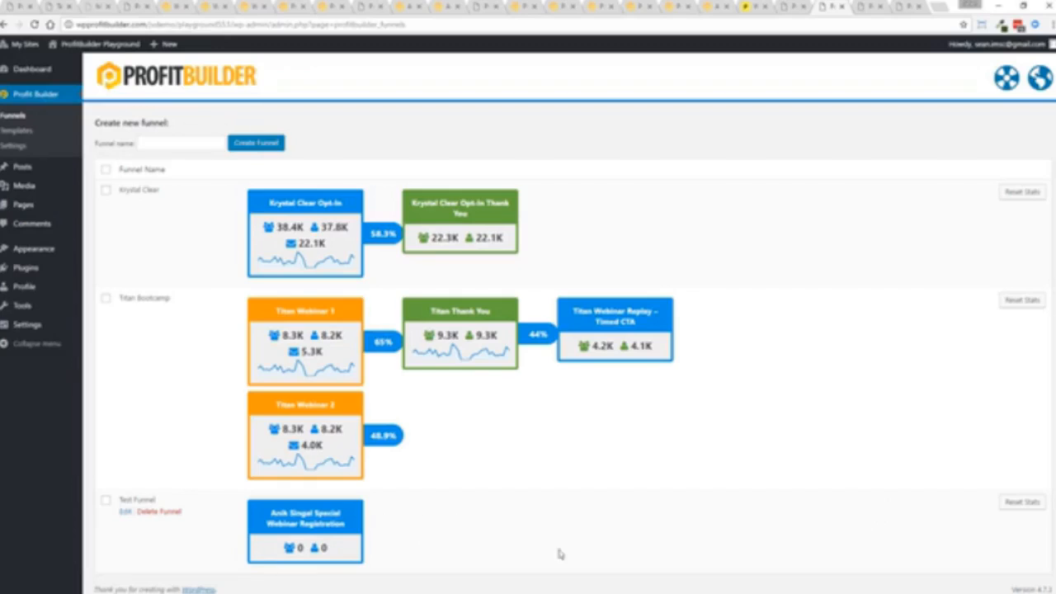
pyautogui.moveTo(756, 534)
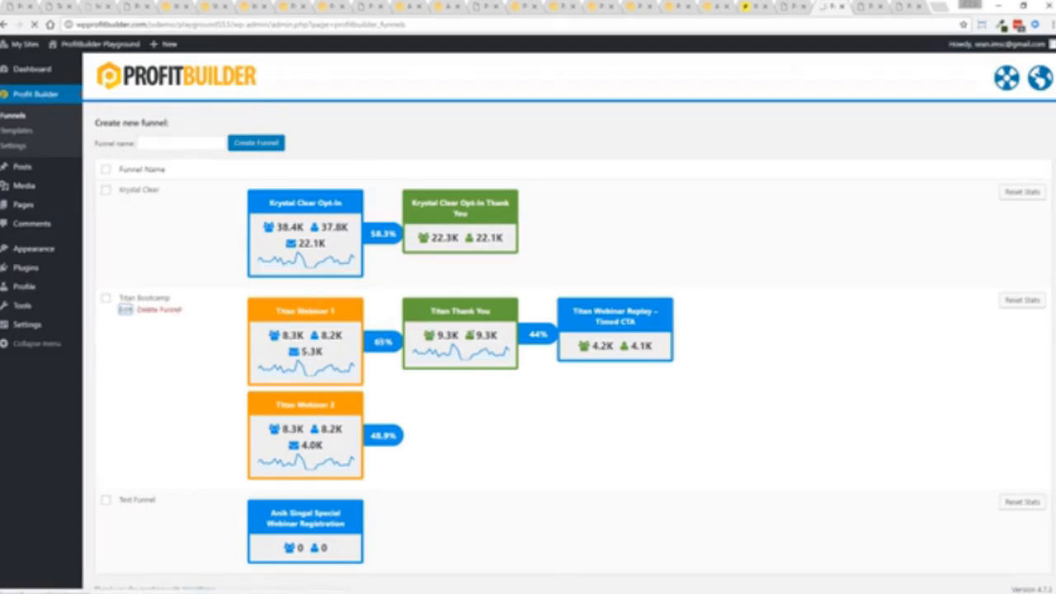
# Edit the Titan Bootcamp funnel's pages, landing on the WordPress Pages list
pyautogui.click(125, 310)
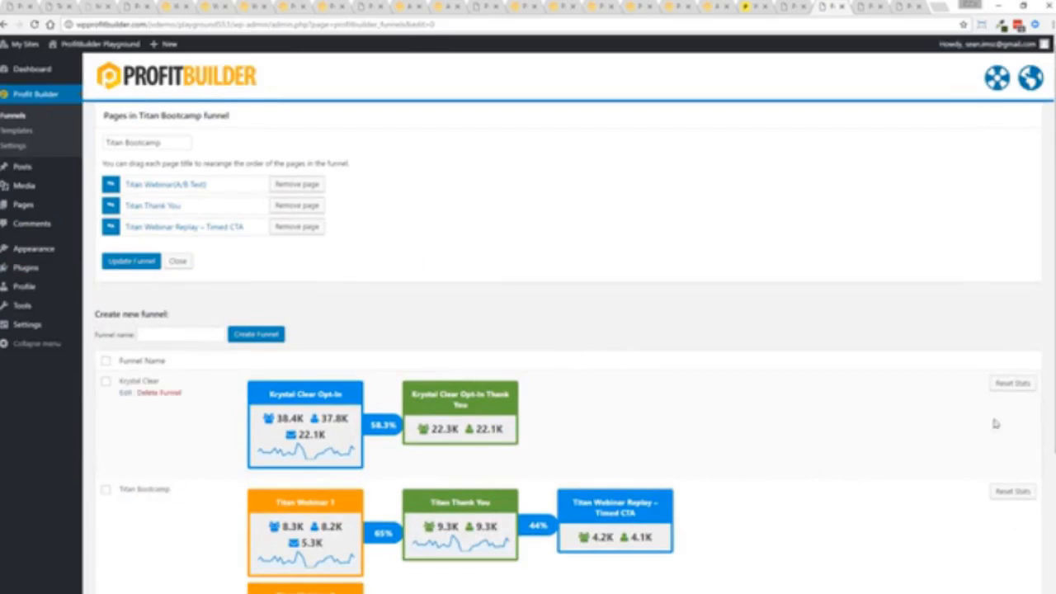
pyautogui.moveTo(1013, 383)
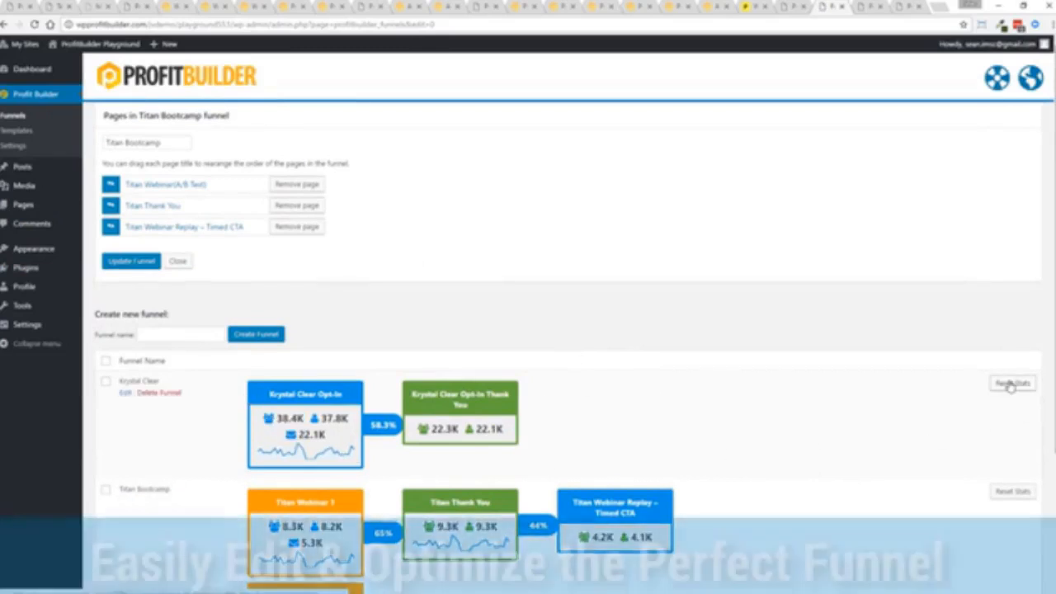
pyautogui.moveTo(491, 237)
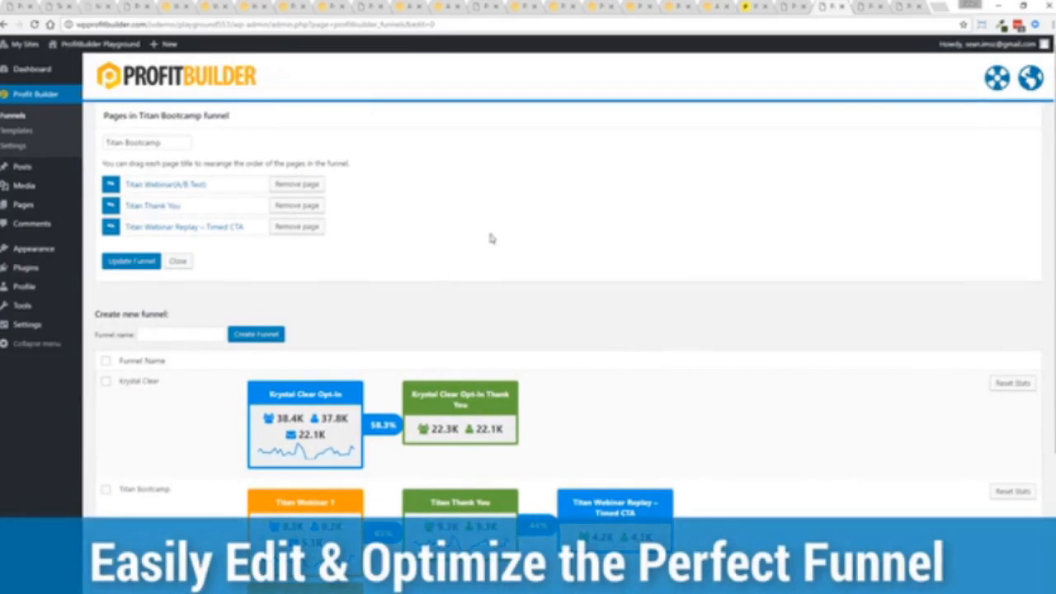
pyautogui.moveTo(388, 250)
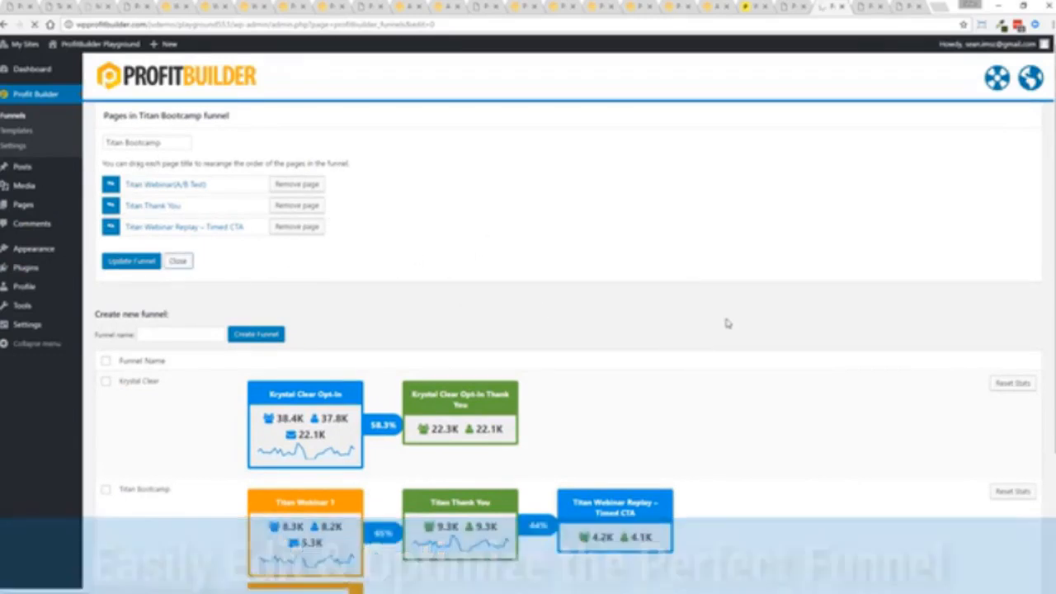
pyautogui.click(178, 260)
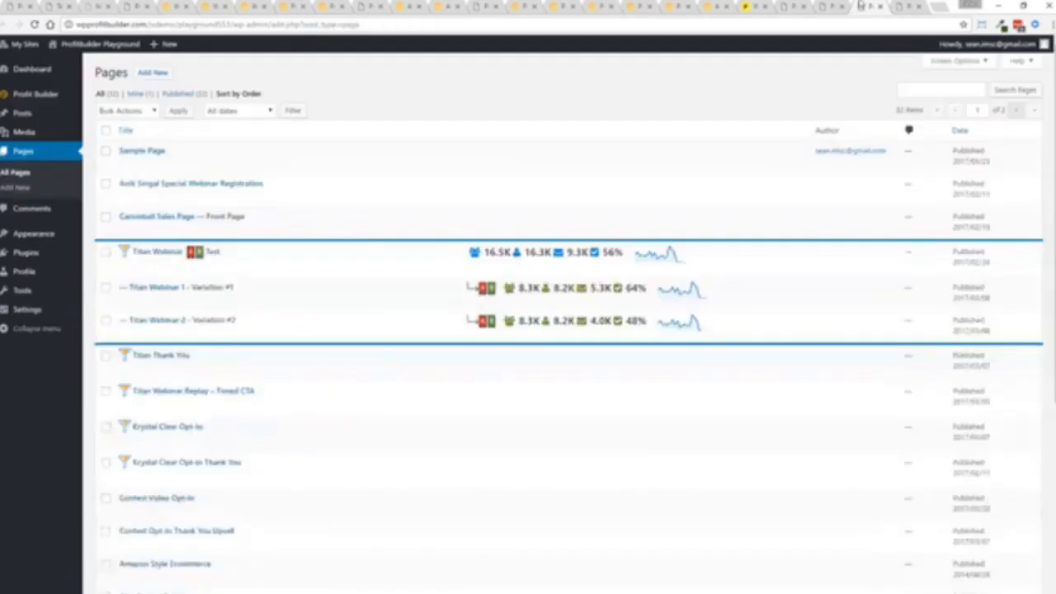
# Open the Titan Webinar page and scroll to its A/B Test and Funnel boxes
pyautogui.click(157, 250)
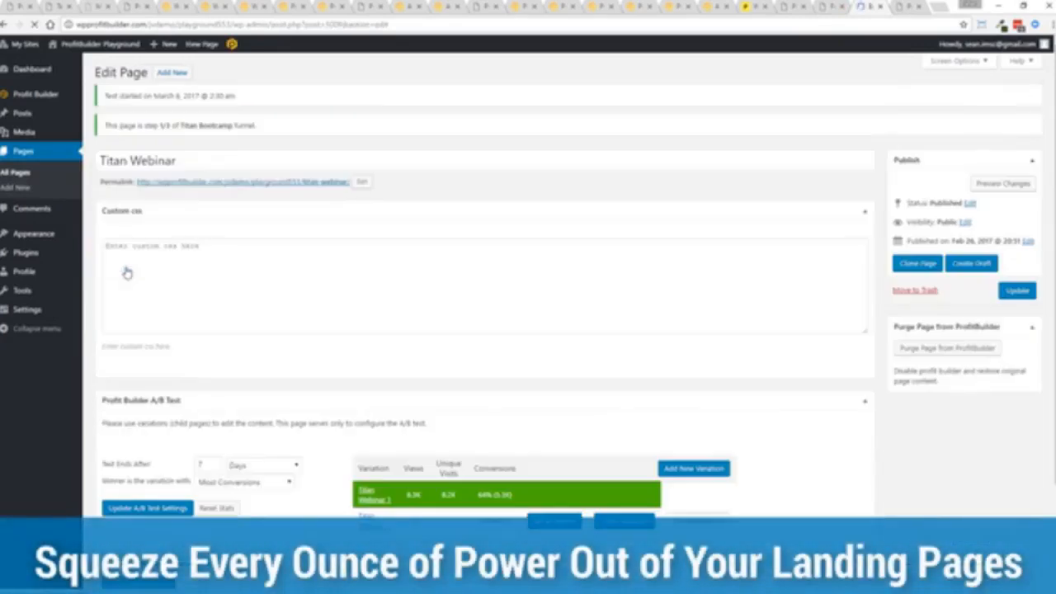
pyautogui.scroll(-3)
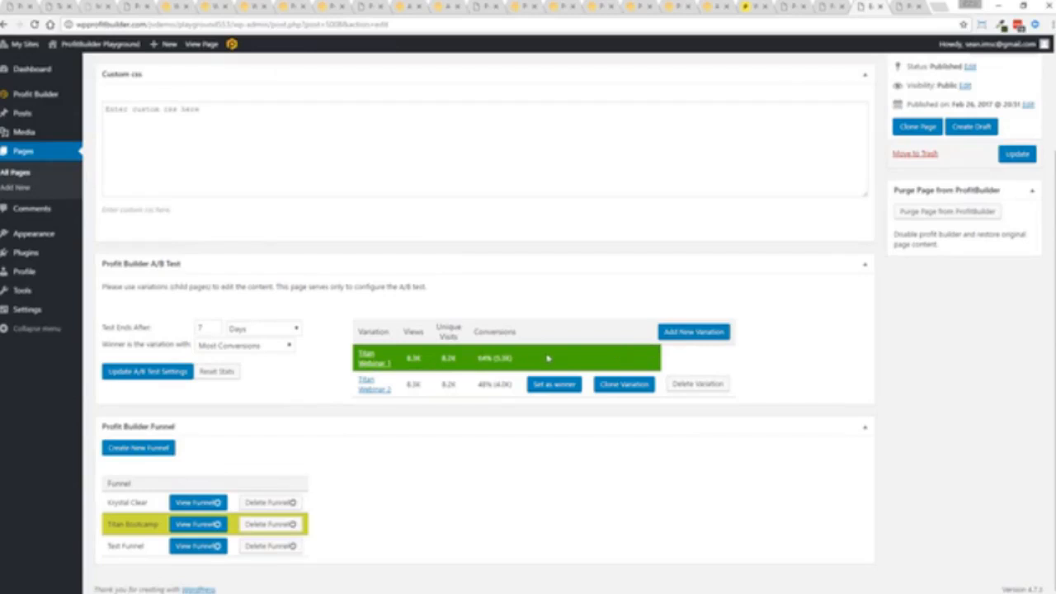
pyautogui.moveTo(553, 355)
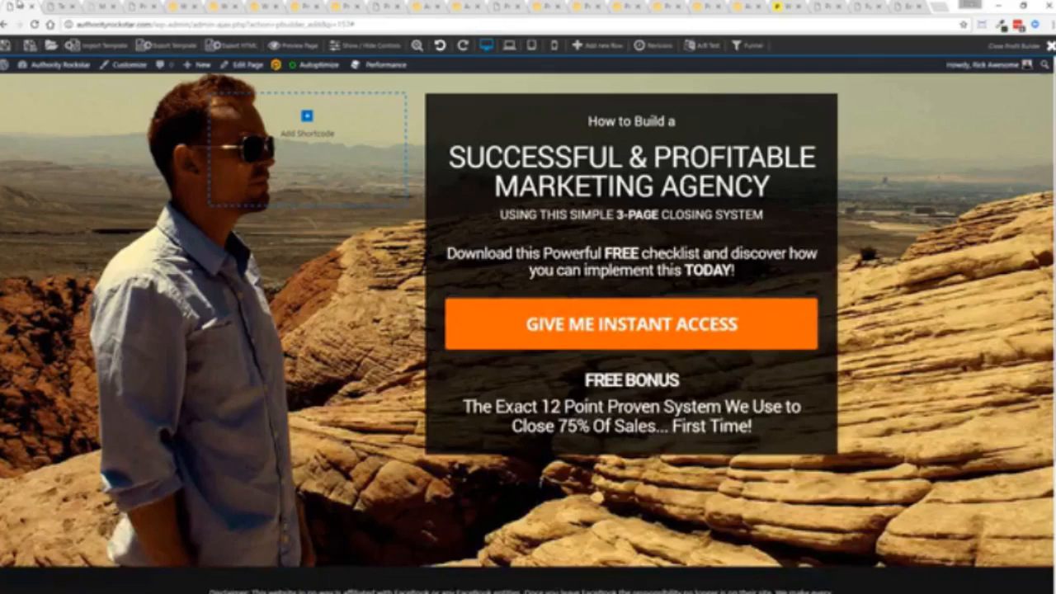
# Leave the page editor for ProfitBuilder's templates library
pyautogui.click(56, 65)
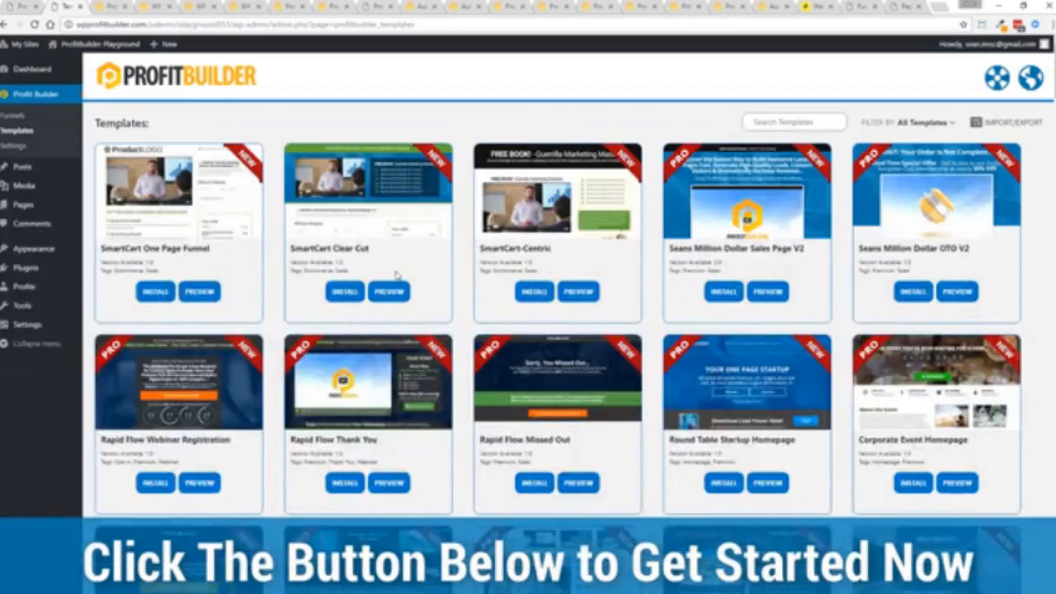
# Scroll down and back up through the template grid of SmartCart, Rapid Flow and homepage designs
pyautogui.scroll(-3)
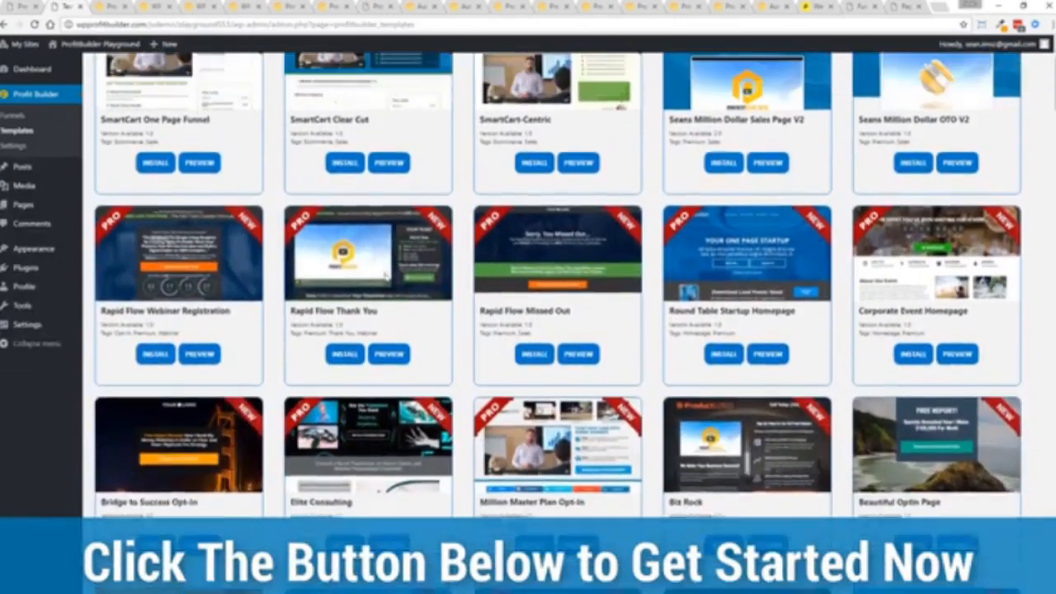
pyautogui.scroll(3)
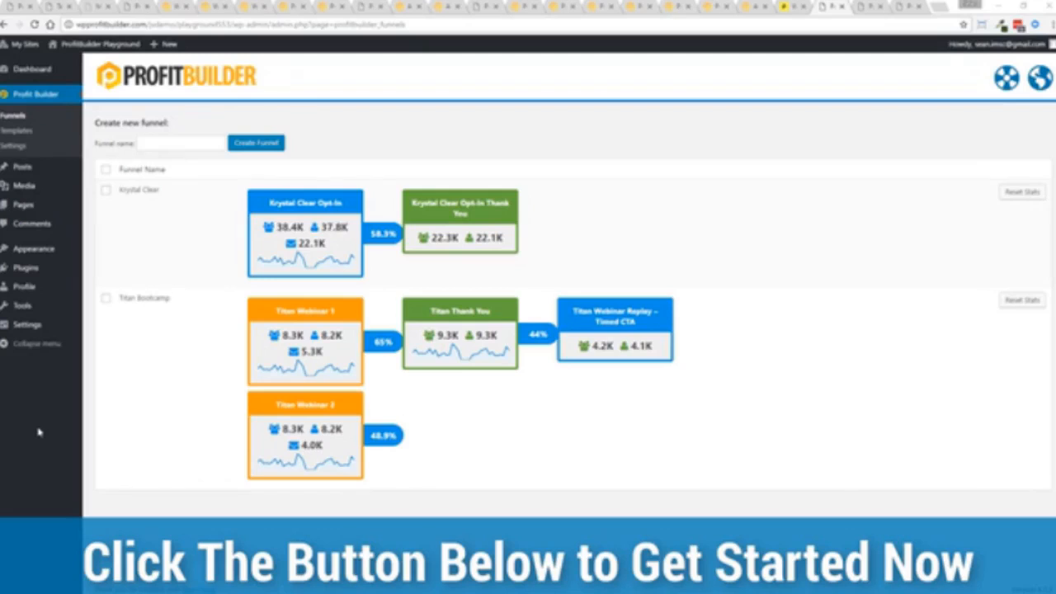
pyautogui.moveTo(15, 290)
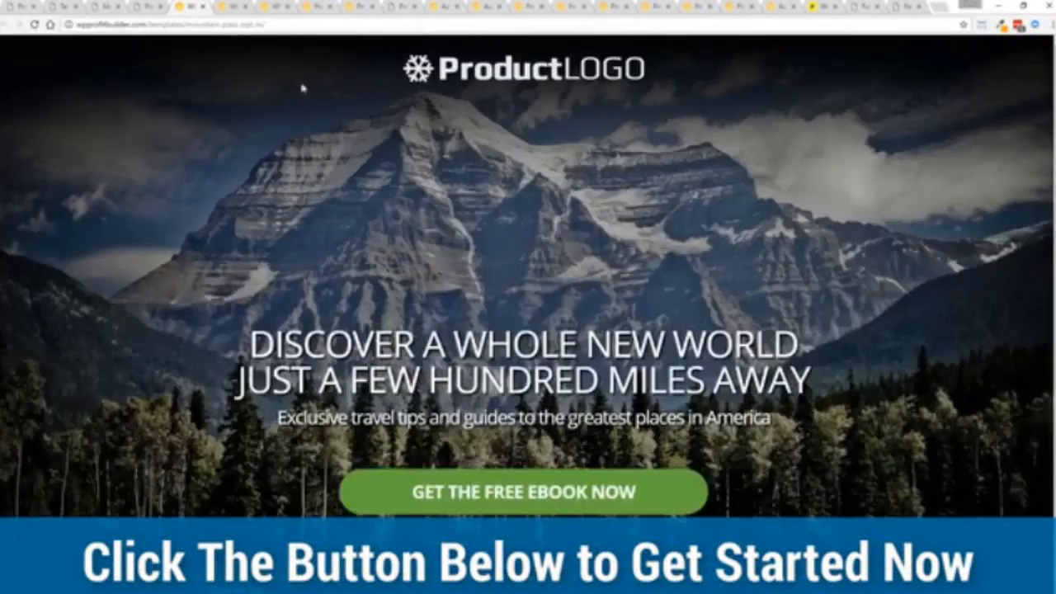
pyautogui.moveTo(145, 224)
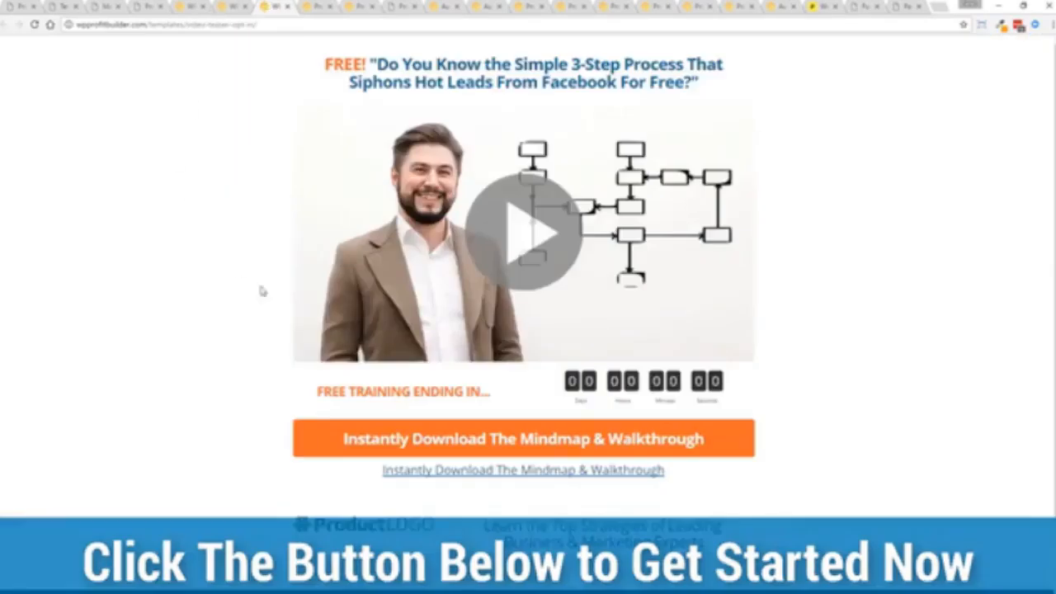
pyautogui.moveTo(213, 279)
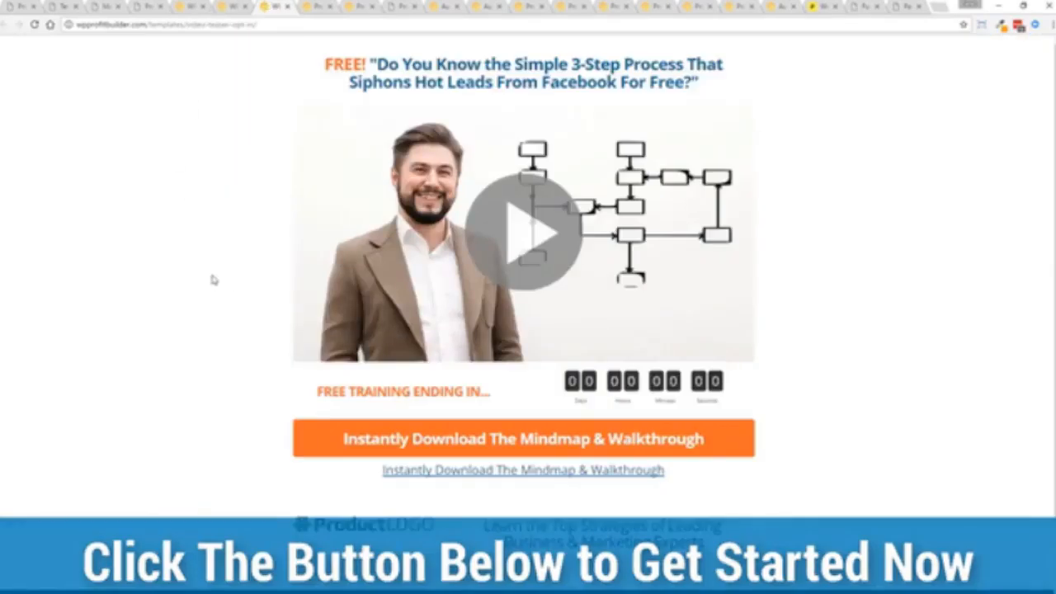